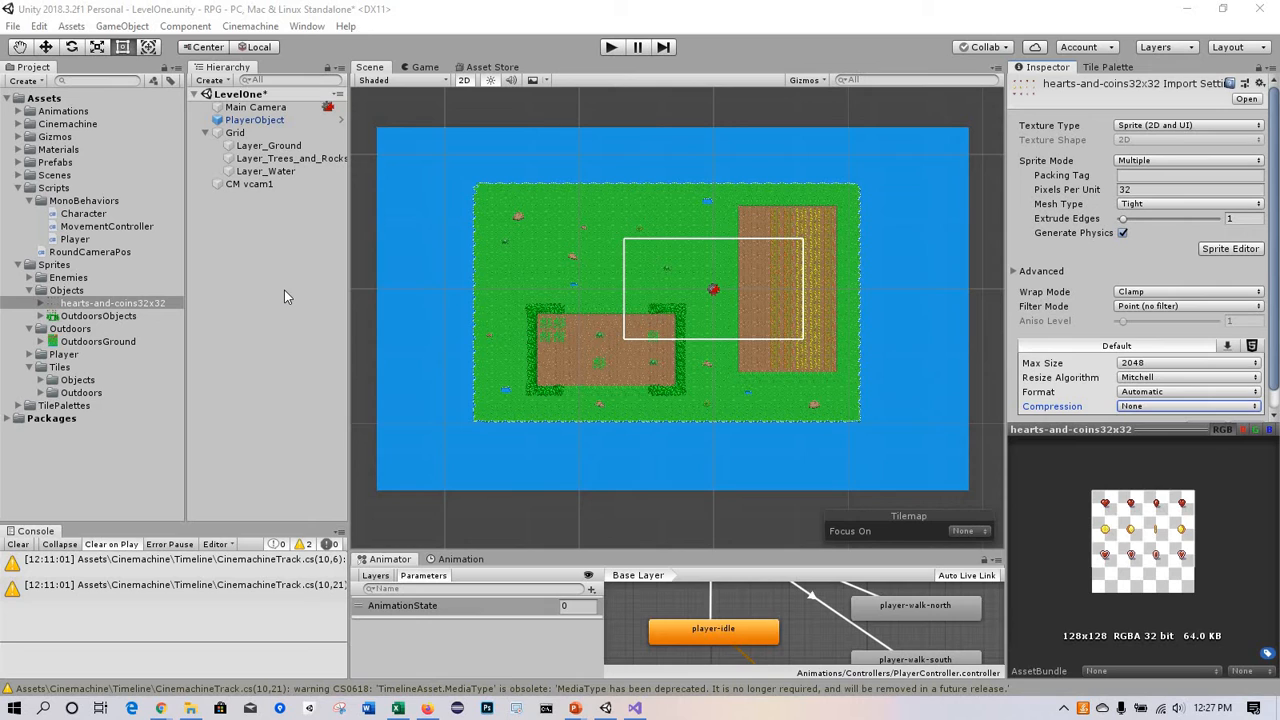
mouse_move(278, 348)
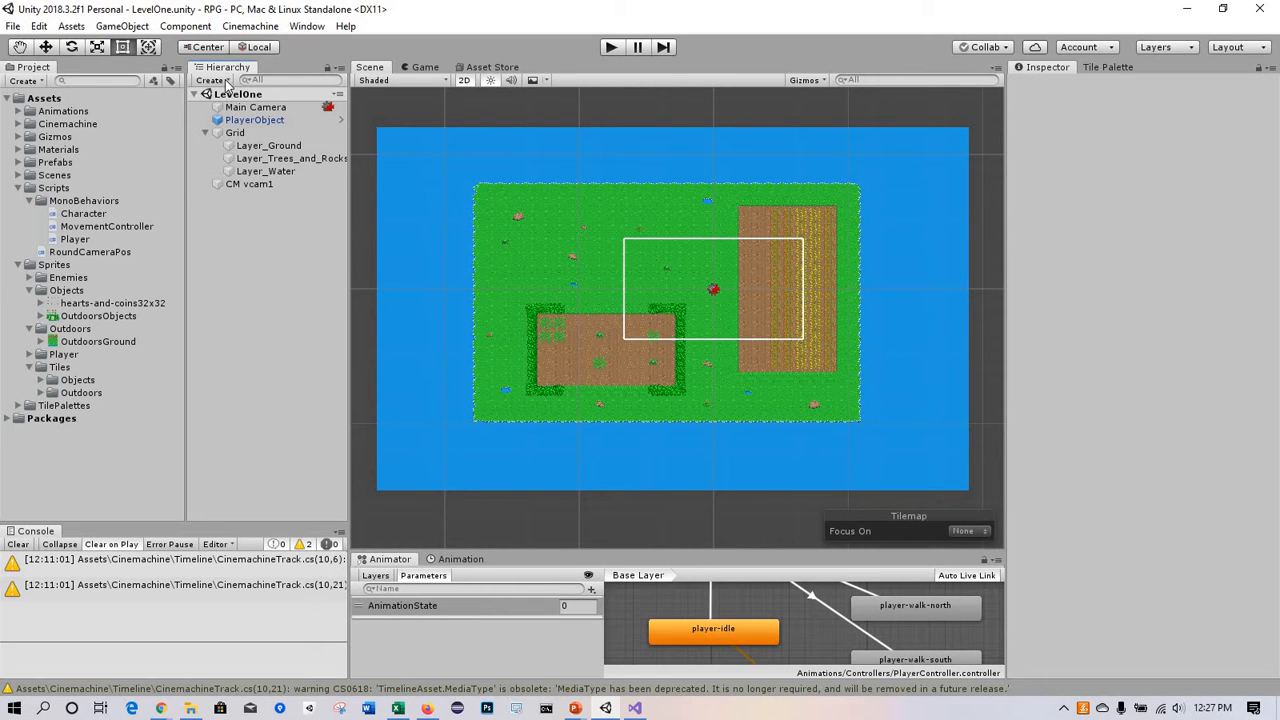
Step: Create an empty GameObject in the Hierarchy and name it CoinObject
click(212, 80)
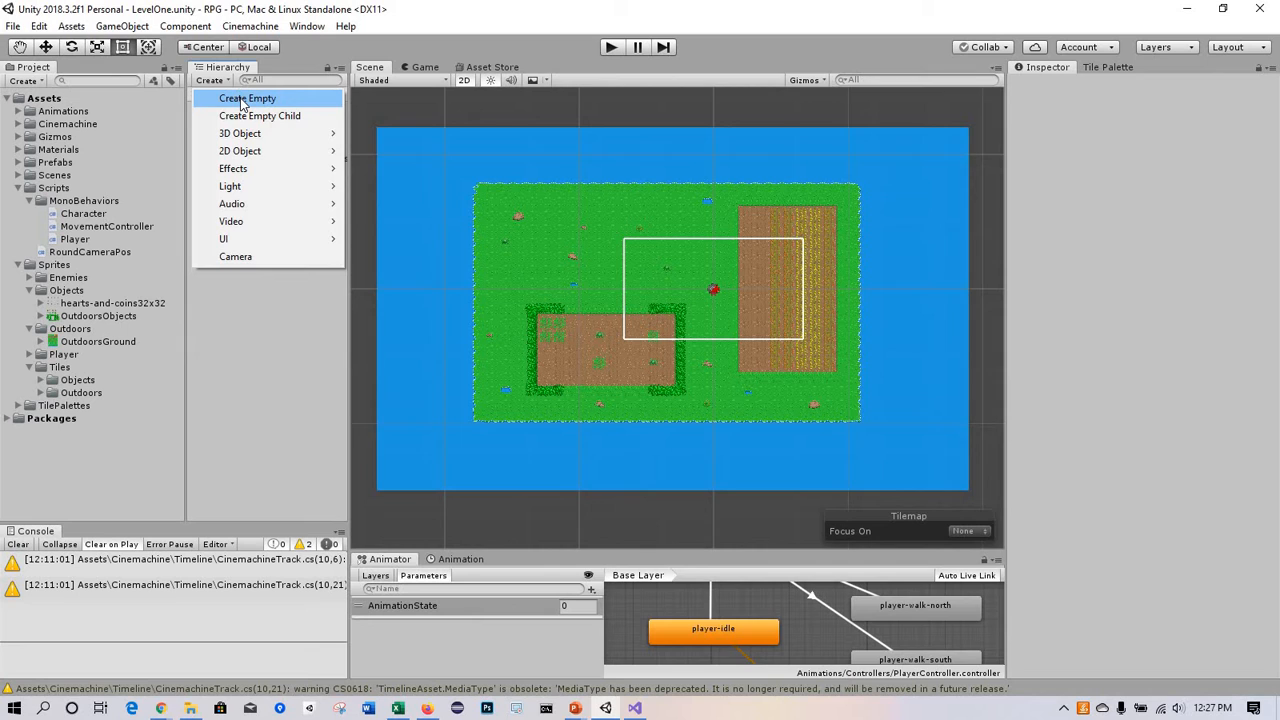
click(248, 98)
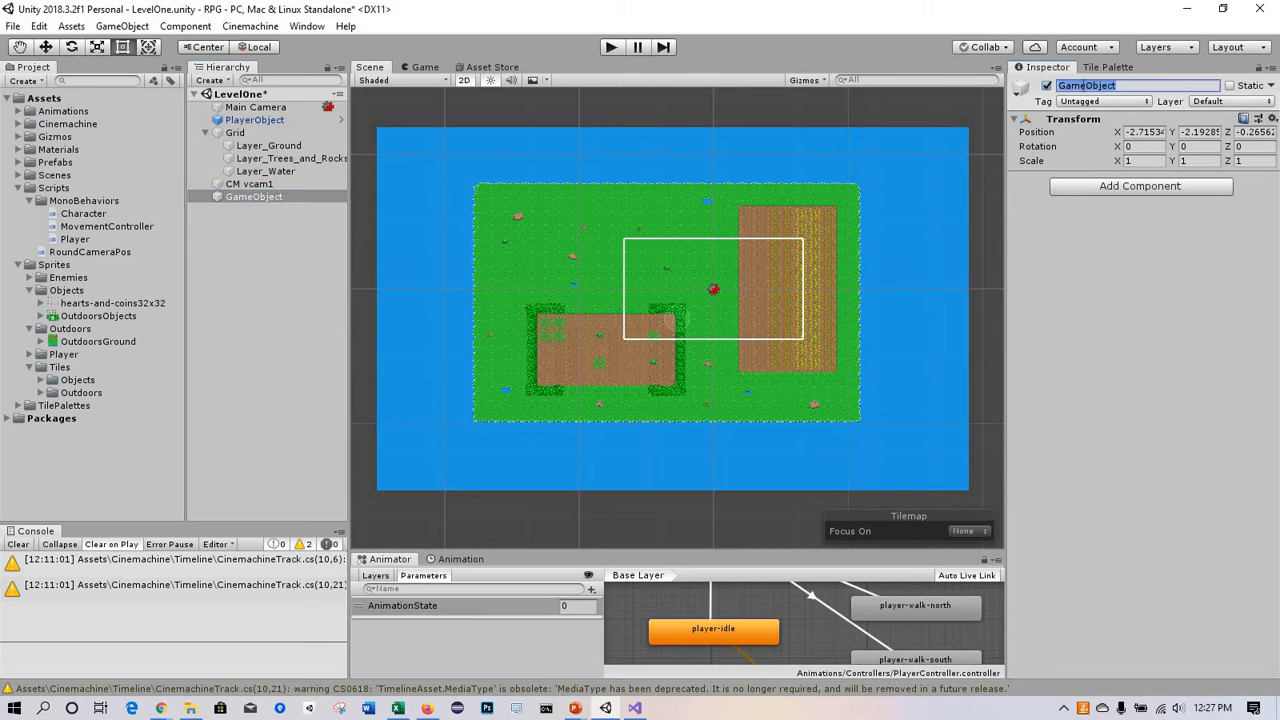
text(Coin)
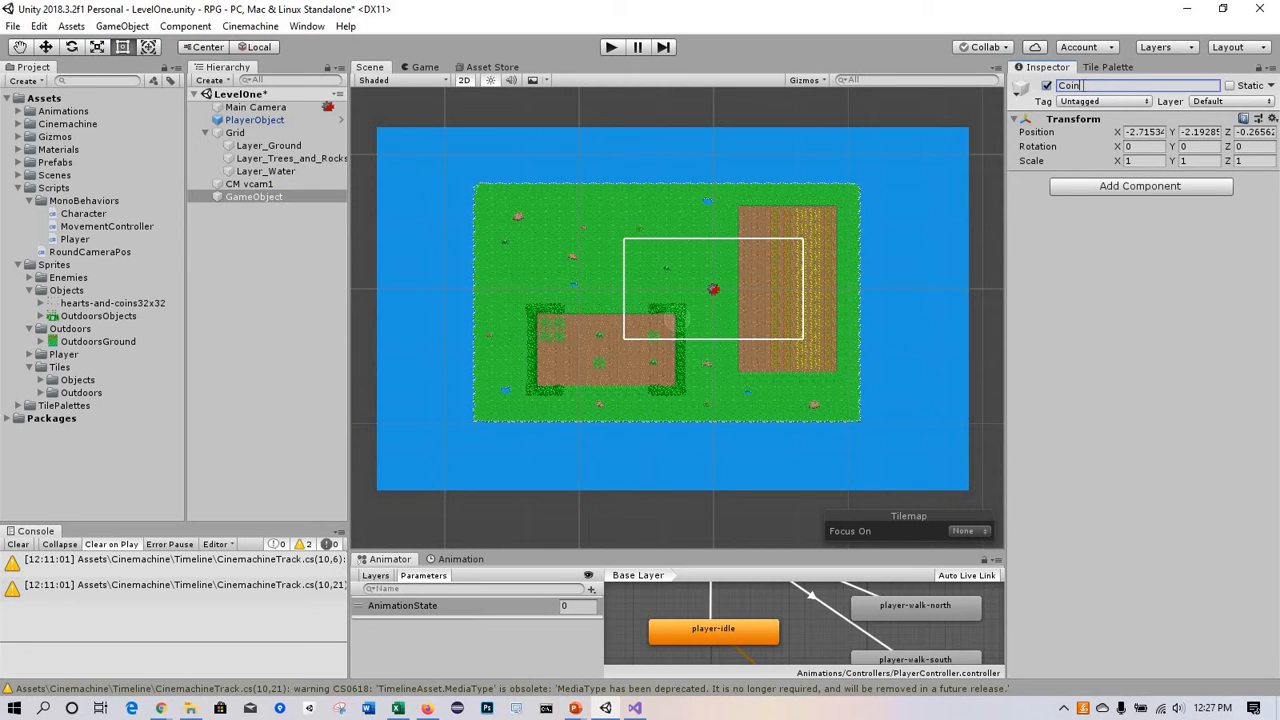
text(Object)
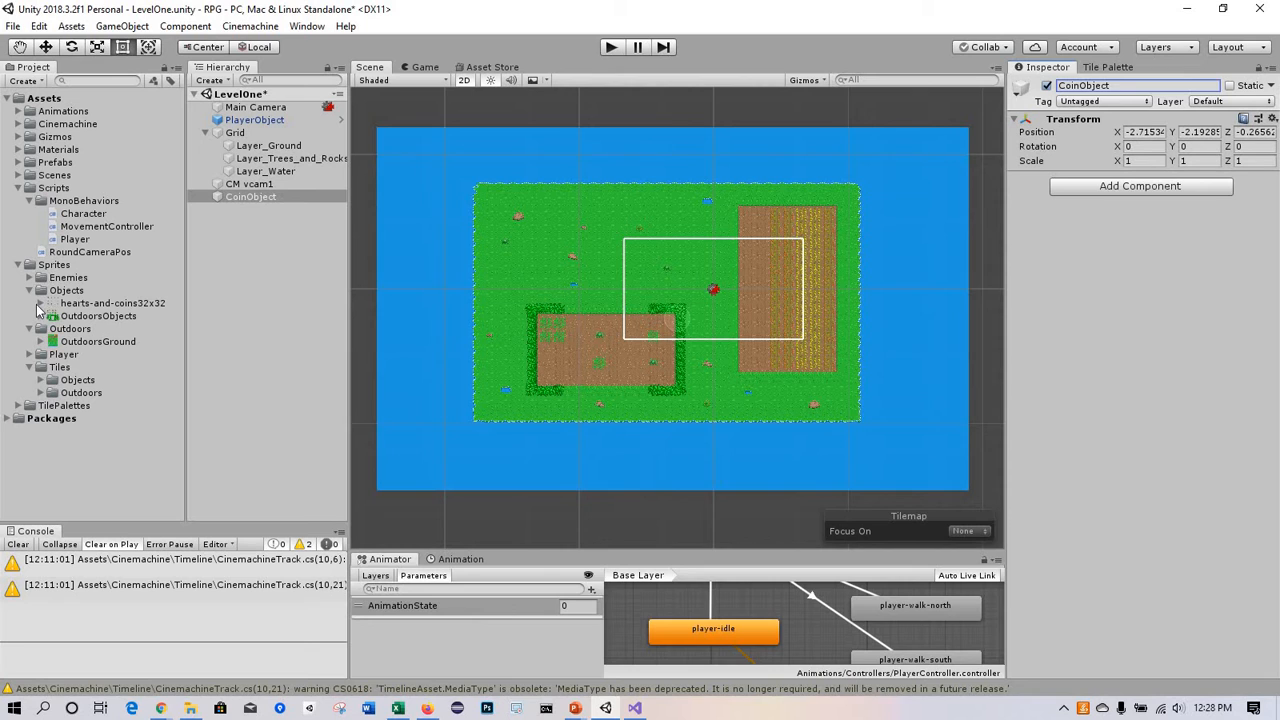
Step: Expand the hearts-and-coins32x32 sheet and preview its heart, coin, gem and shield sprites
click(42, 304)
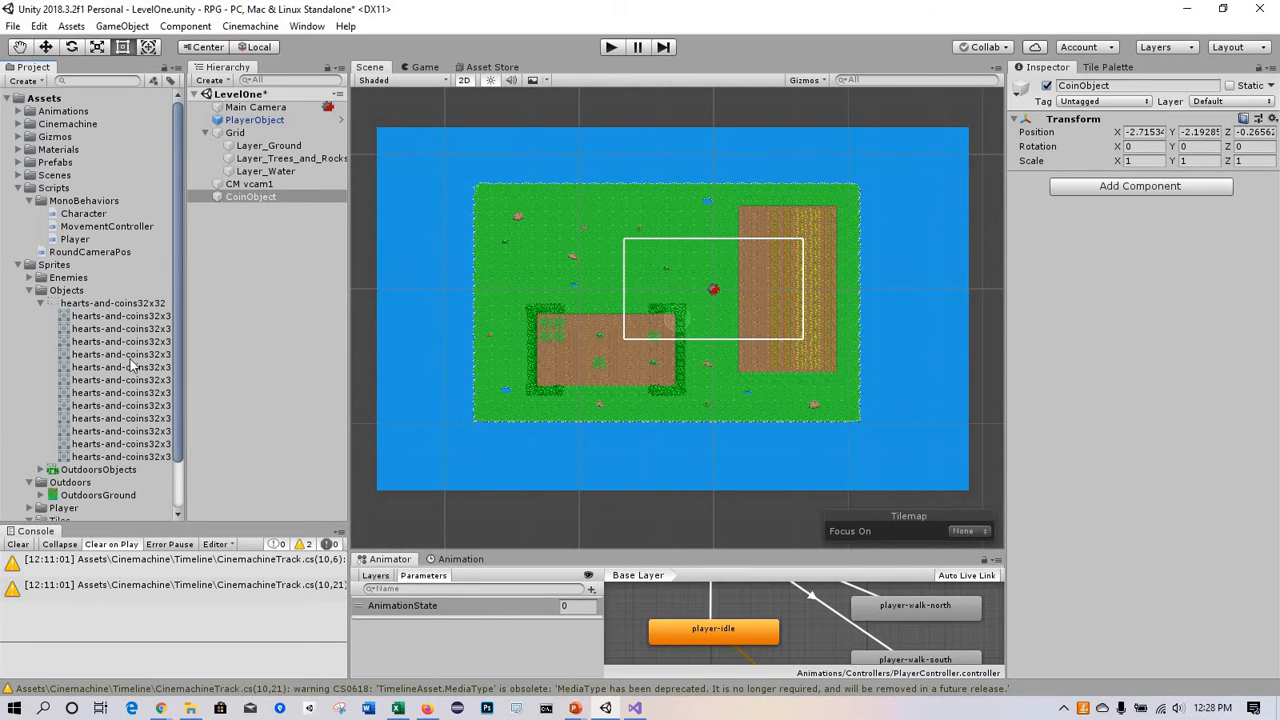
click(120, 316)
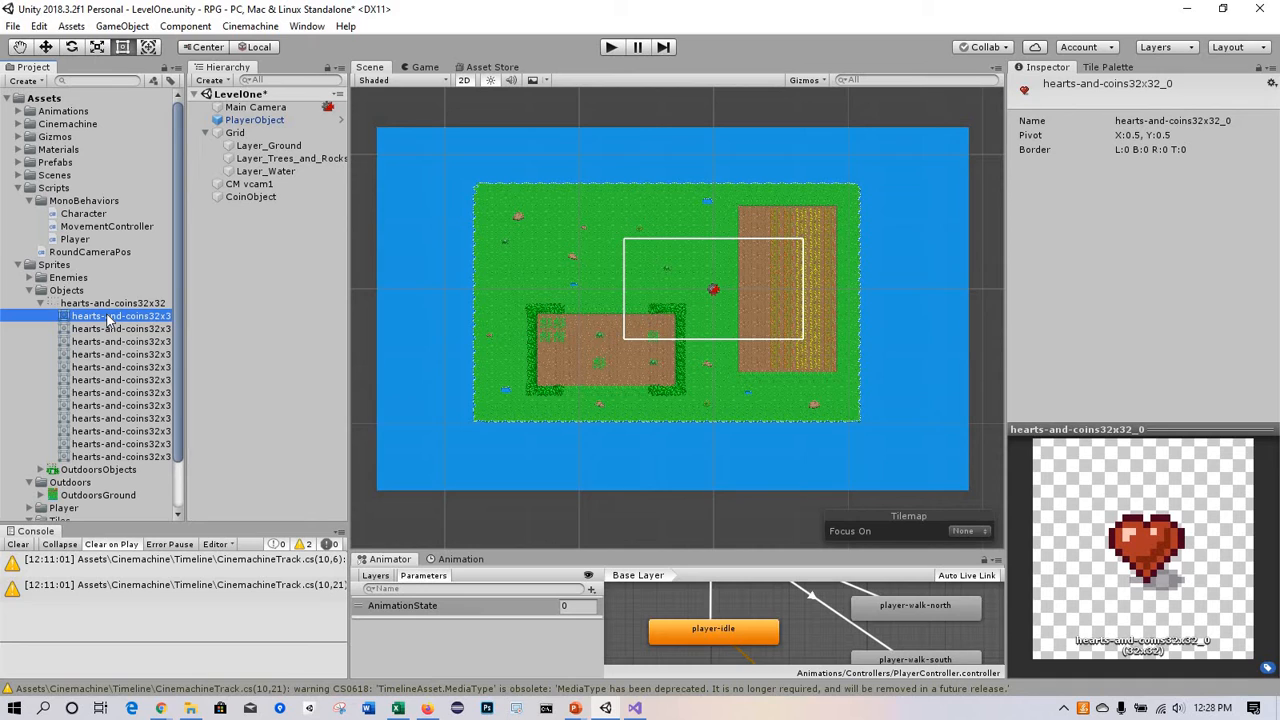
click(120, 368)
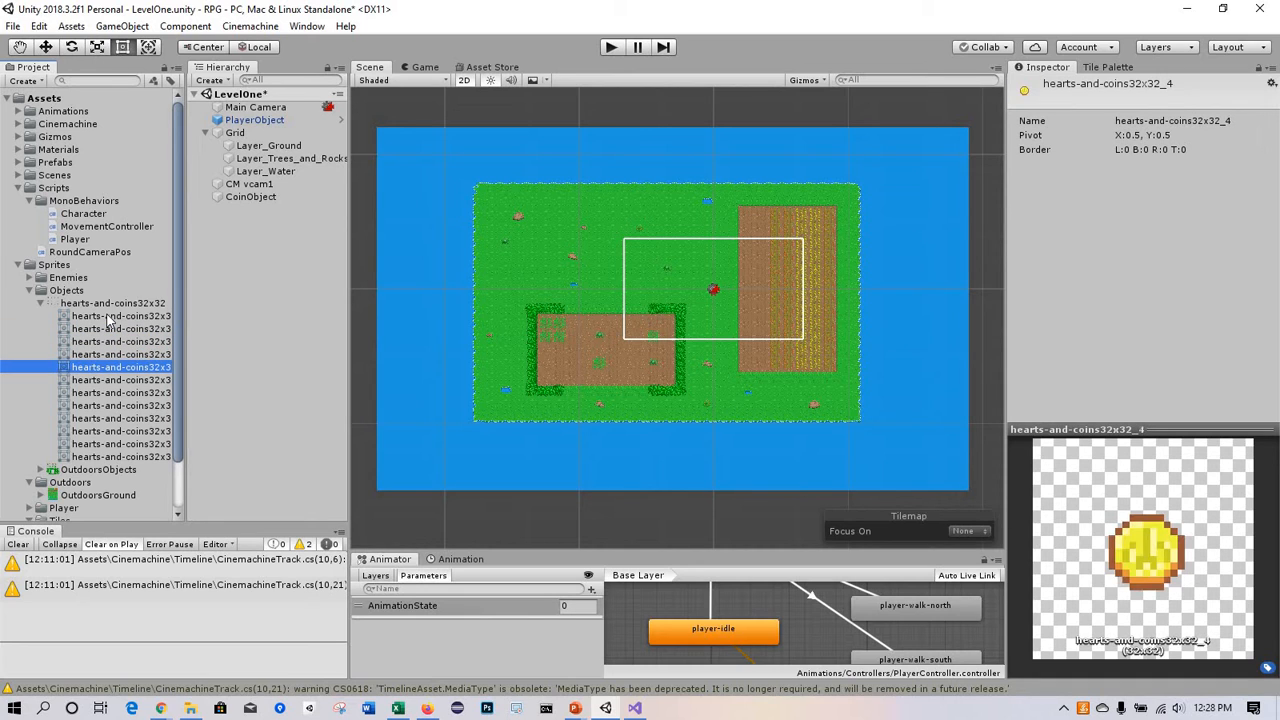
click(120, 404)
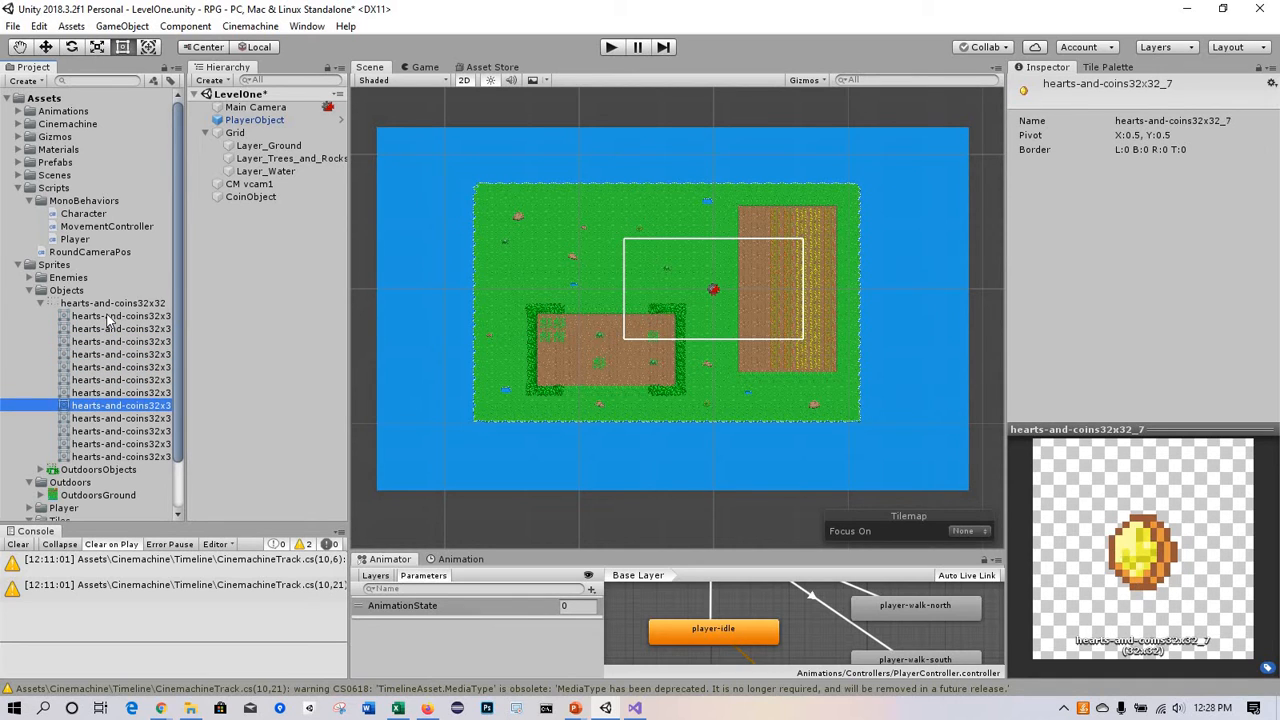
click(120, 444)
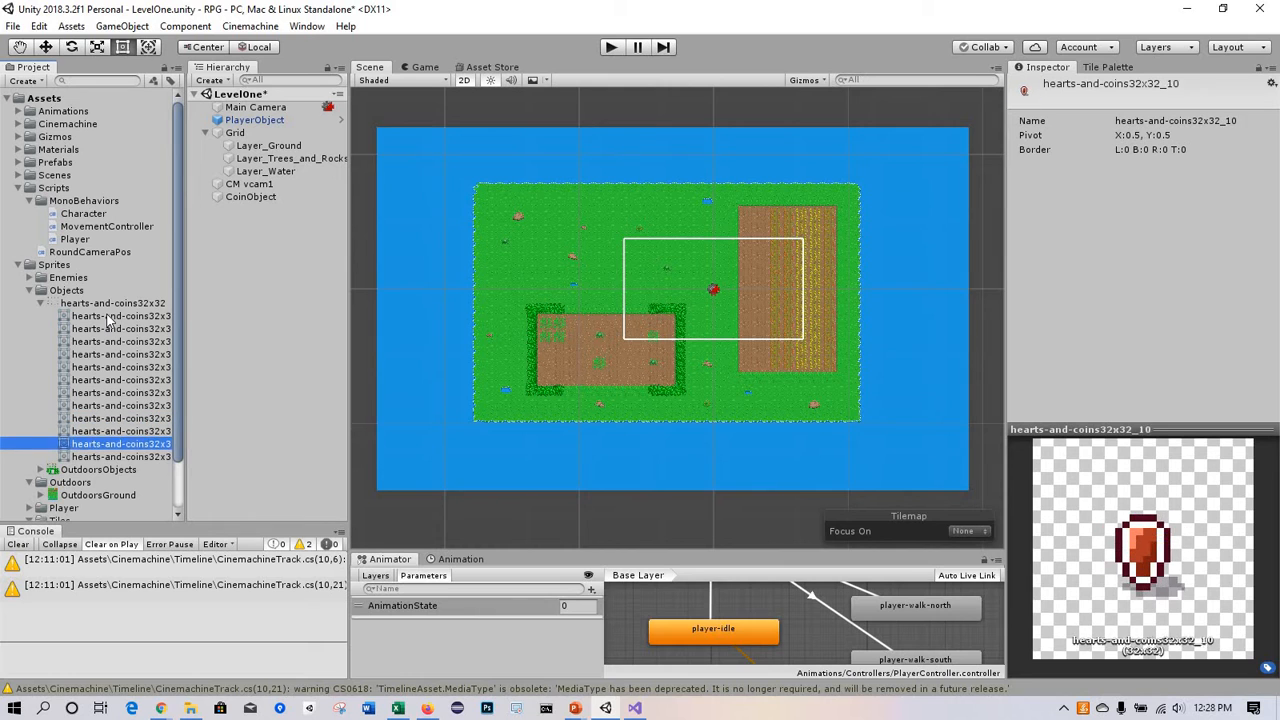
click(120, 456)
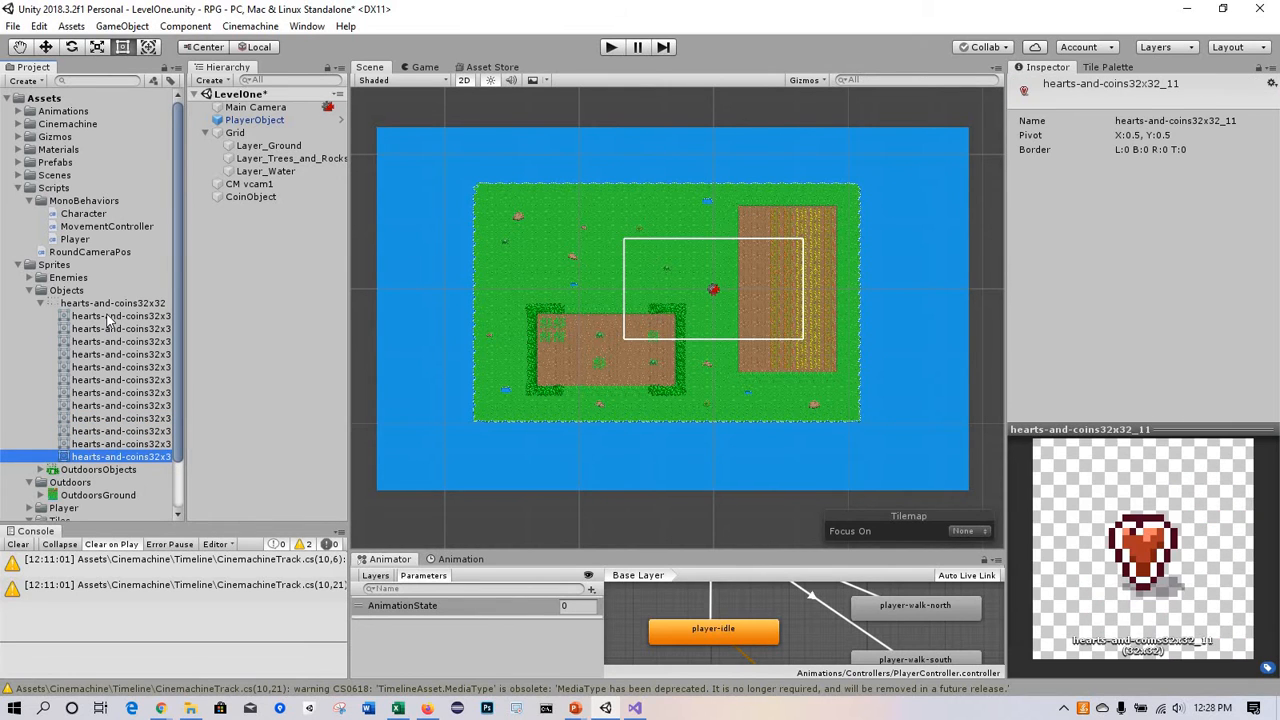
click(120, 404)
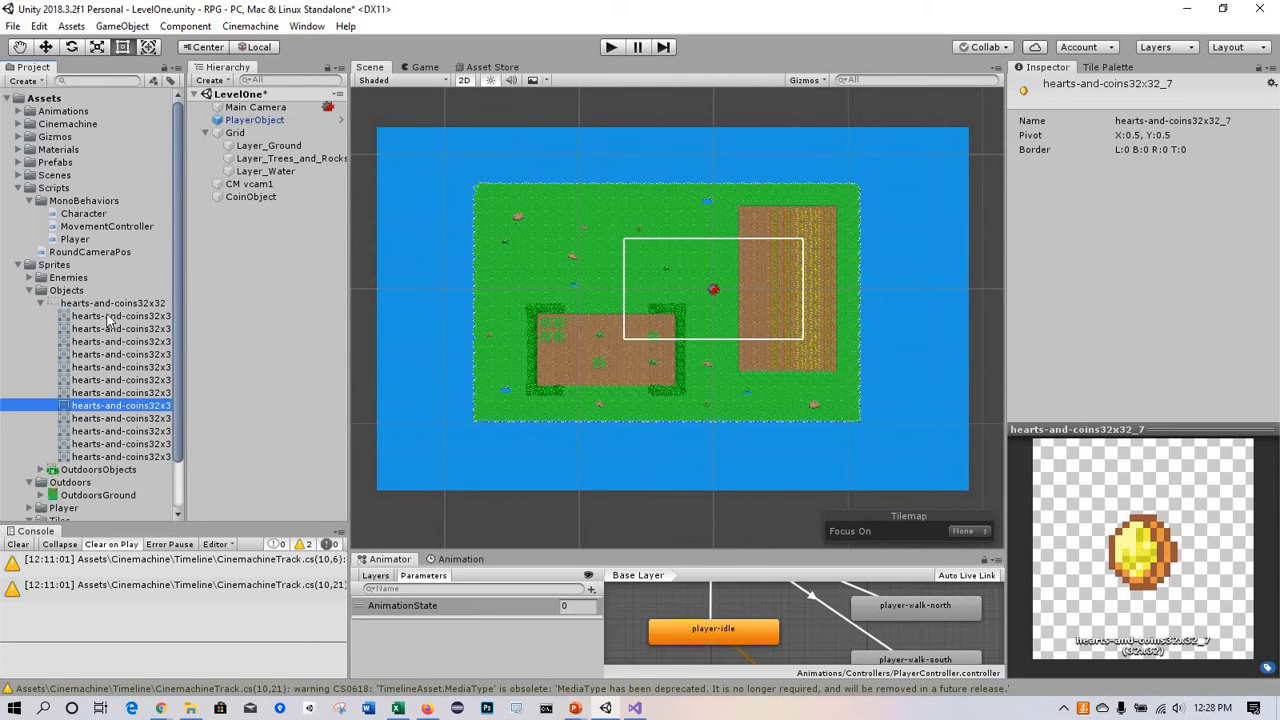
Step: Select the four coin frames _4 through _7 together in the sprite sheet
click(120, 354)
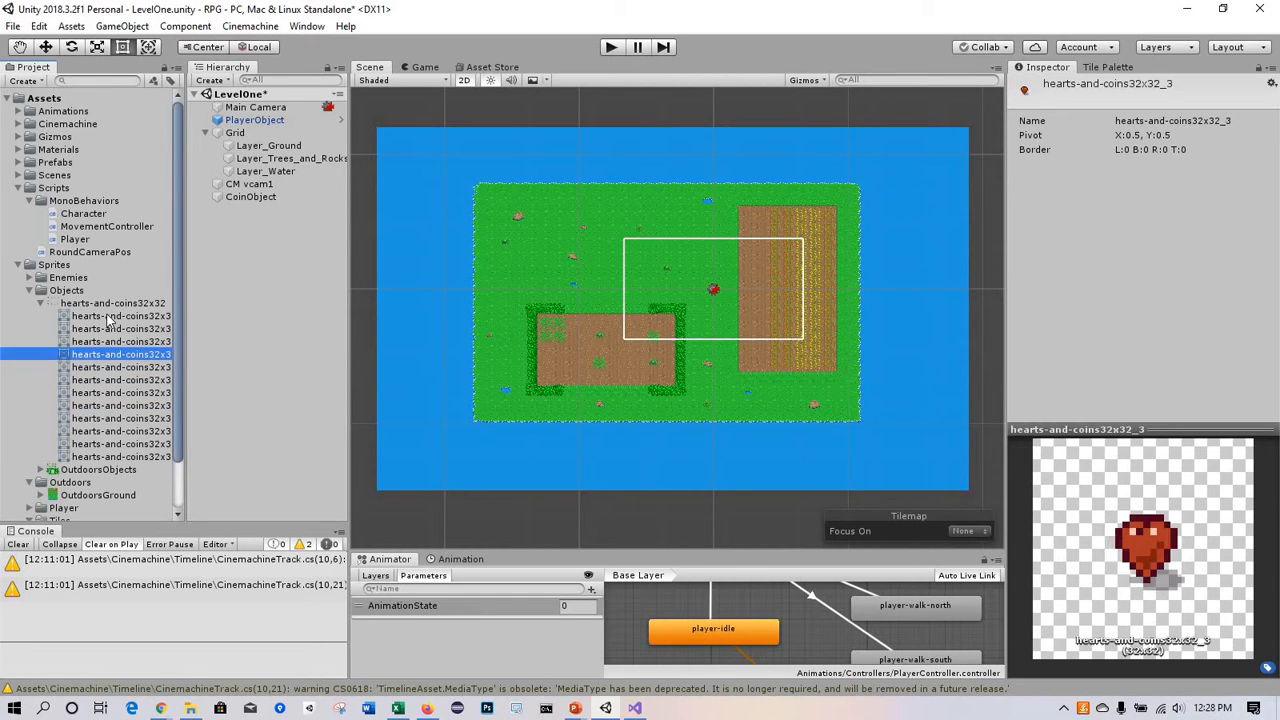
click(120, 368)
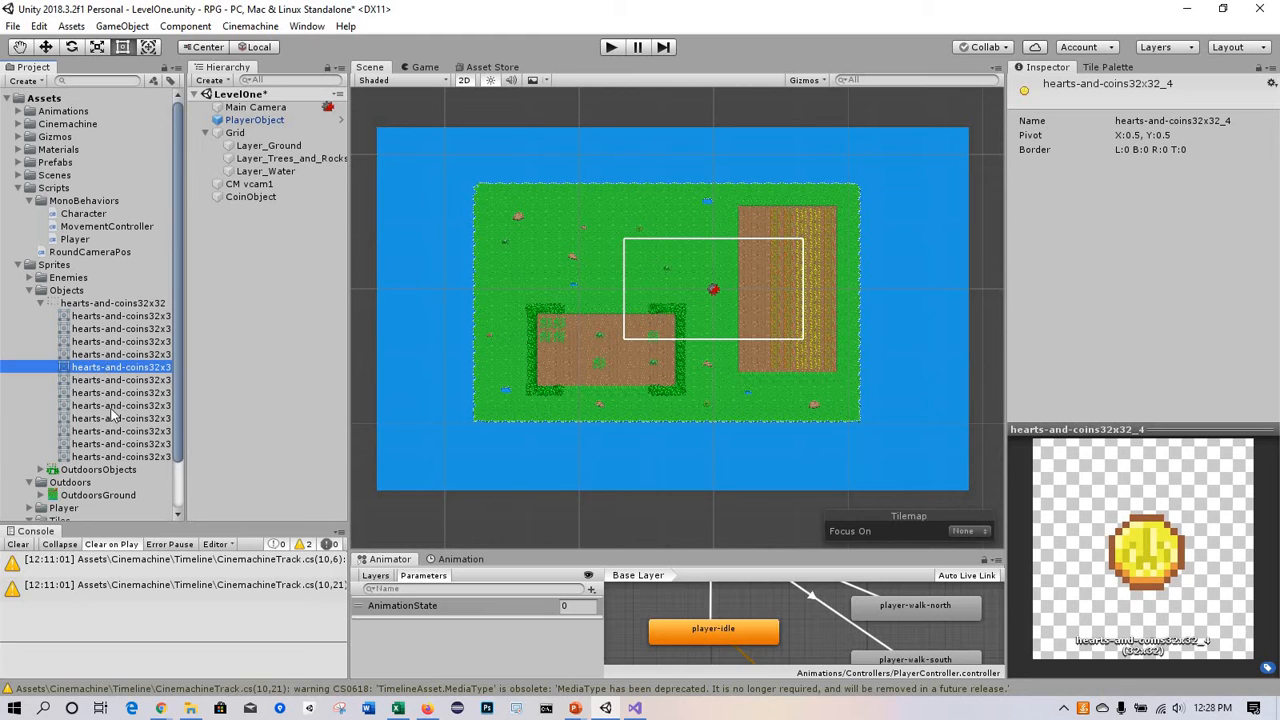
click(120, 404)
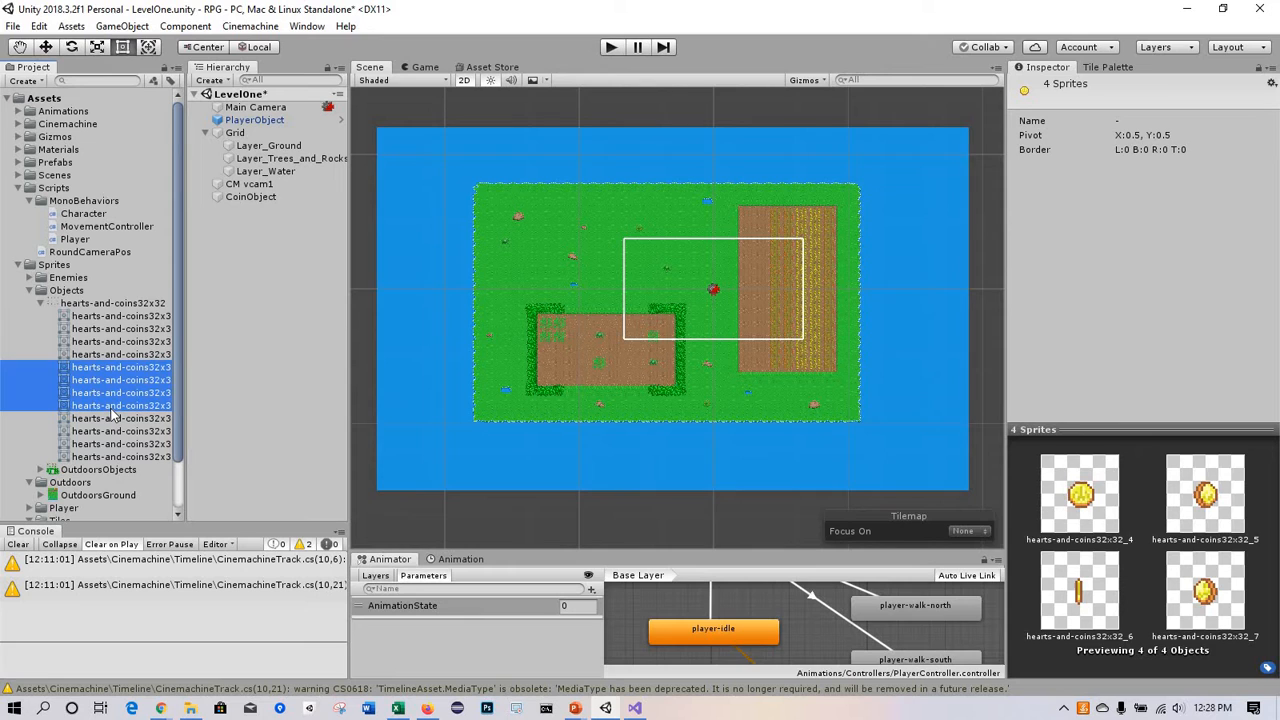
click(120, 404)
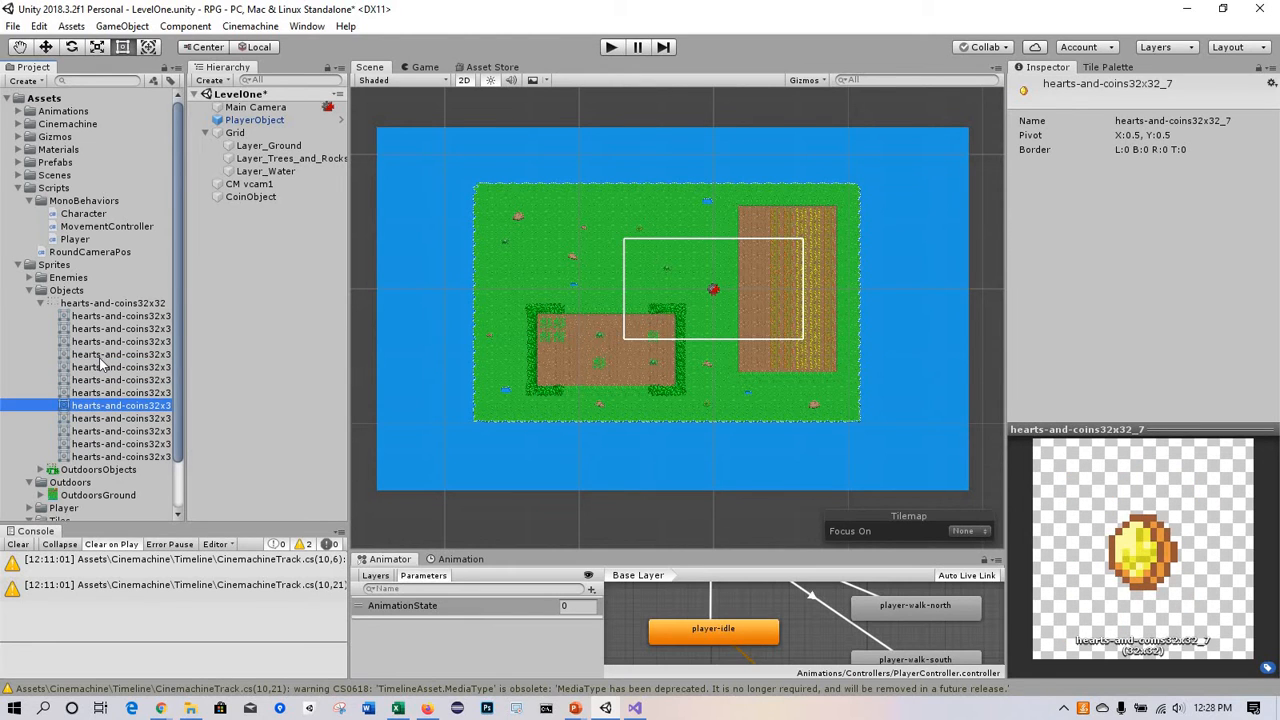
click(120, 354)
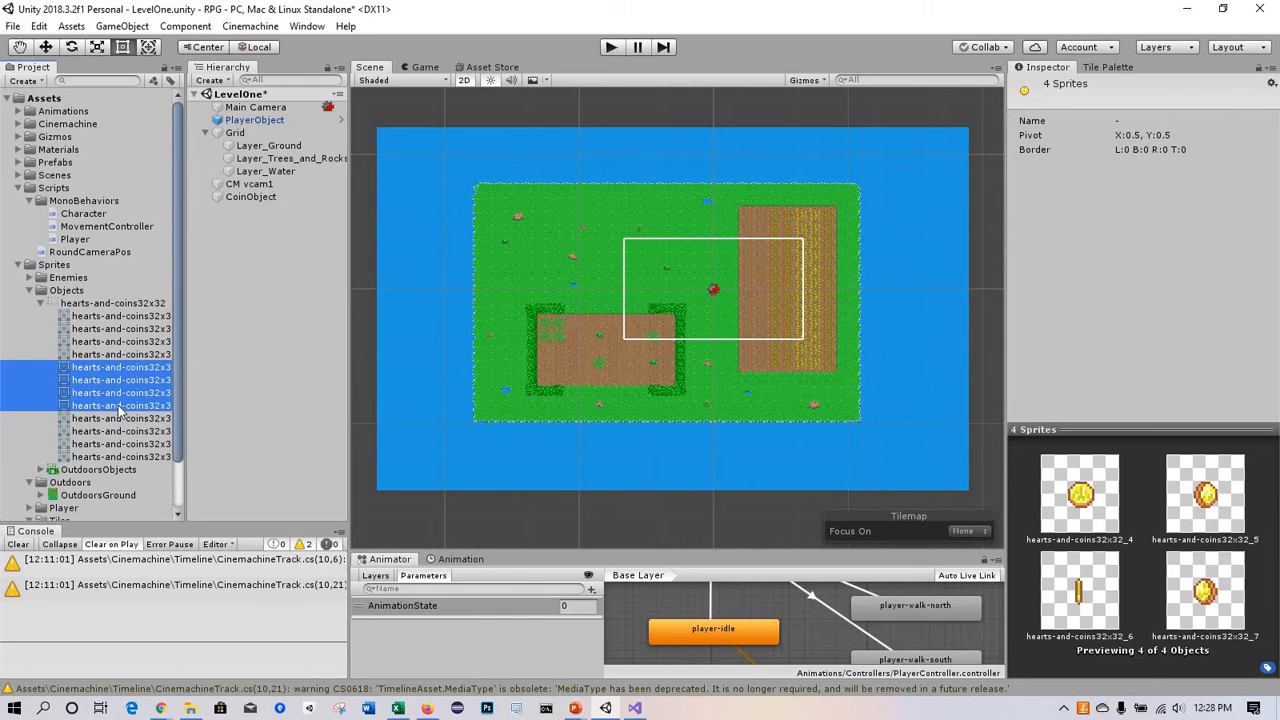
mouse_move(96, 384)
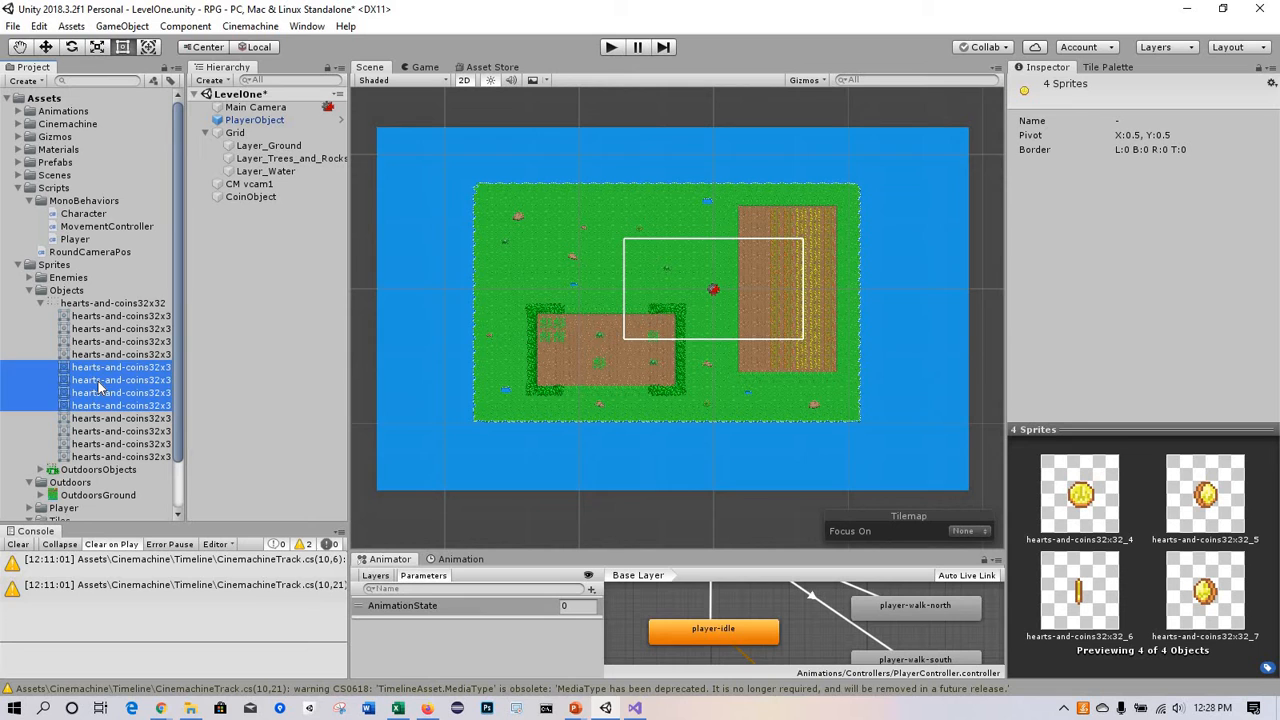
Step: Drop the coin frames onto CoinObject and save the animation as coin-spin in Assets/Animations/Animations
click(252, 196)
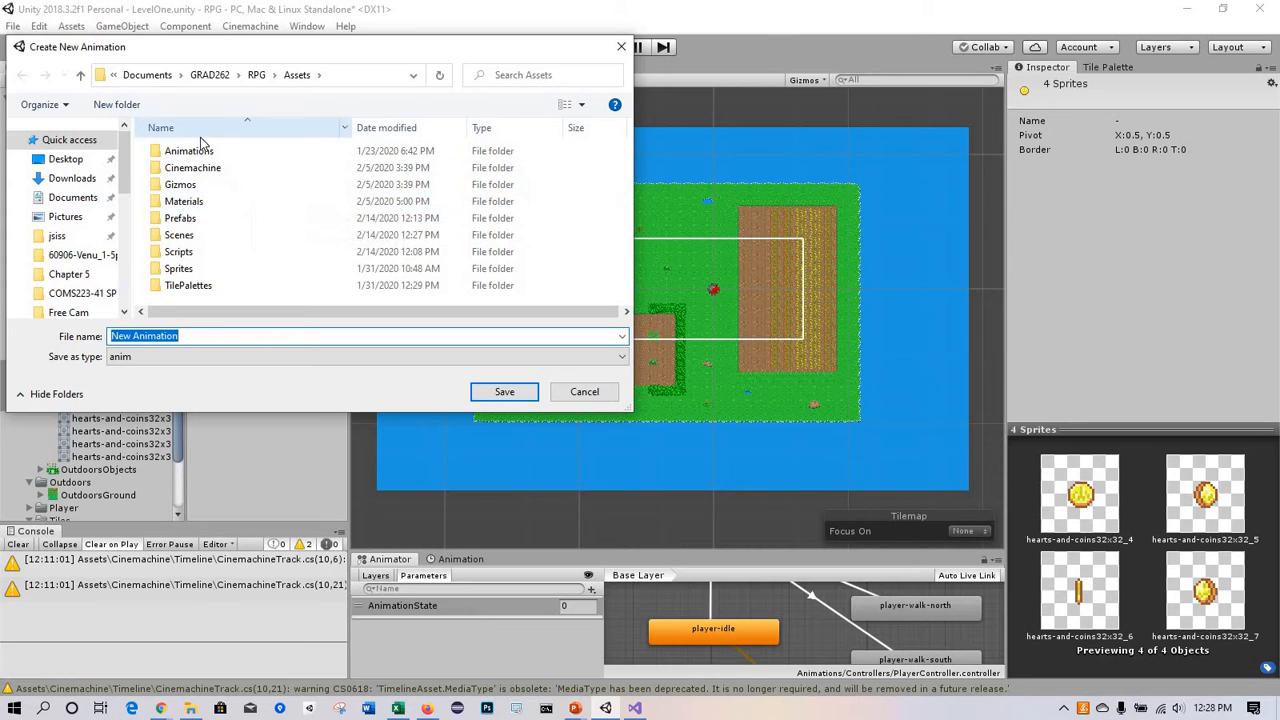
mouse_move(188, 150)
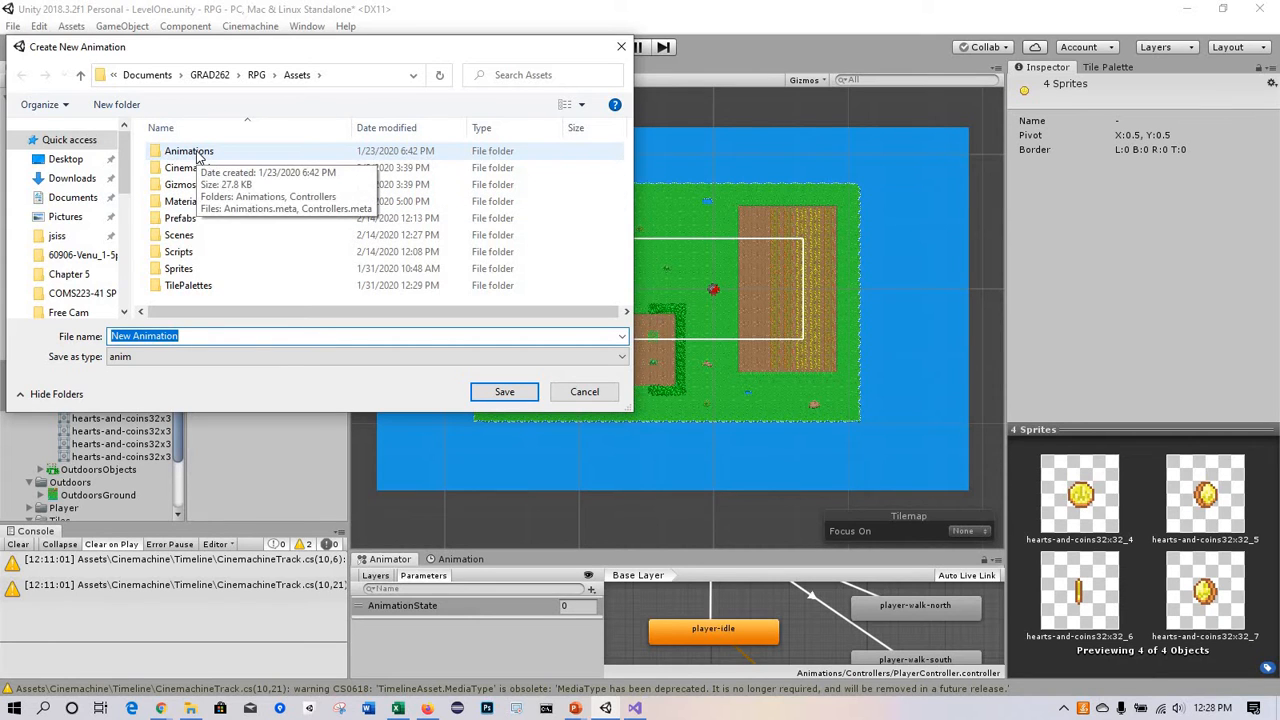
double_click(188, 150)
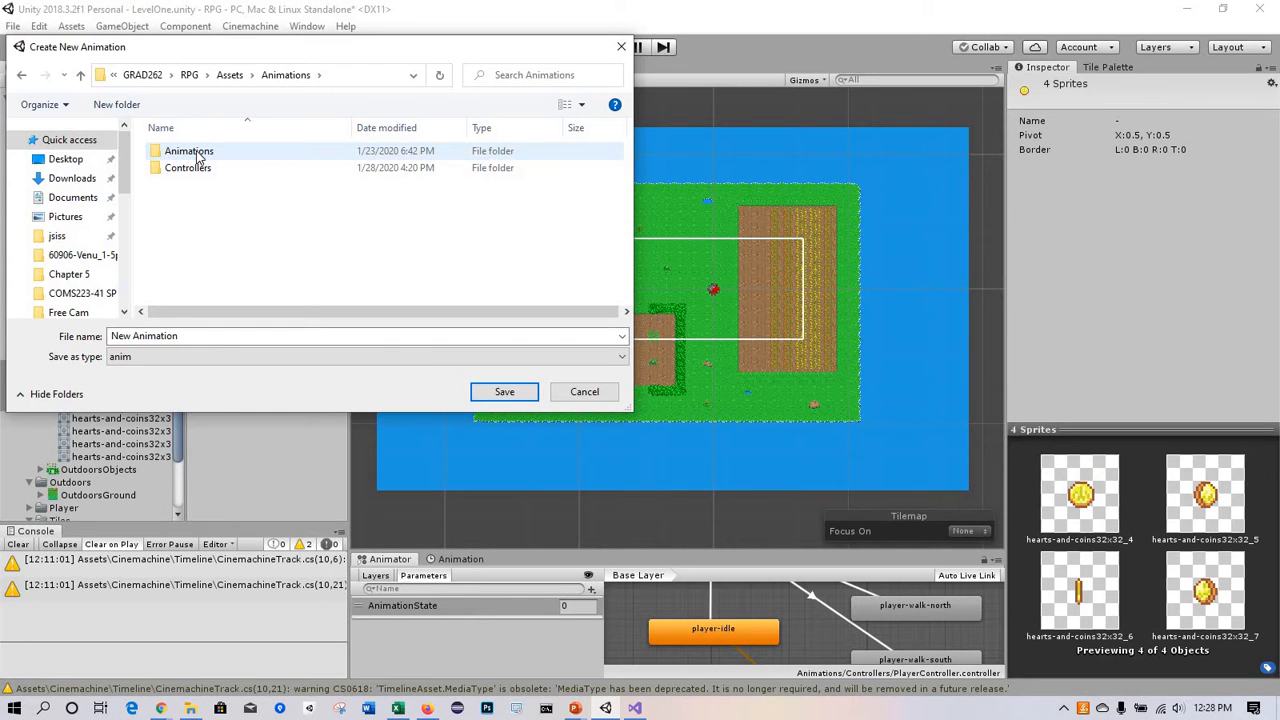
double_click(188, 150)
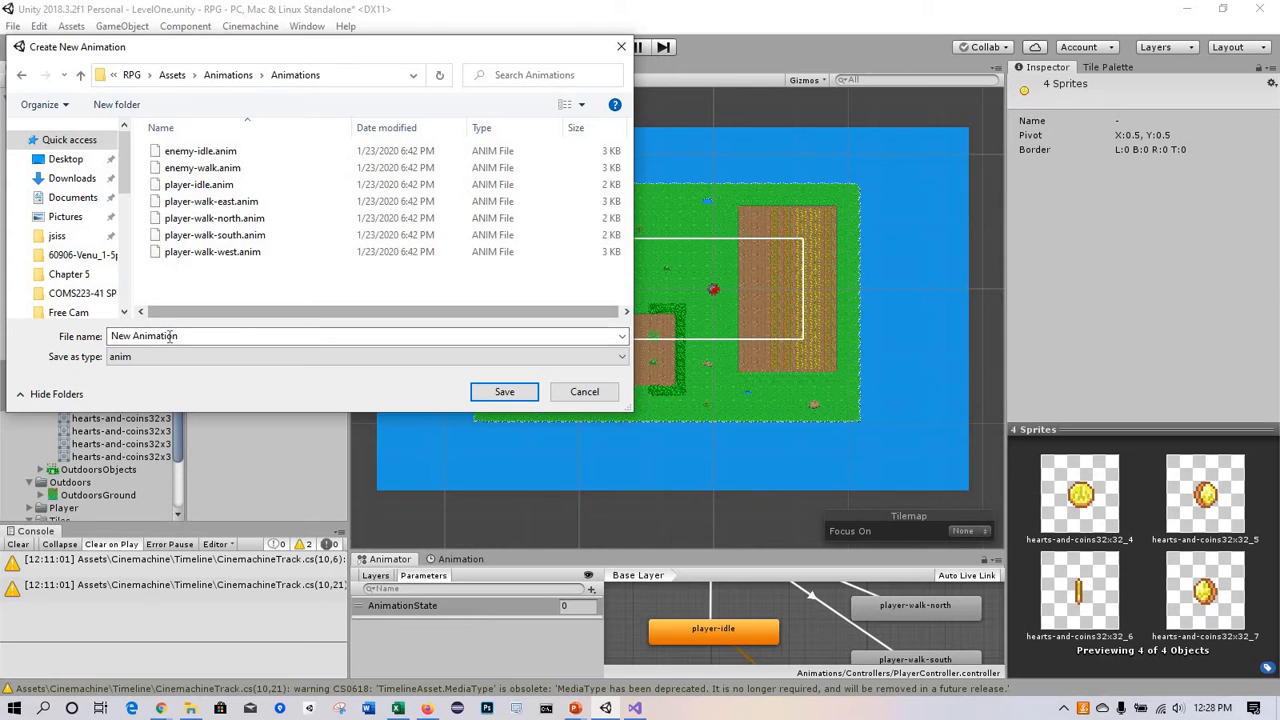
text(coin-)
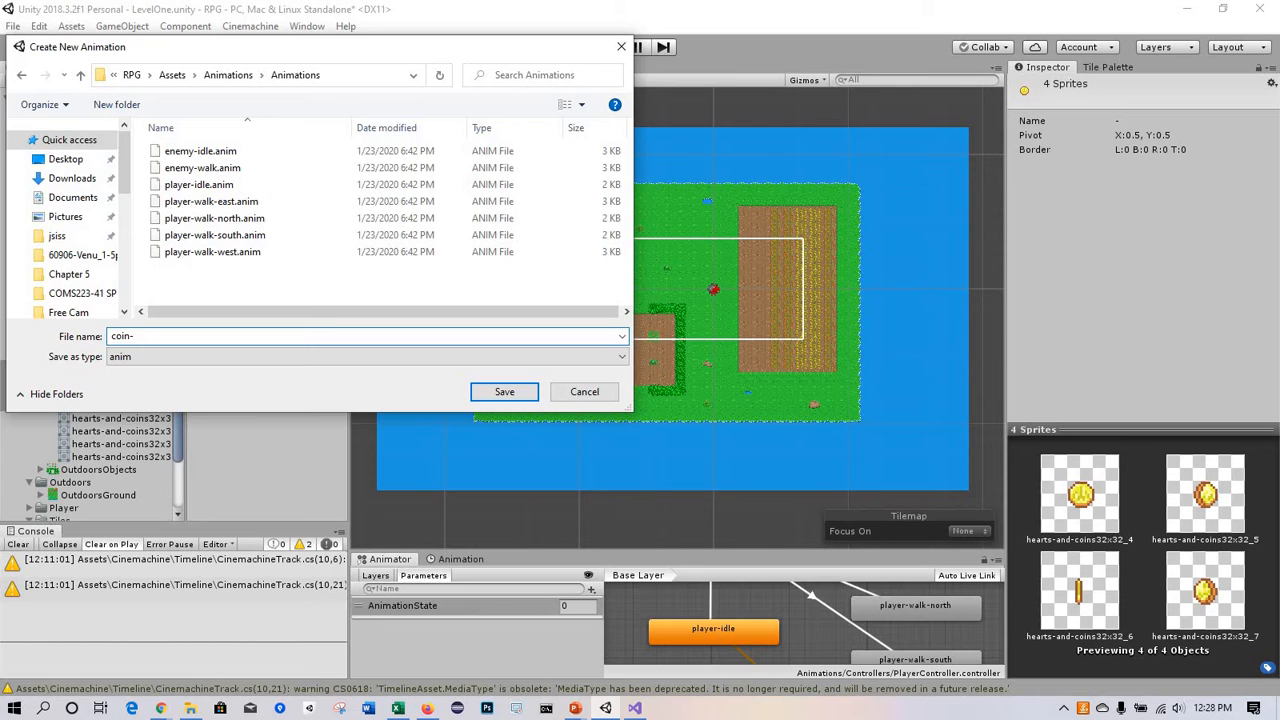
text(spin)
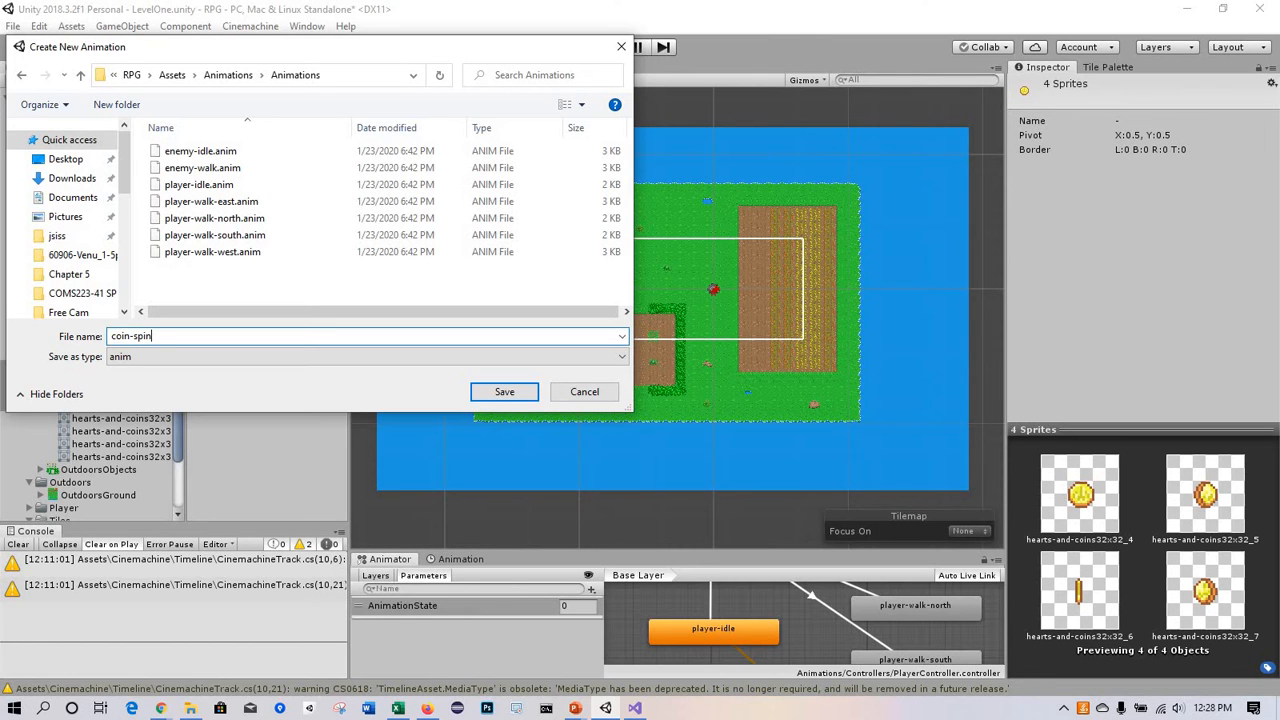
click(504, 390)
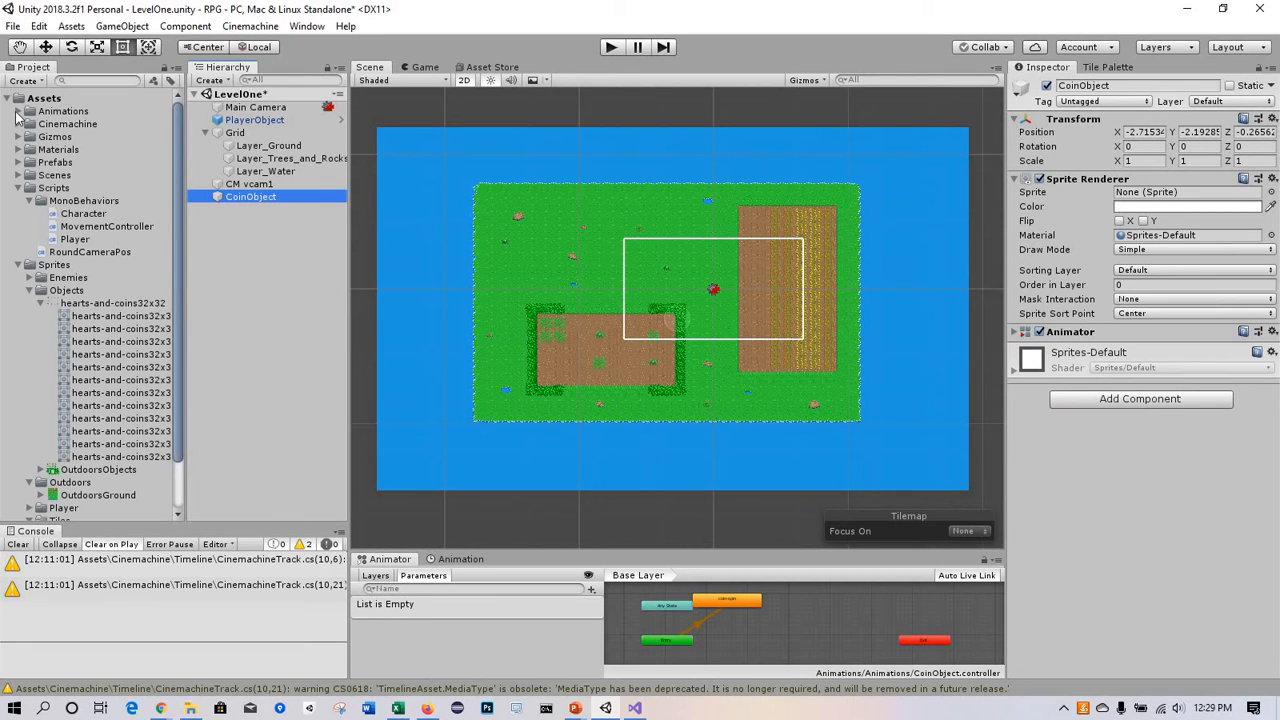
Step: Locate the coin-spin clip and the CoinObject controller under Animations > Controllers
click(32, 112)
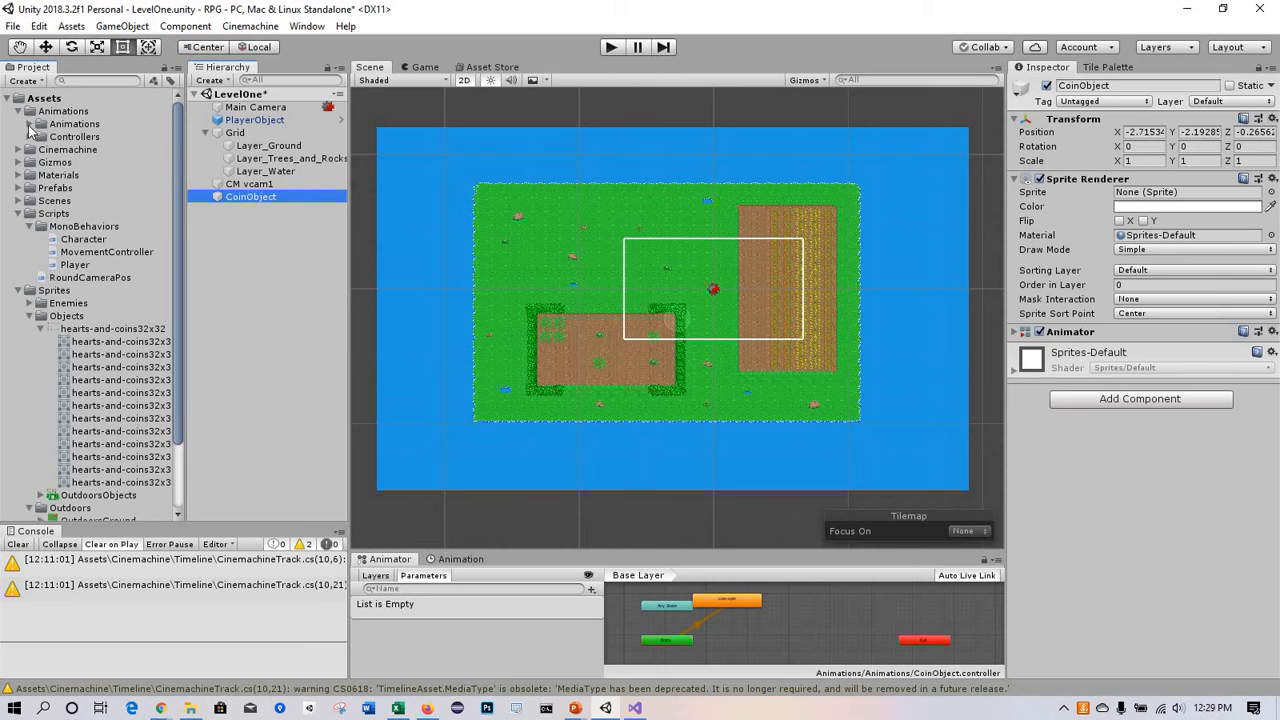
click(38, 124)
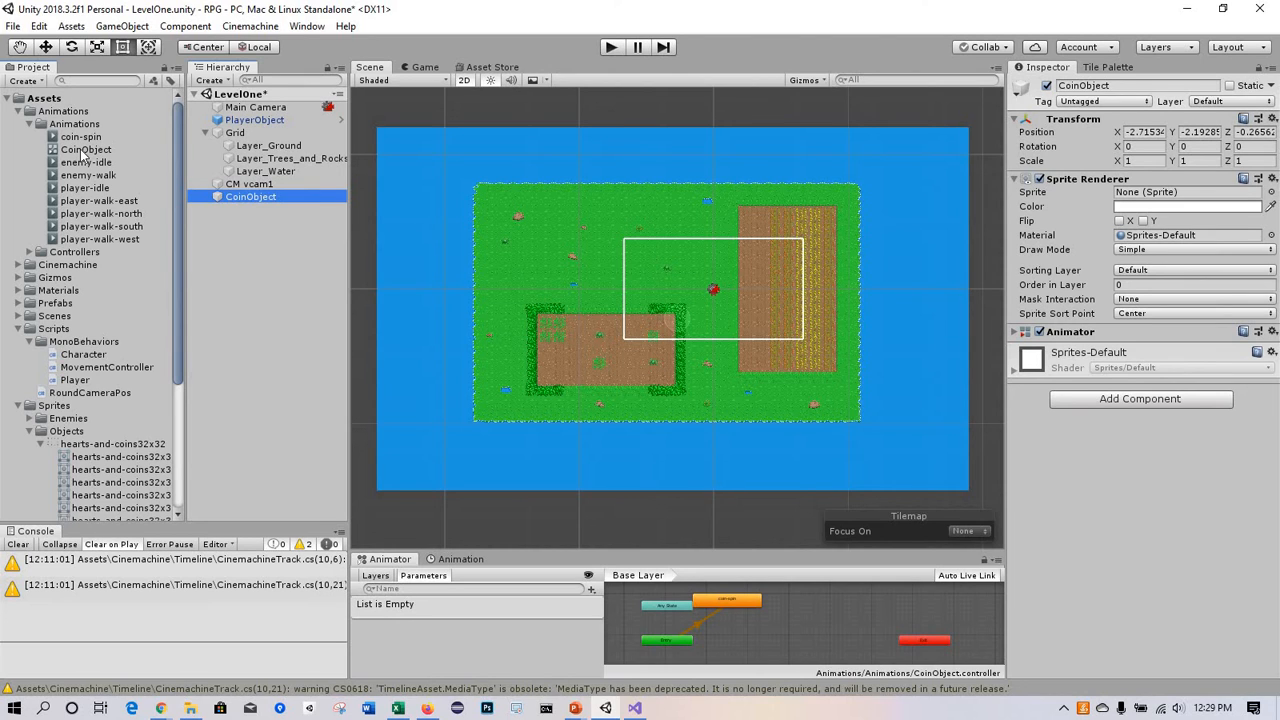
click(86, 148)
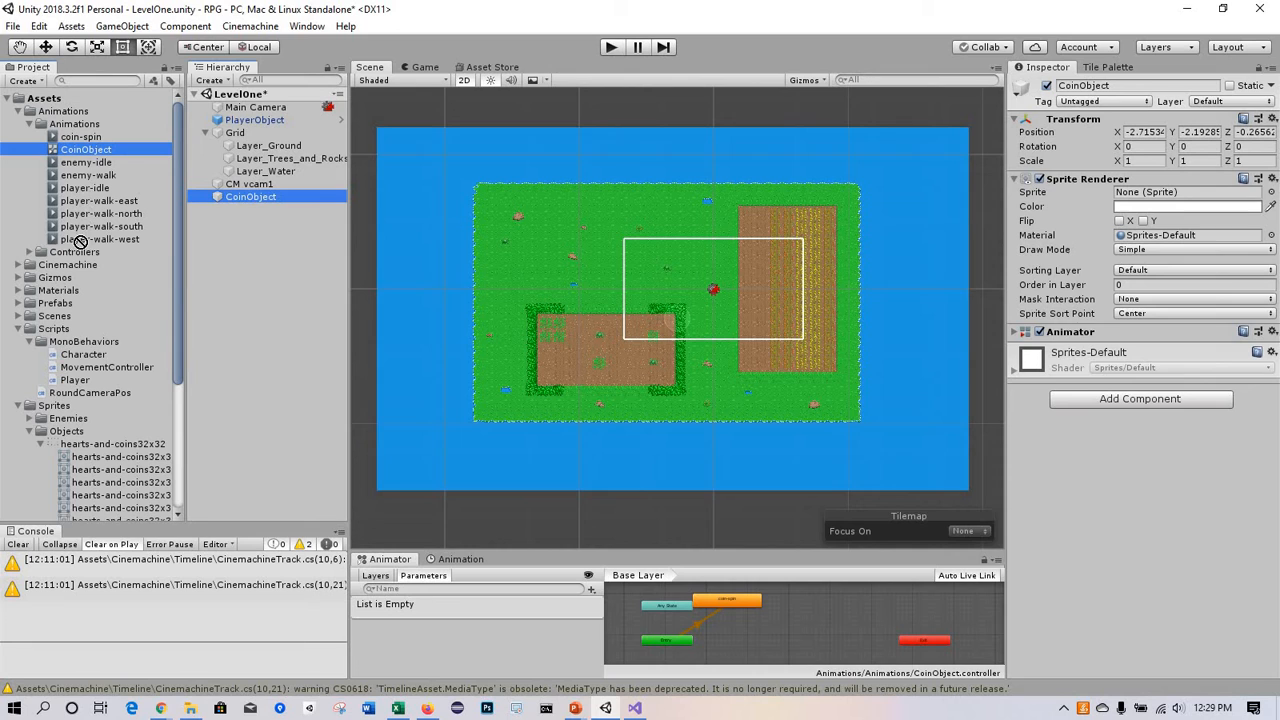
click(76, 252)
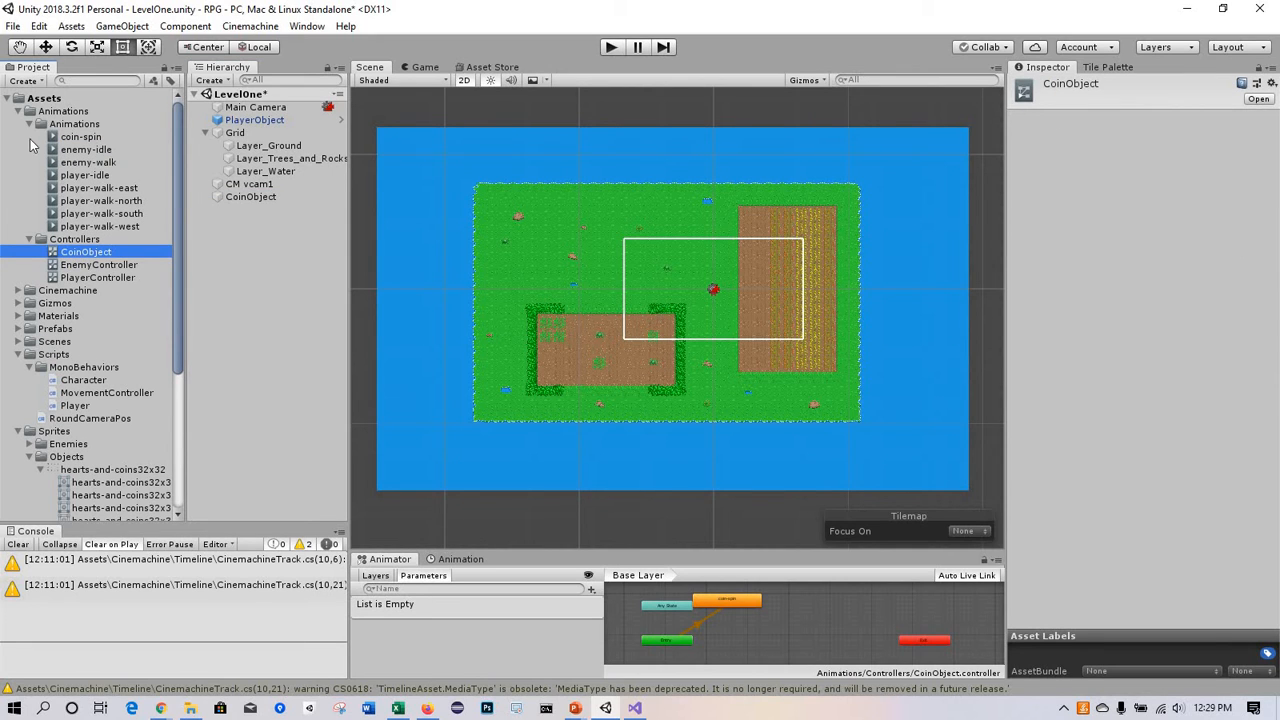
mouse_move(320, 250)
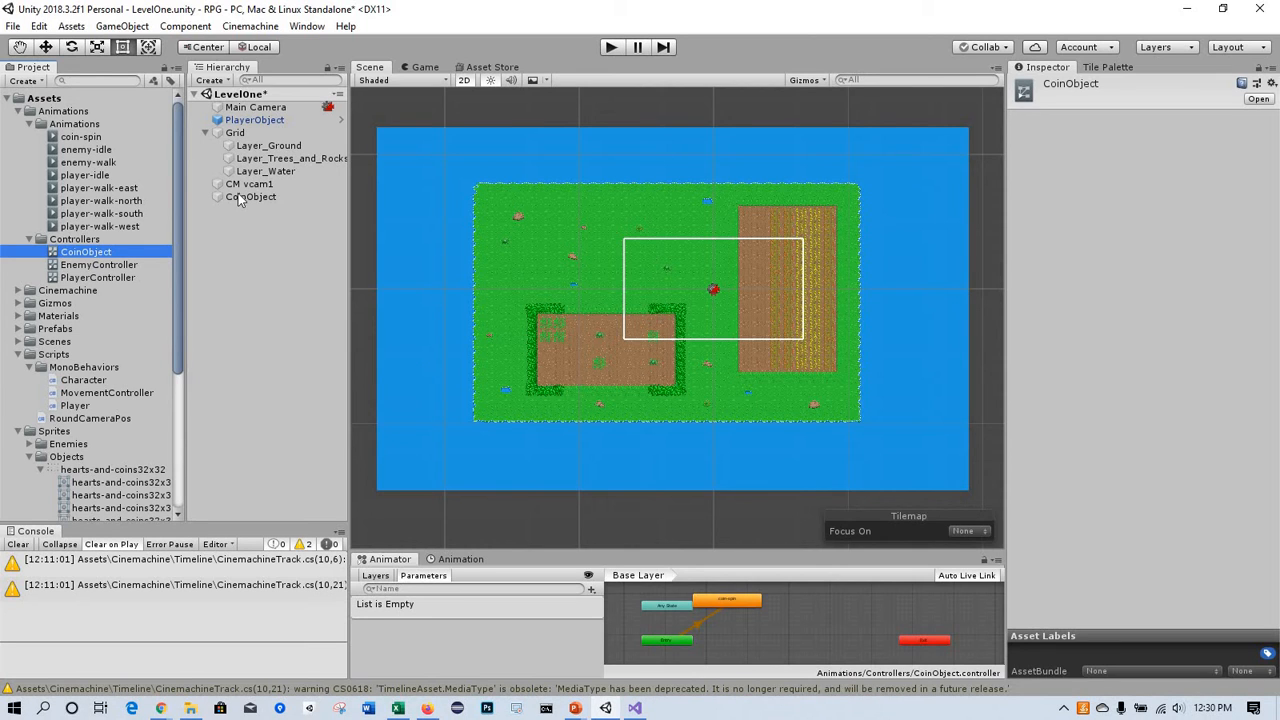
Step: Browse Sprites > Objects to preview the gold coin and red heart sprites for CoinObject
click(252, 196)
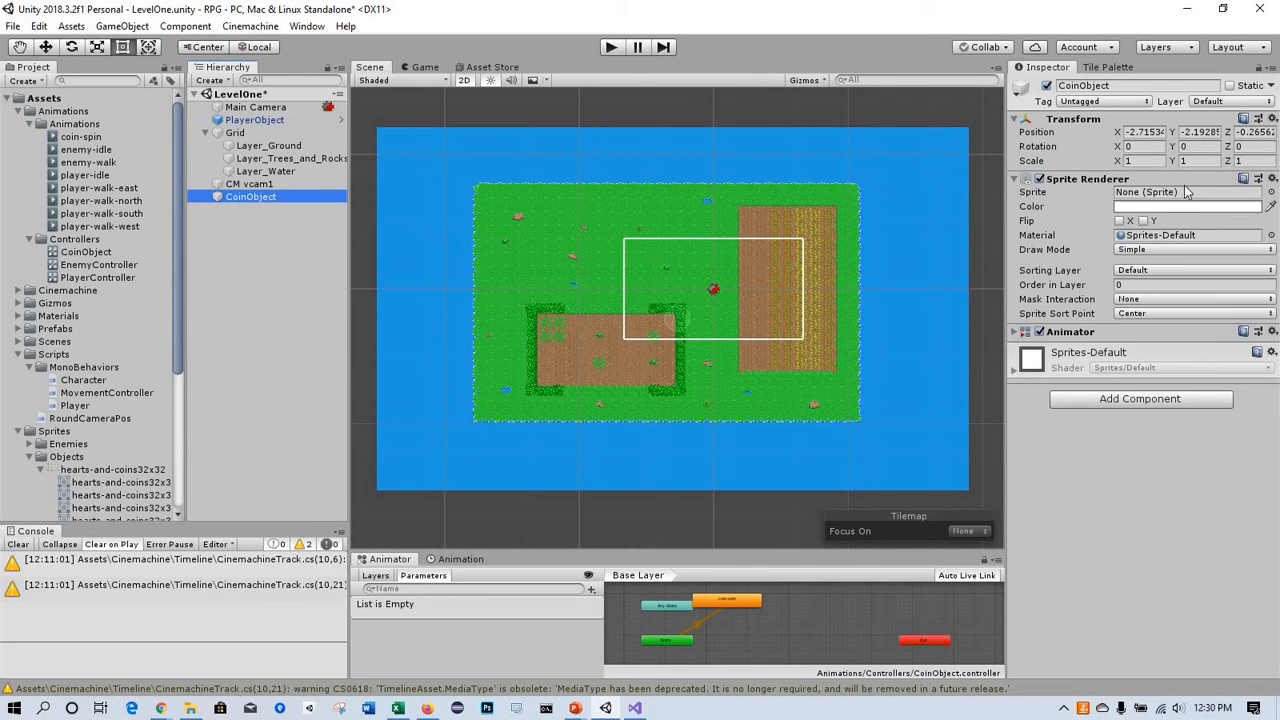
mouse_move(756, 218)
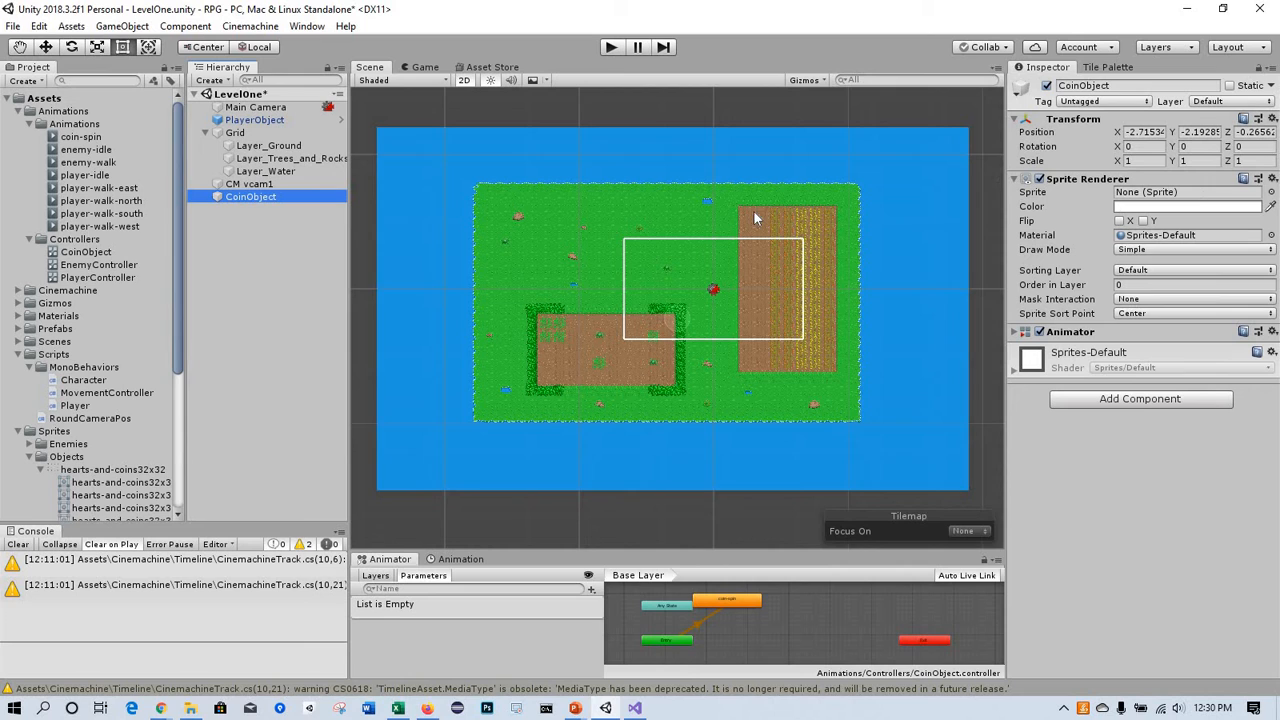
mouse_move(180, 364)
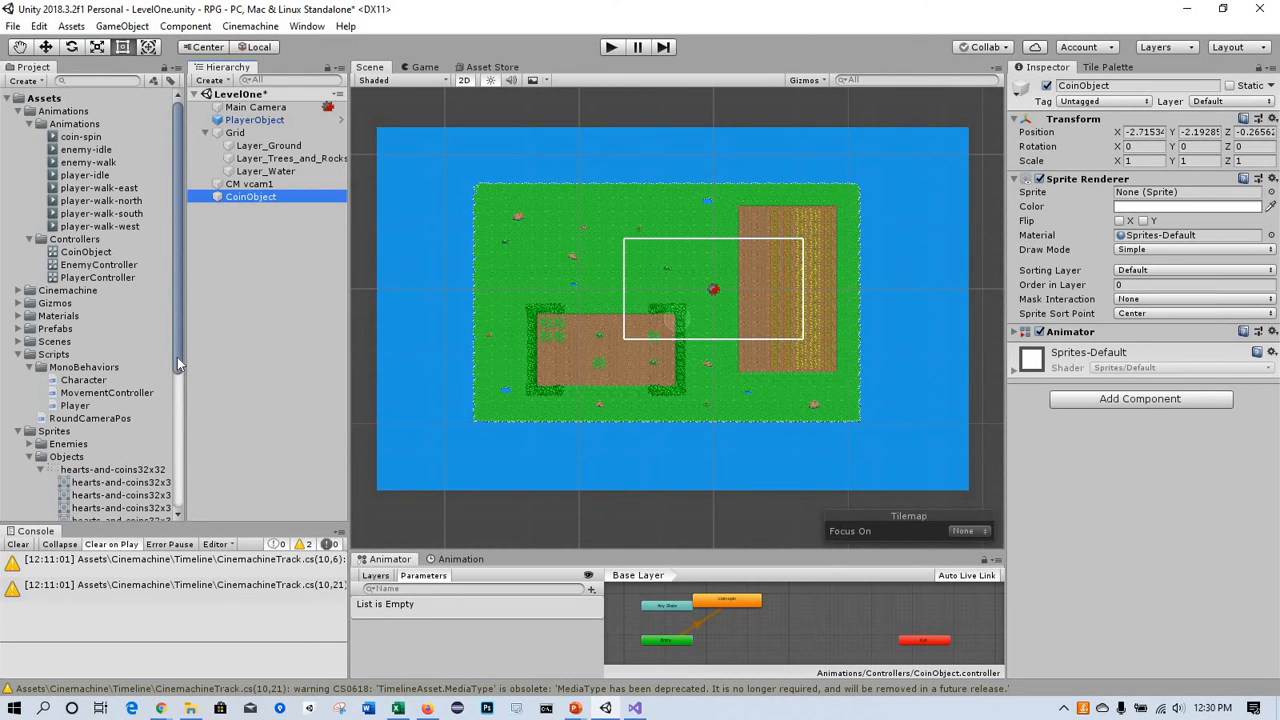
scroll(down, 3)
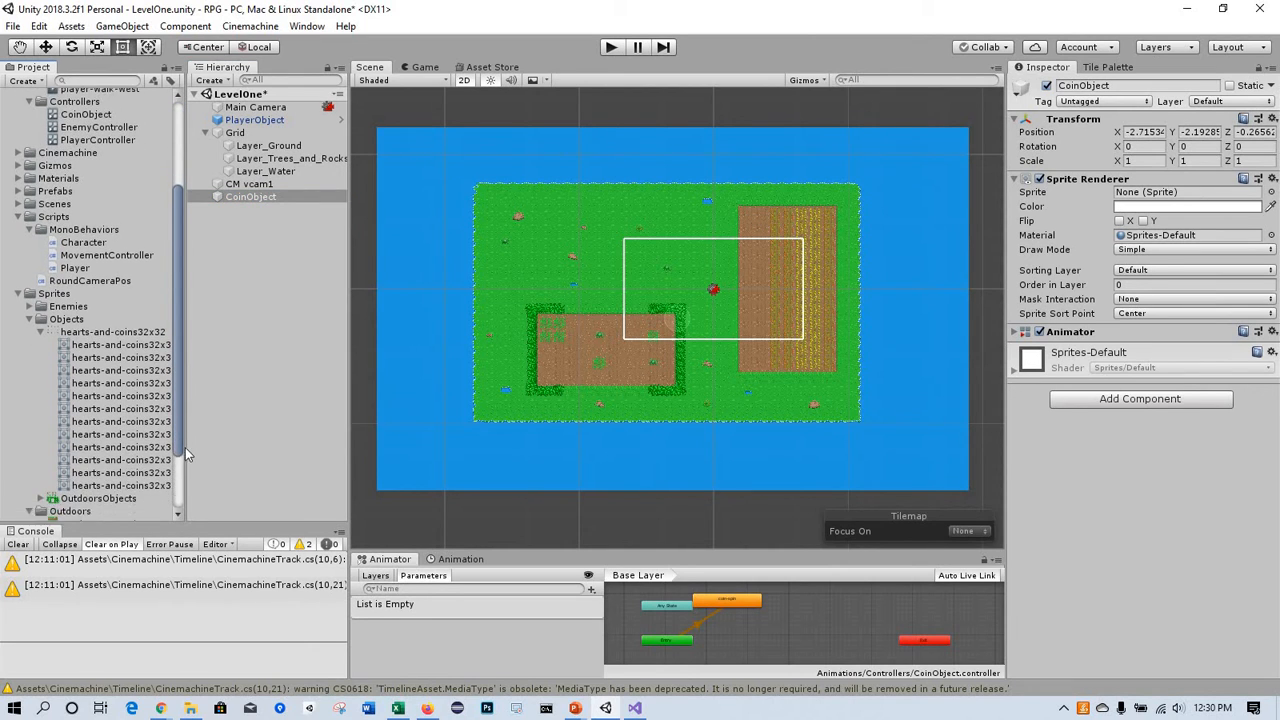
click(120, 382)
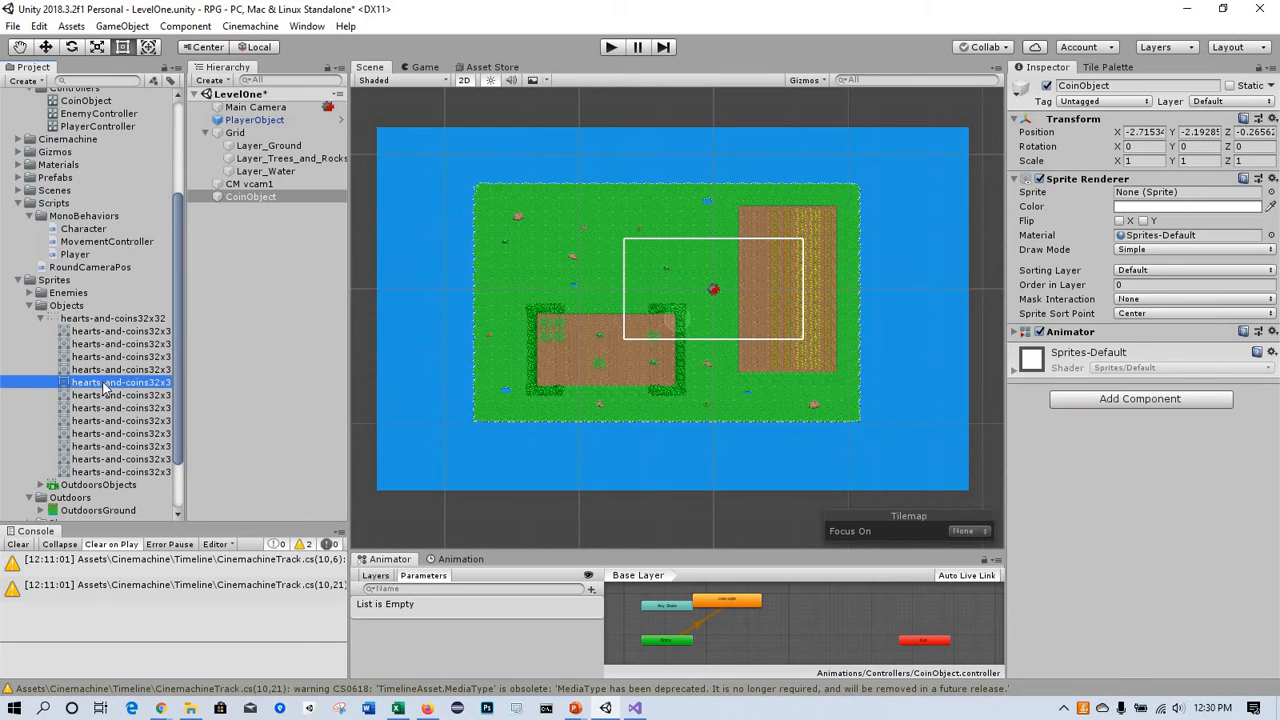
click(120, 382)
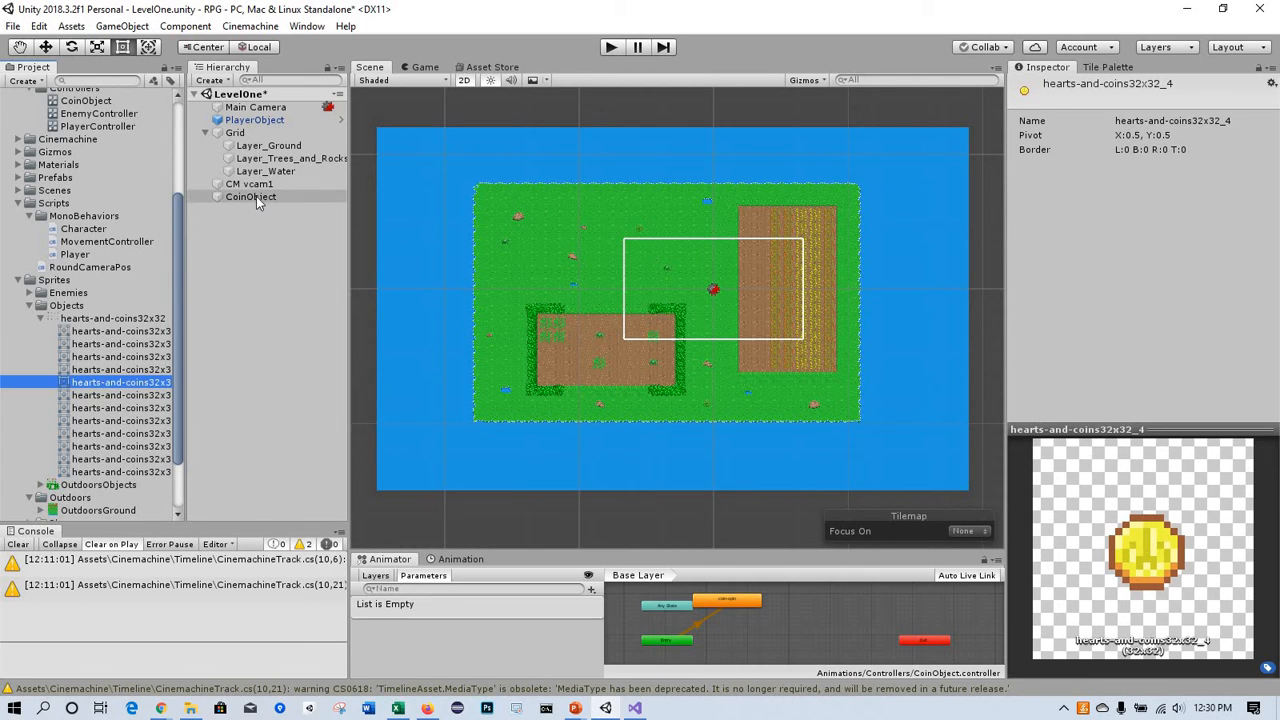
click(250, 196)
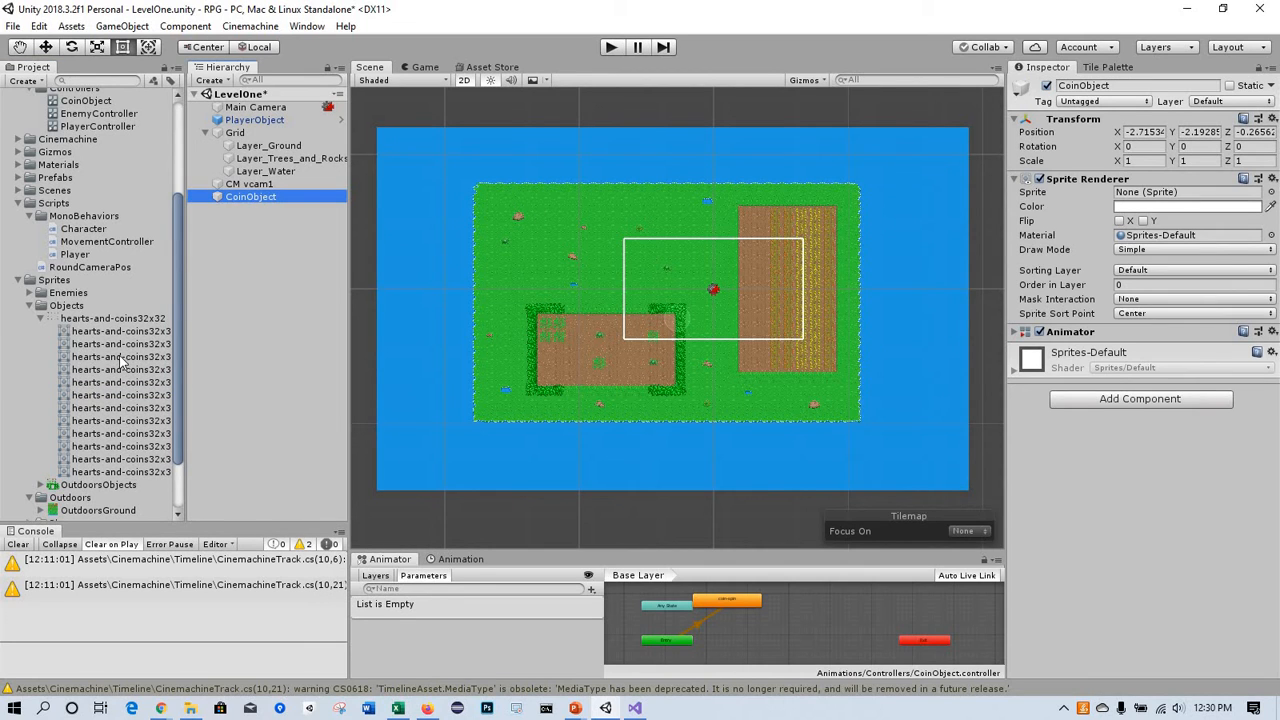
click(120, 356)
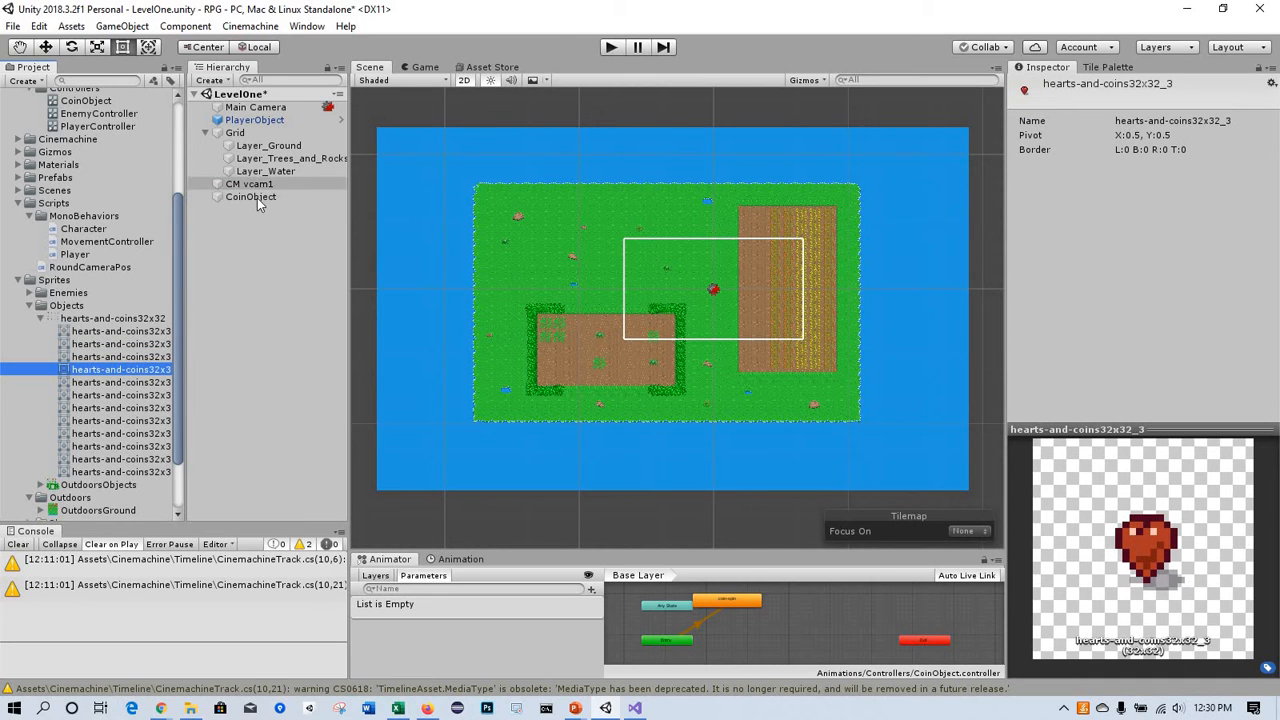
click(250, 196)
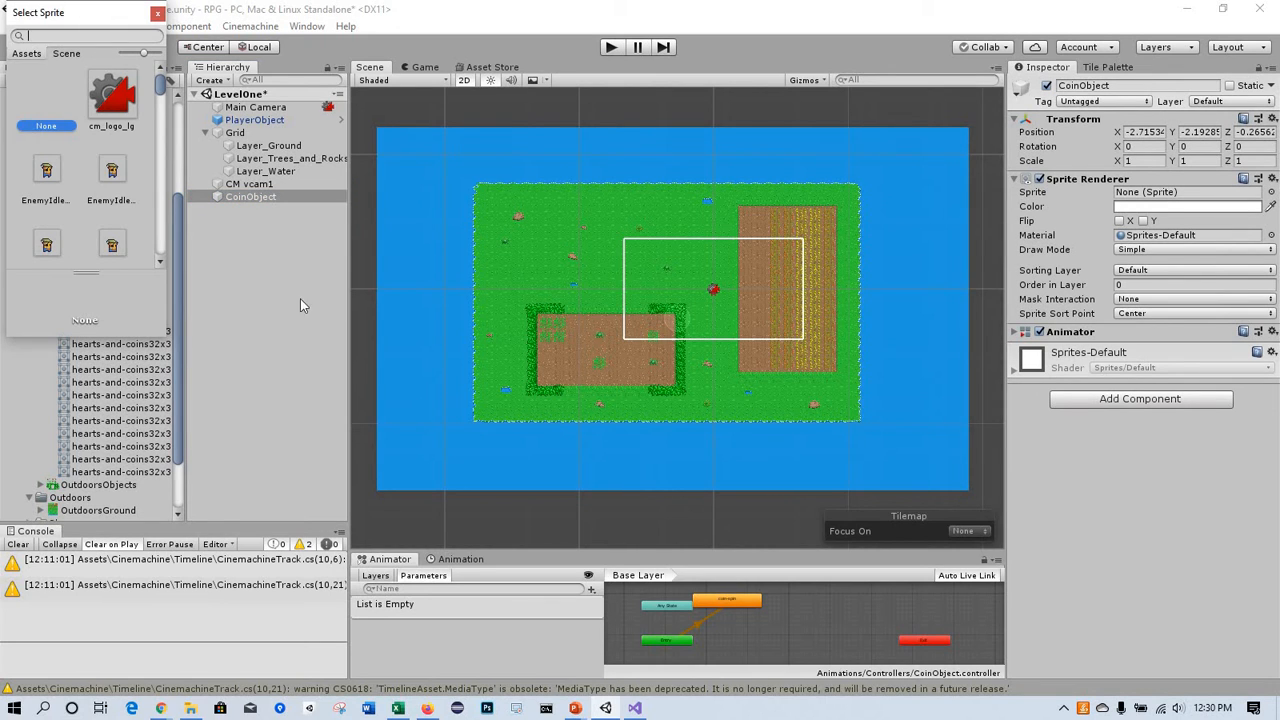
Step: Assign the hearts-and-coins32x32_4 coin sprite to CoinObject's Sprite Renderer
scroll(down, 3)
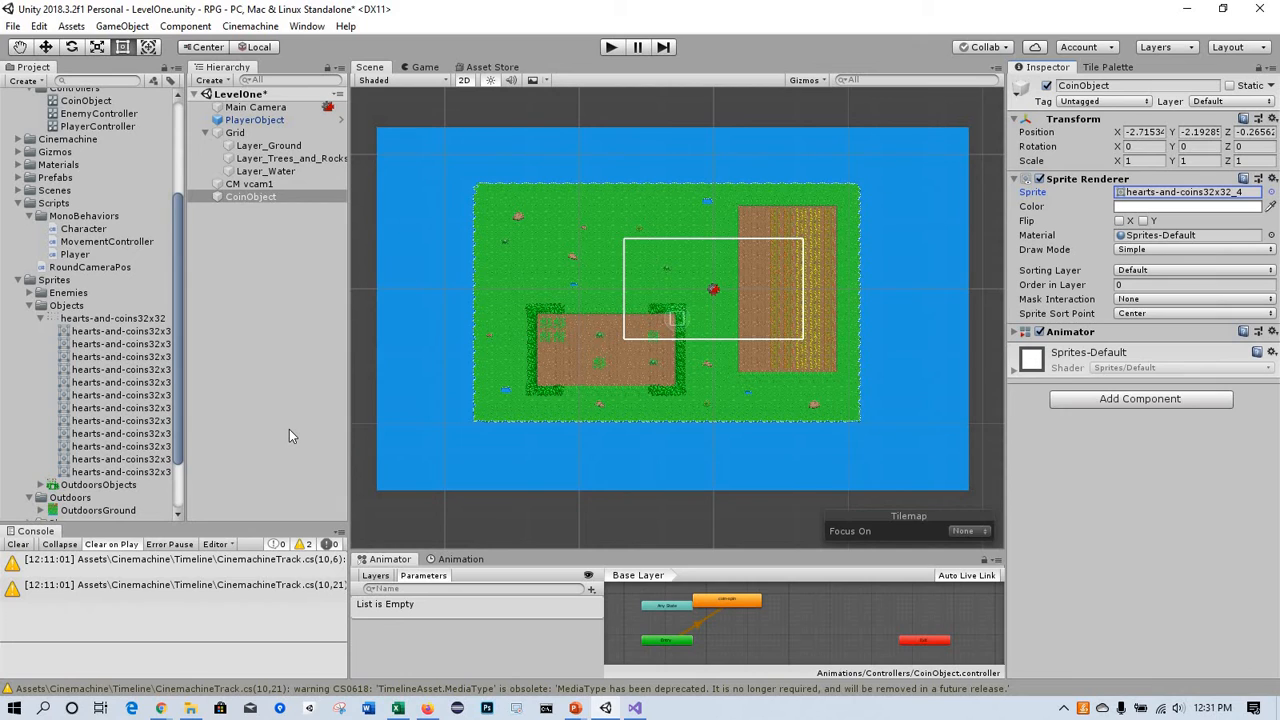
click(250, 196)
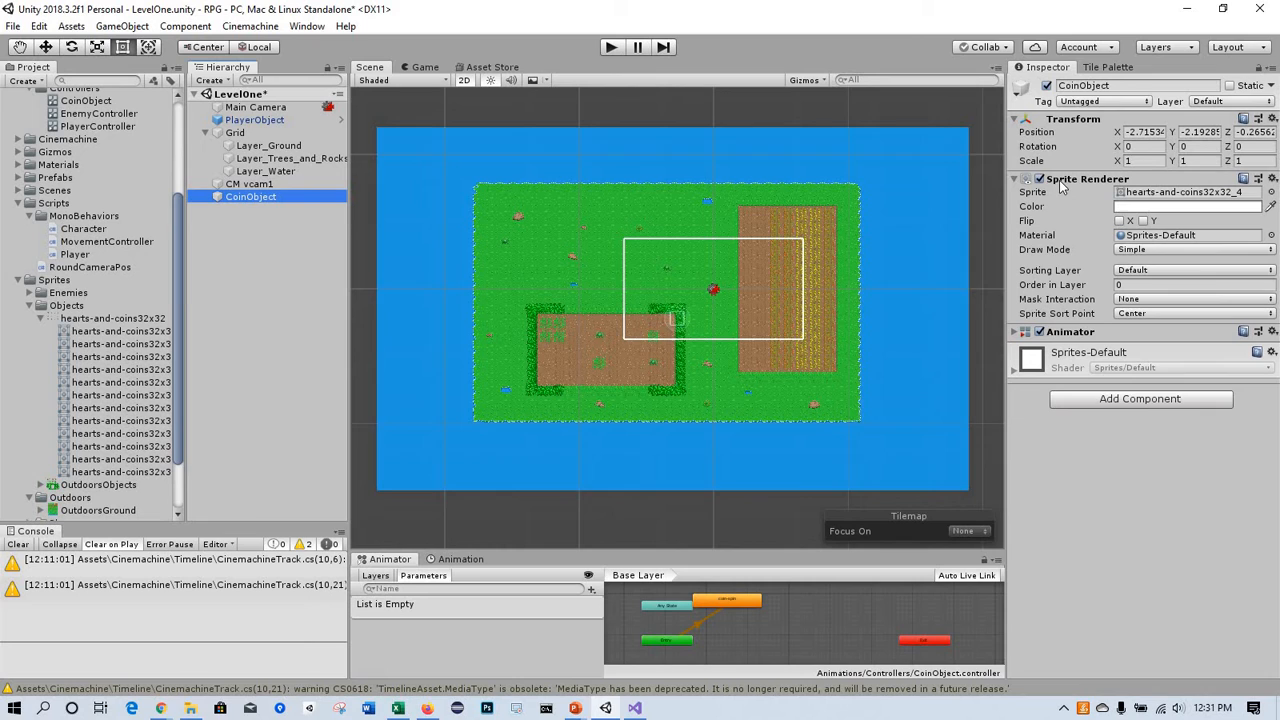
mouse_move(1078, 208)
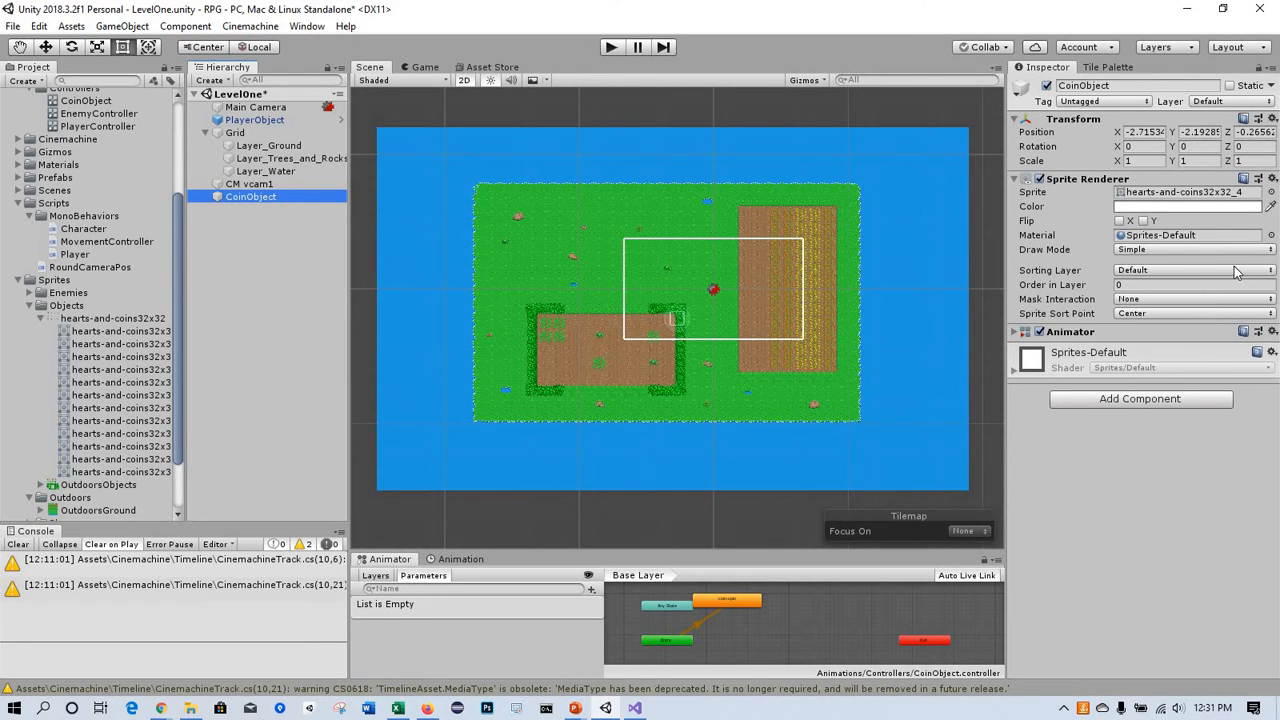
Step: Set CoinObject's Sprite Renderer sorting layer to Objects
click(1190, 270)
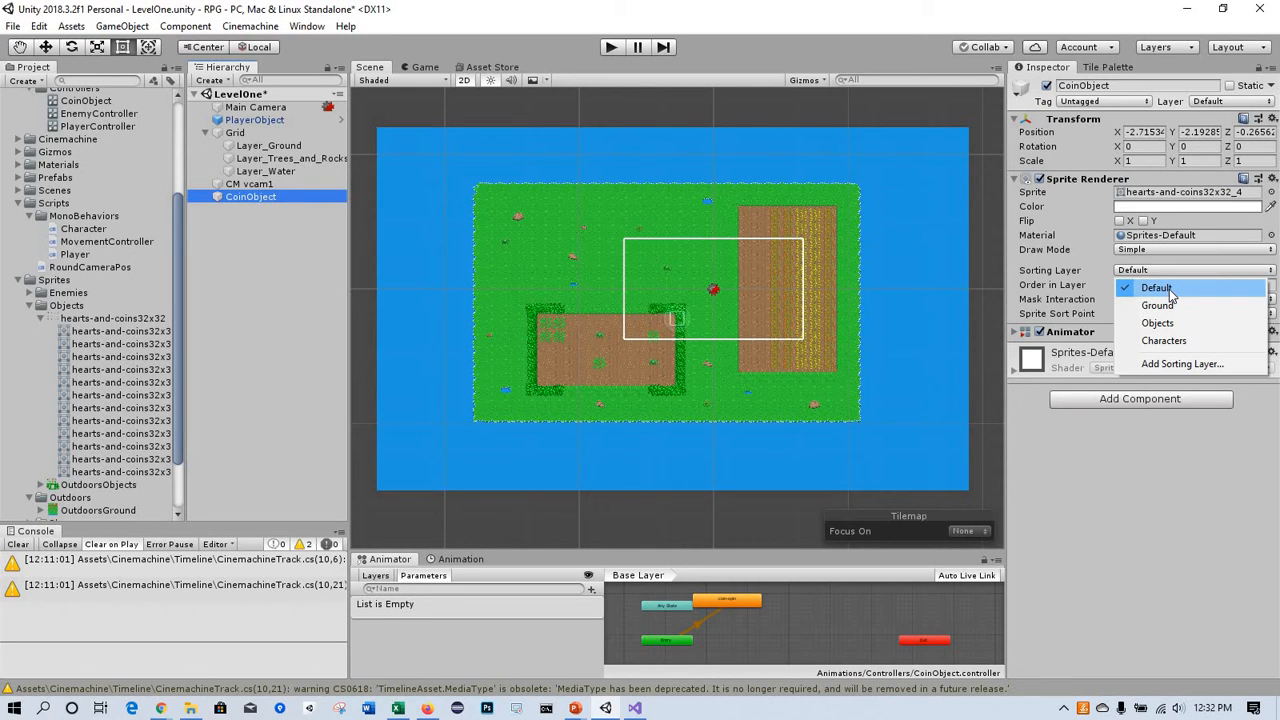
mouse_move(1156, 322)
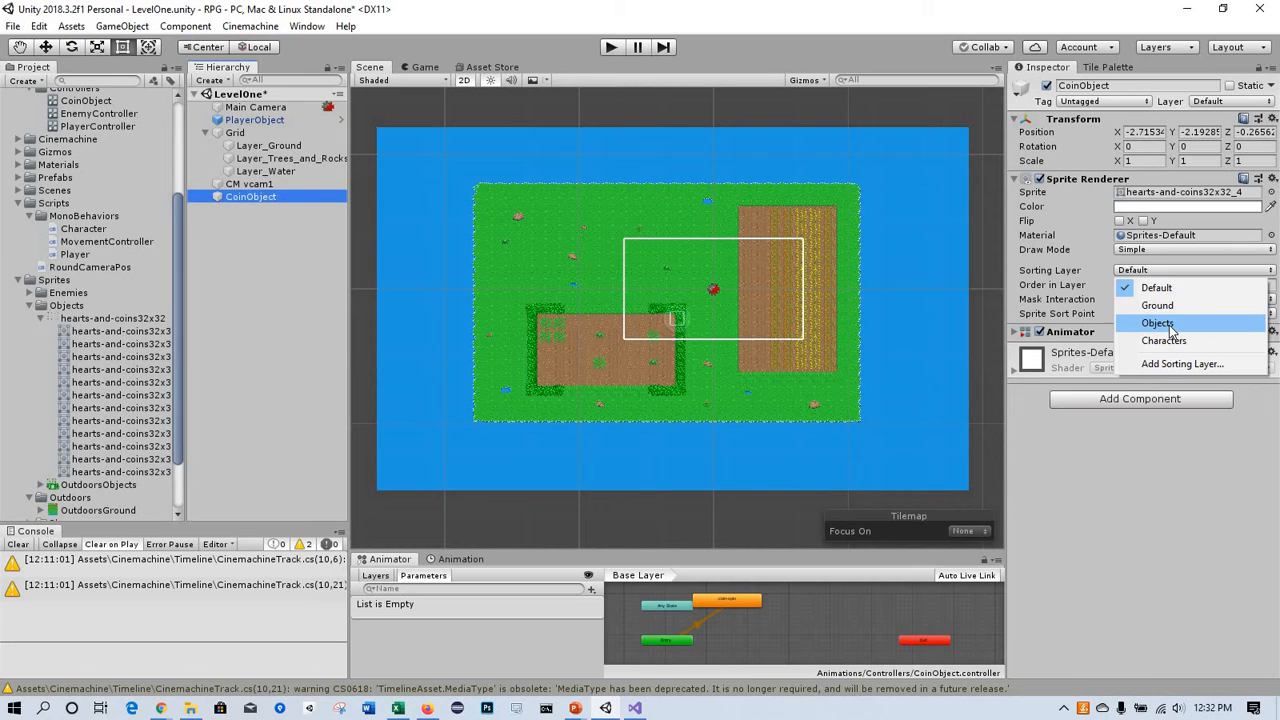
click(1156, 322)
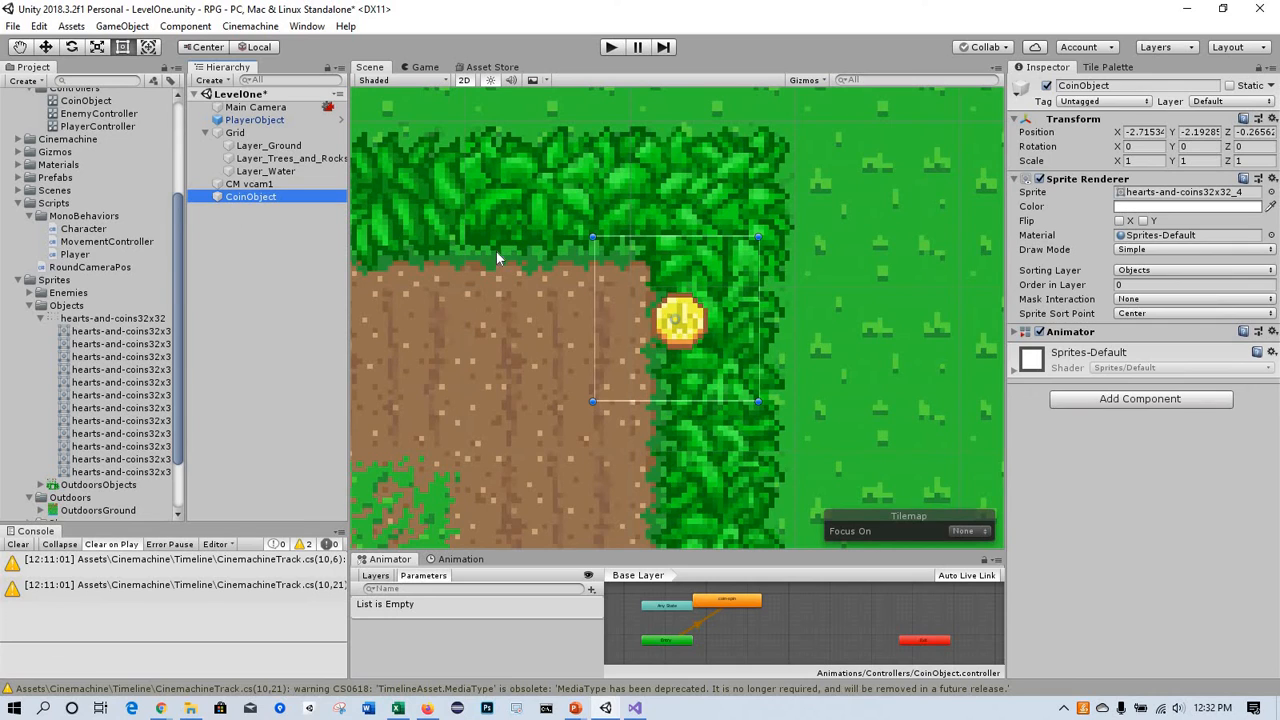
mouse_move(644, 252)
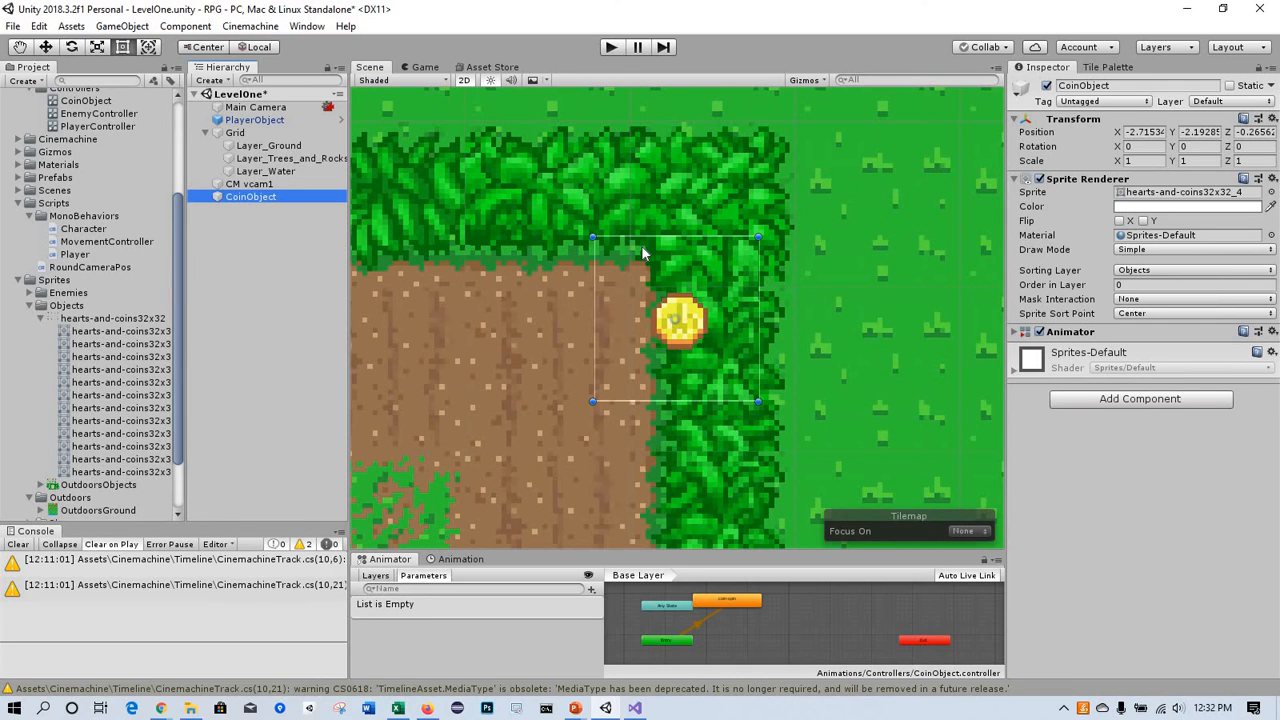
mouse_move(1064, 124)
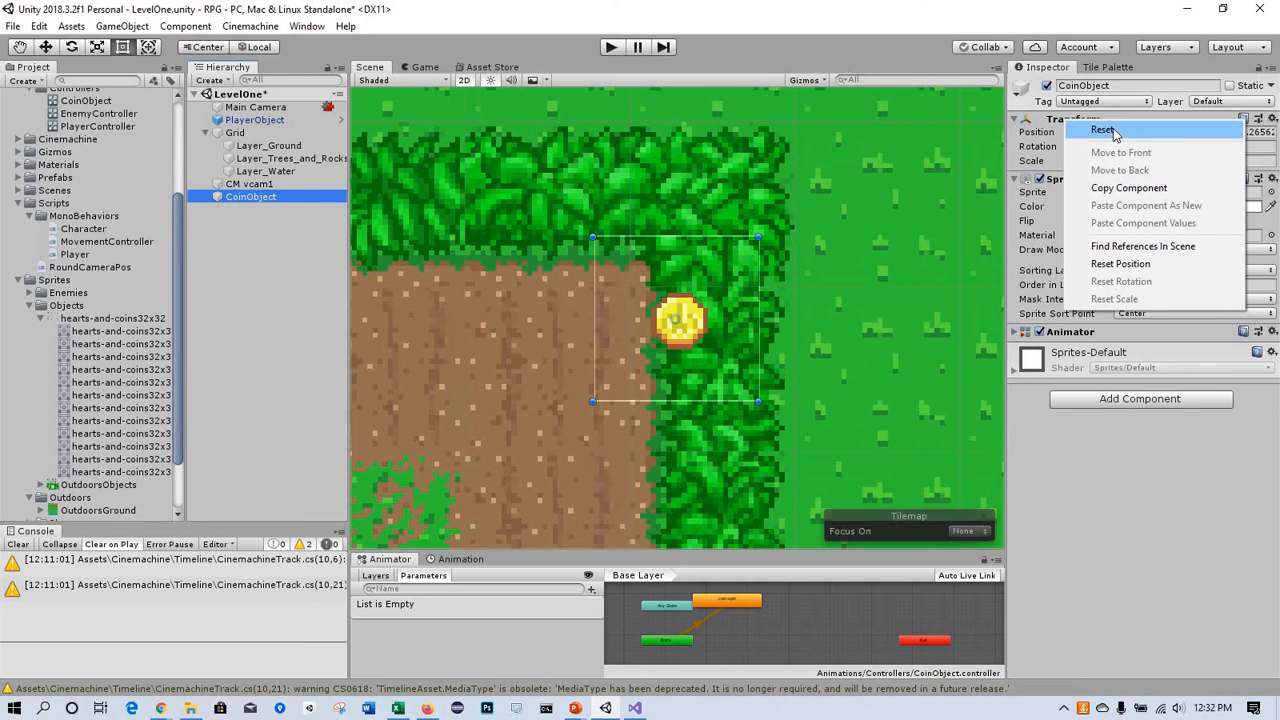
Step: Reset CoinObject's Transform to the origin and frame it in the Scene view
click(1100, 128)
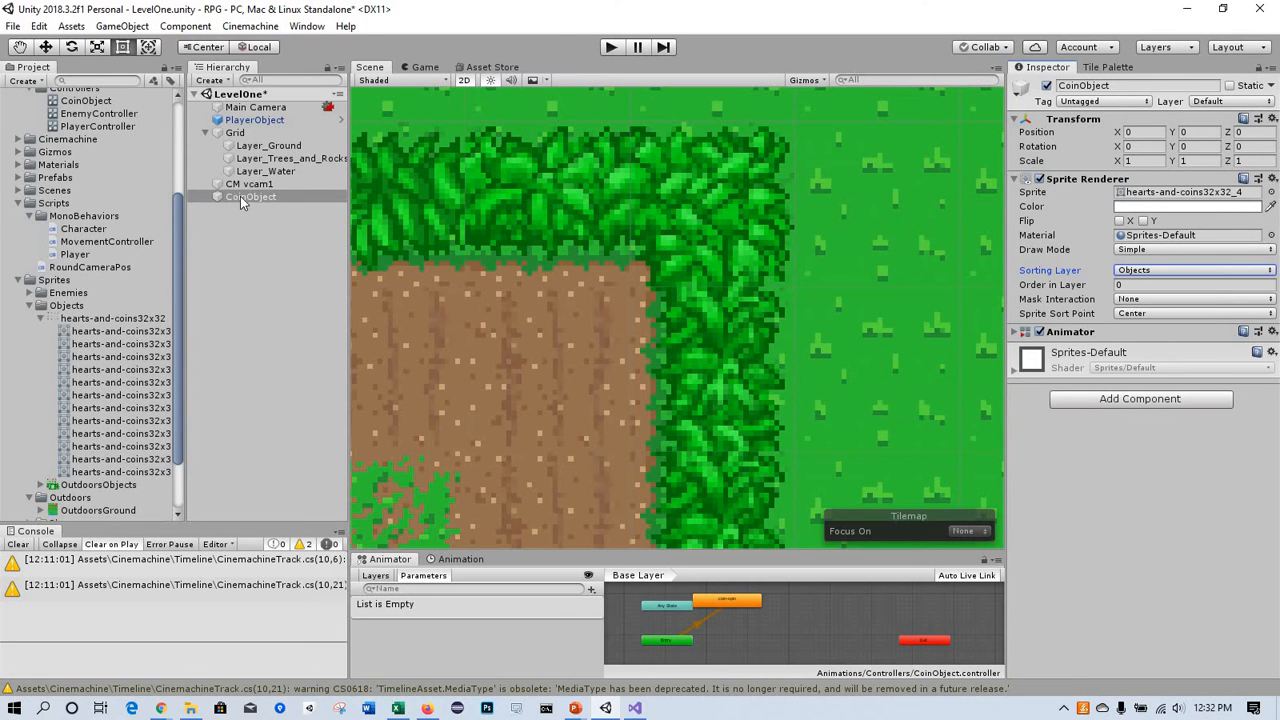
click(250, 196)
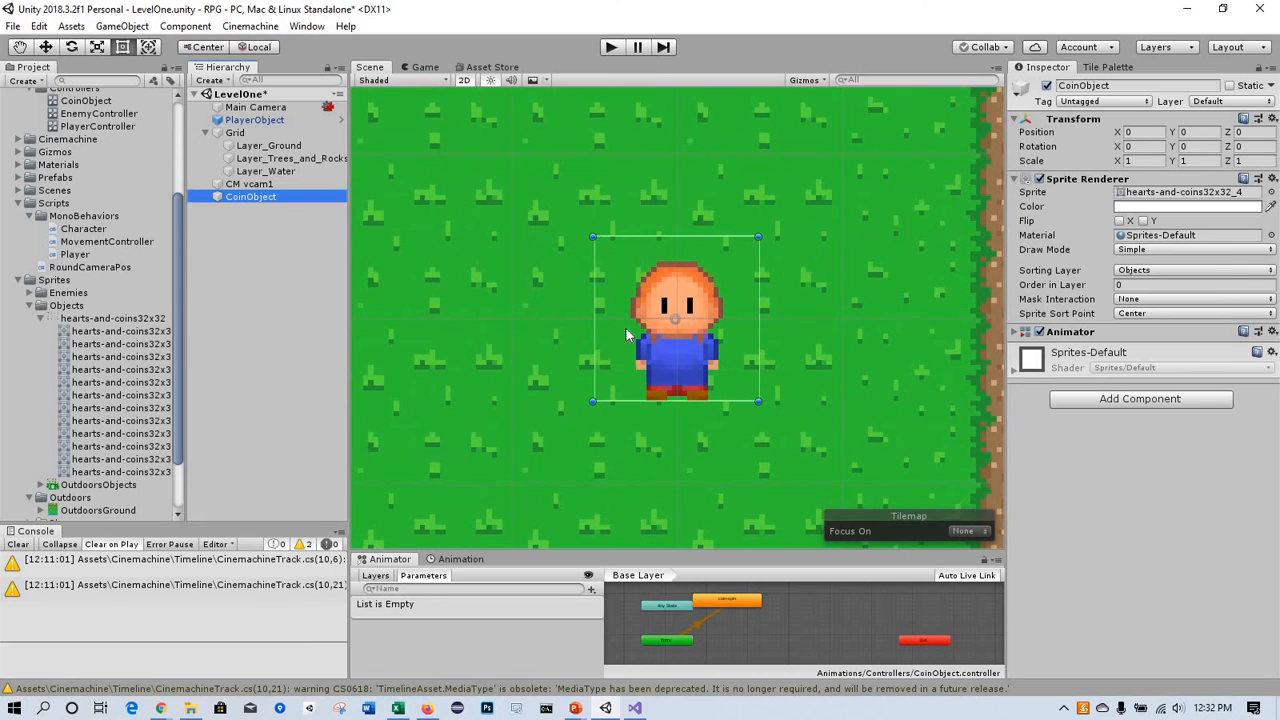
mouse_move(650, 308)
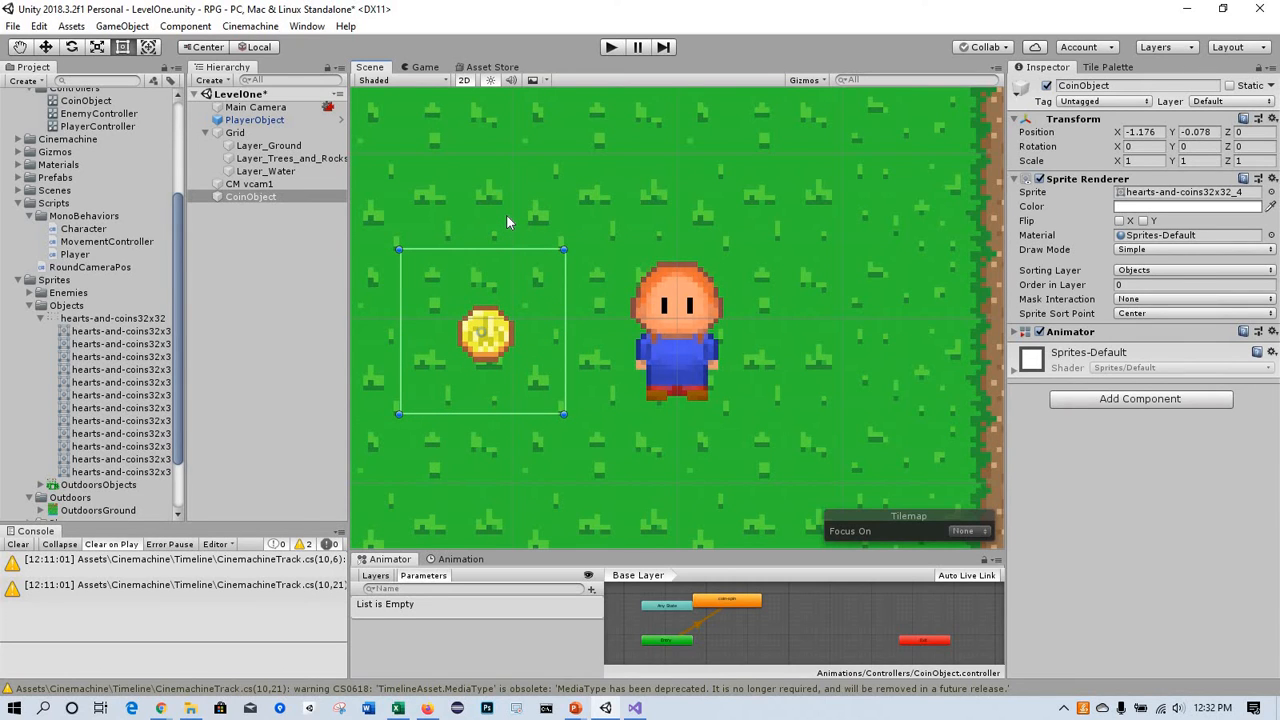
mouse_move(340, 200)
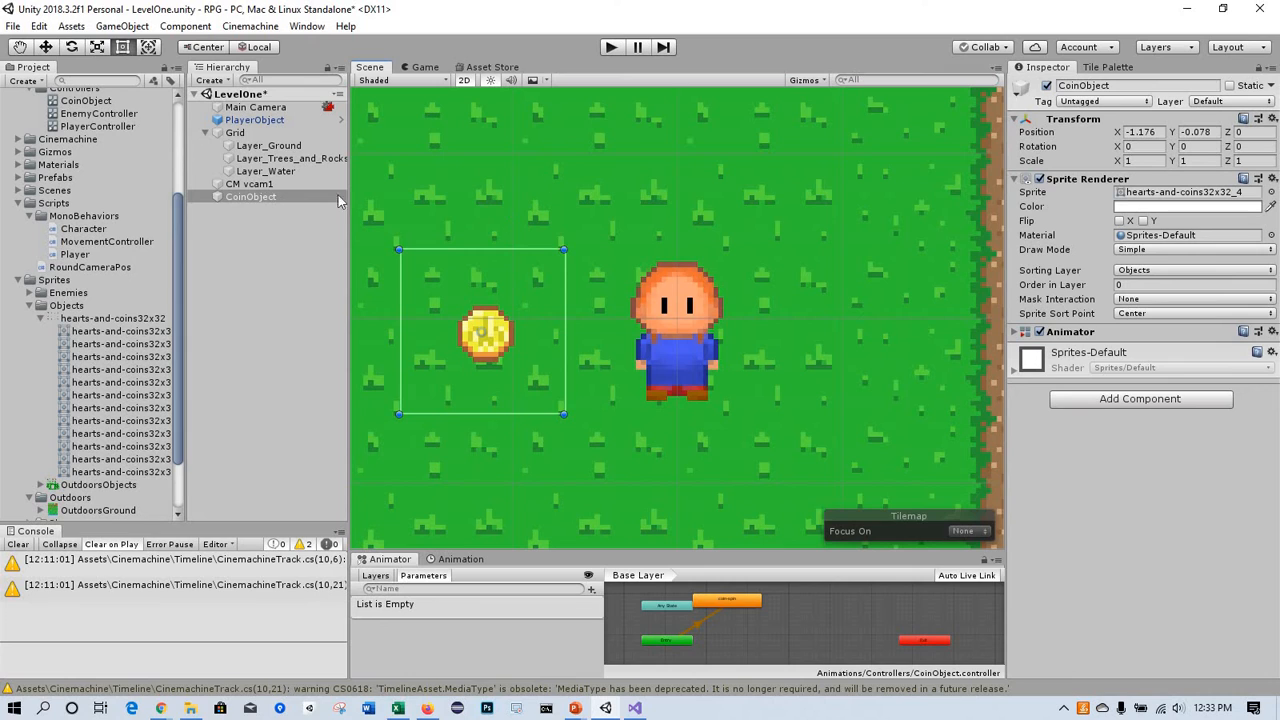
mouse_move(500, 332)
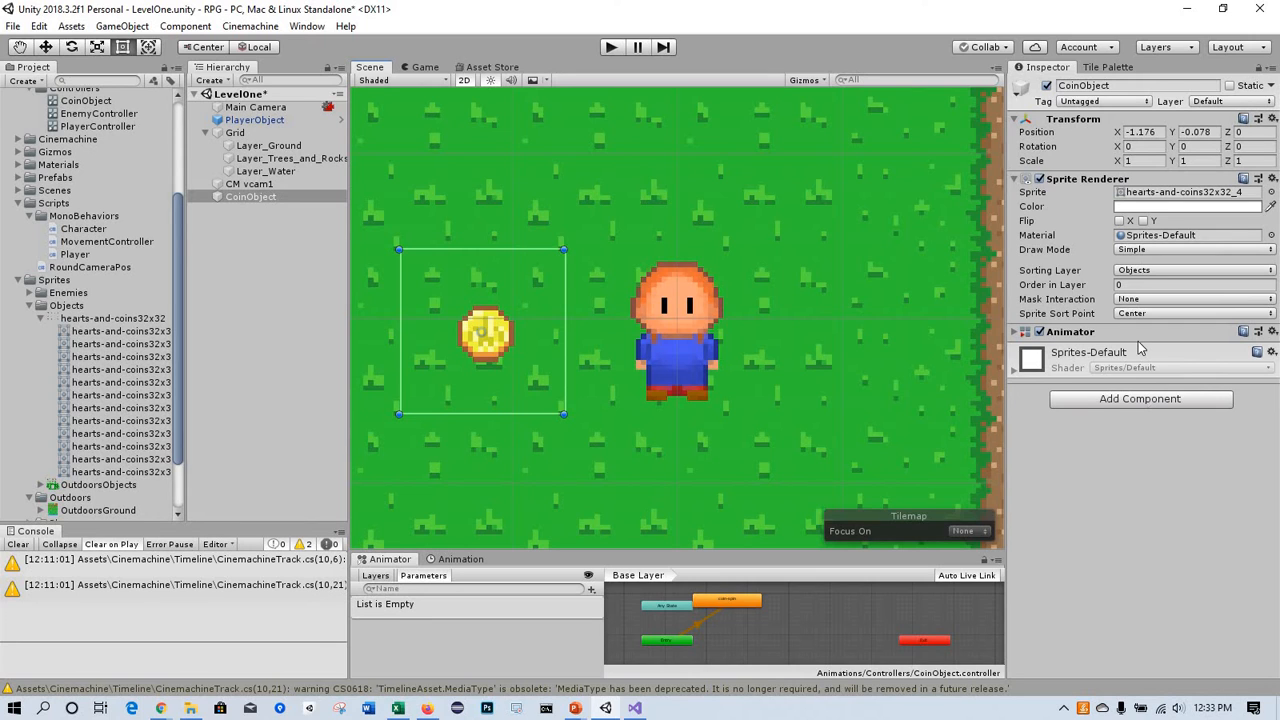
mouse_move(1120, 210)
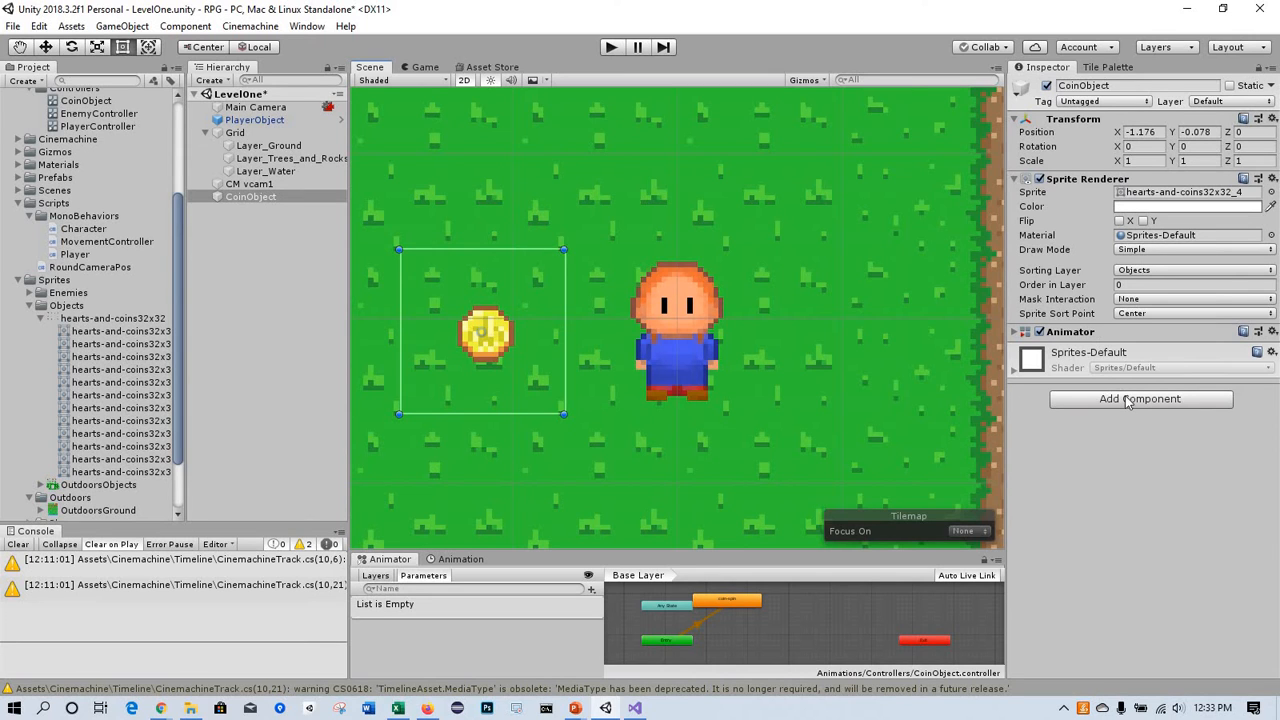
mouse_move(1132, 408)
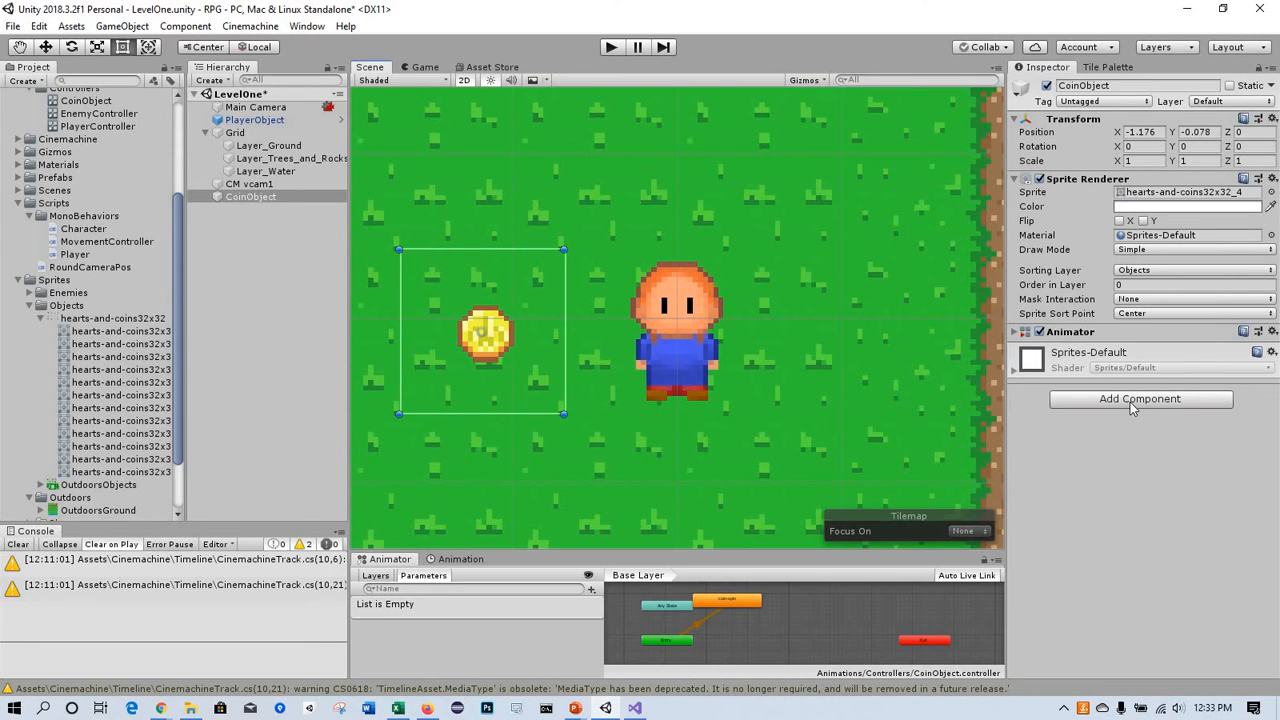
Step: Add a Circle Collider 2D to CoinObject, set as trigger with radius 0.17
text(compos)
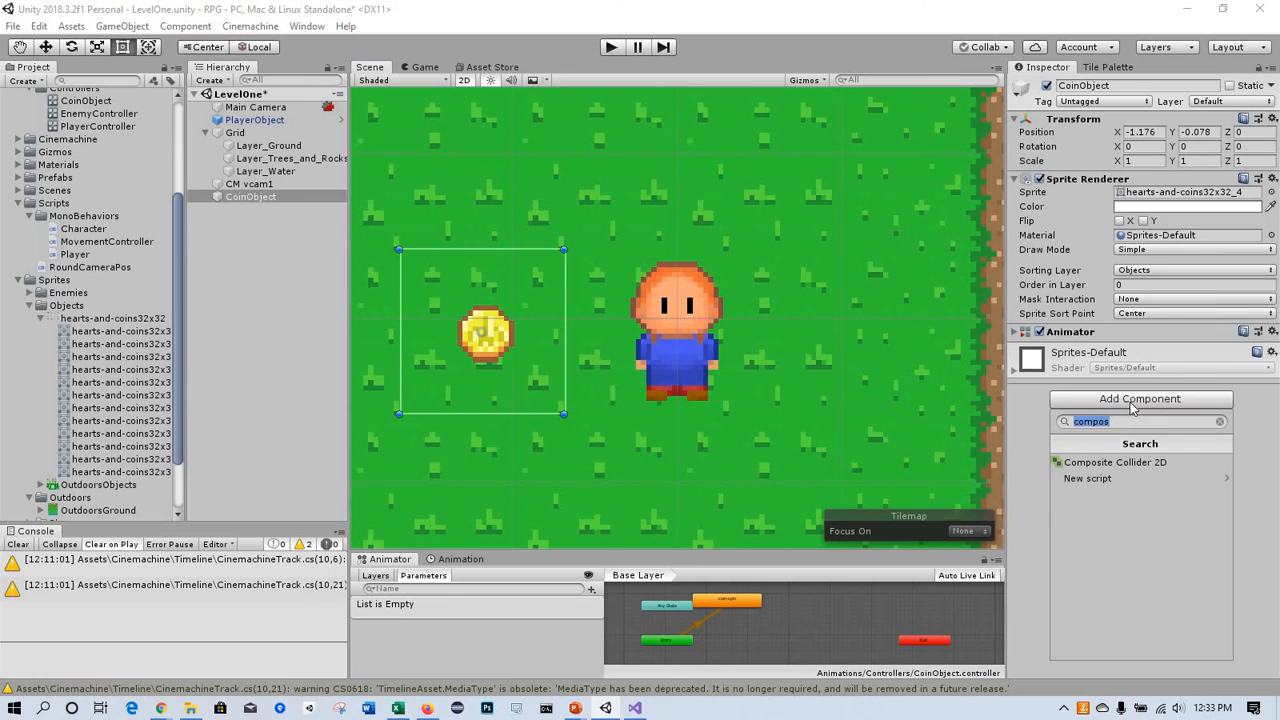
text(circ)
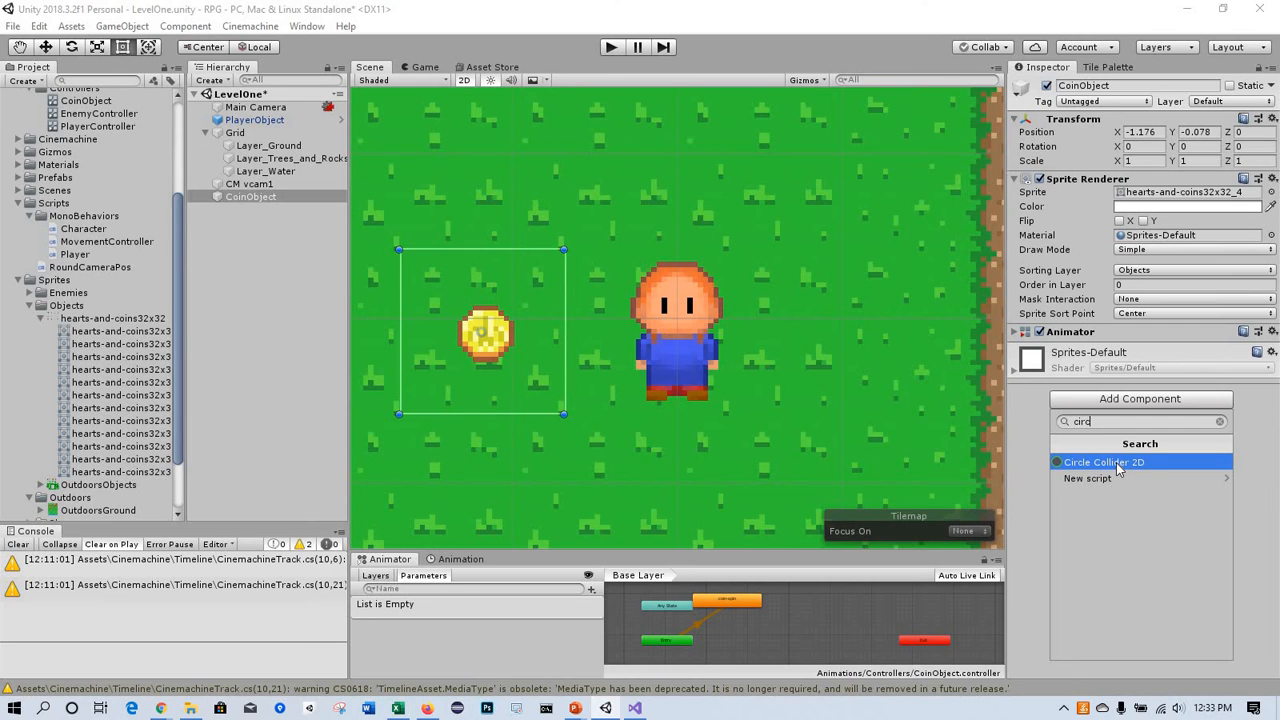
click(1104, 460)
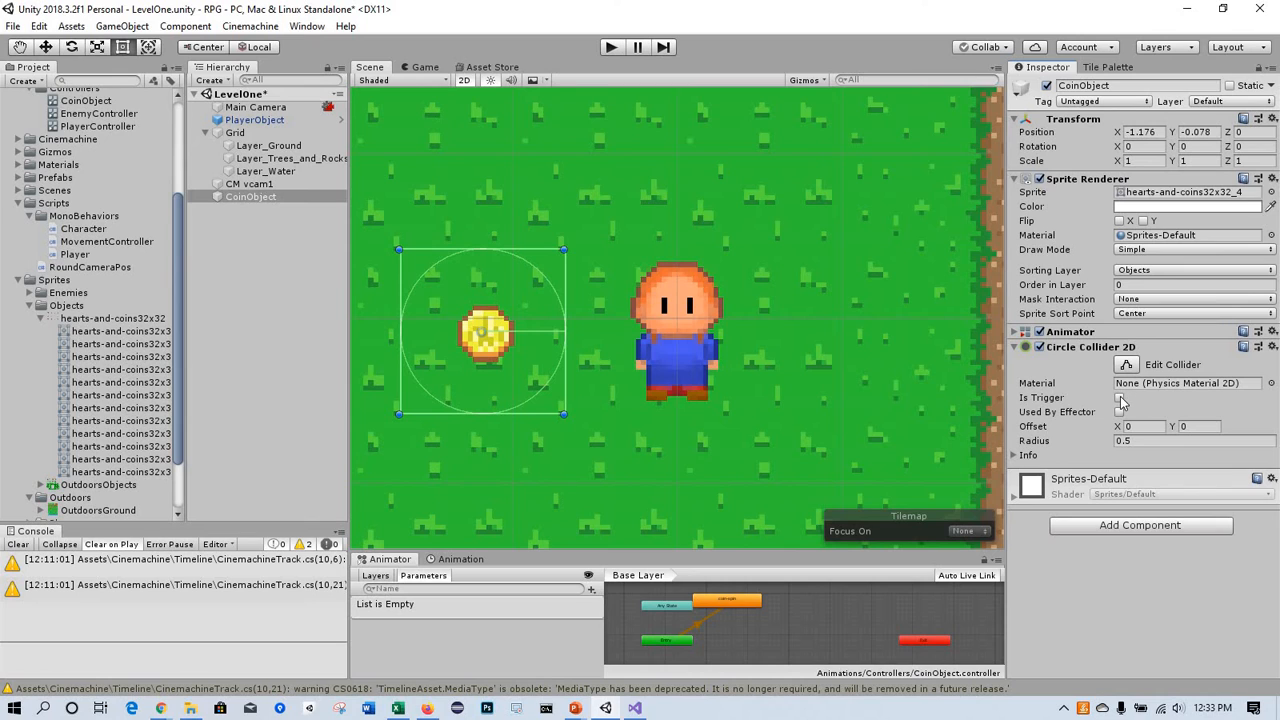
click(1120, 398)
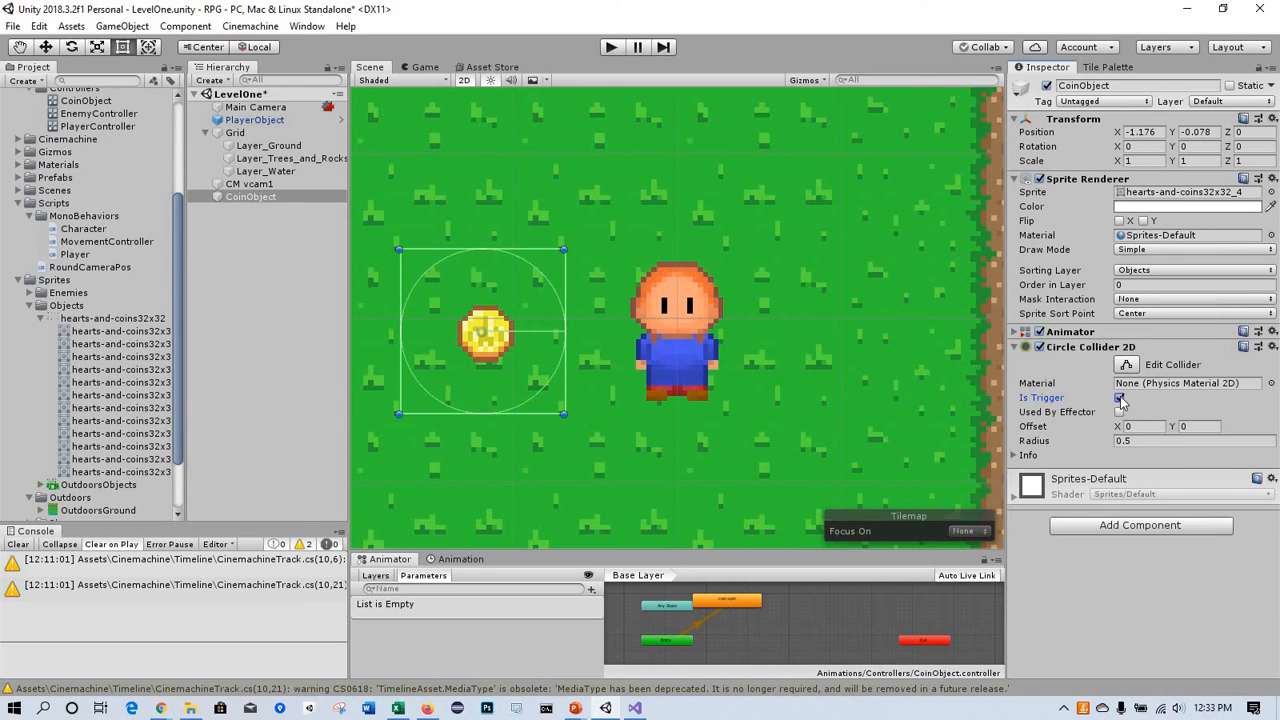
click(1120, 398)
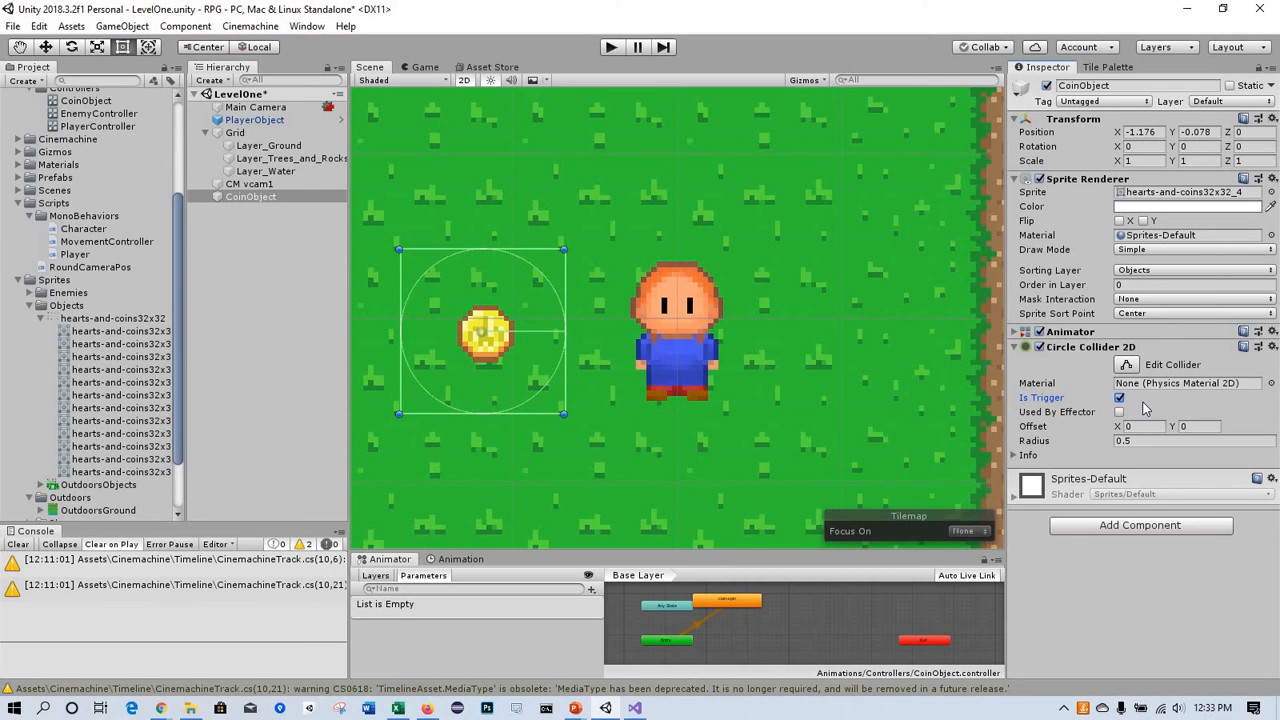
mouse_move(1172, 414)
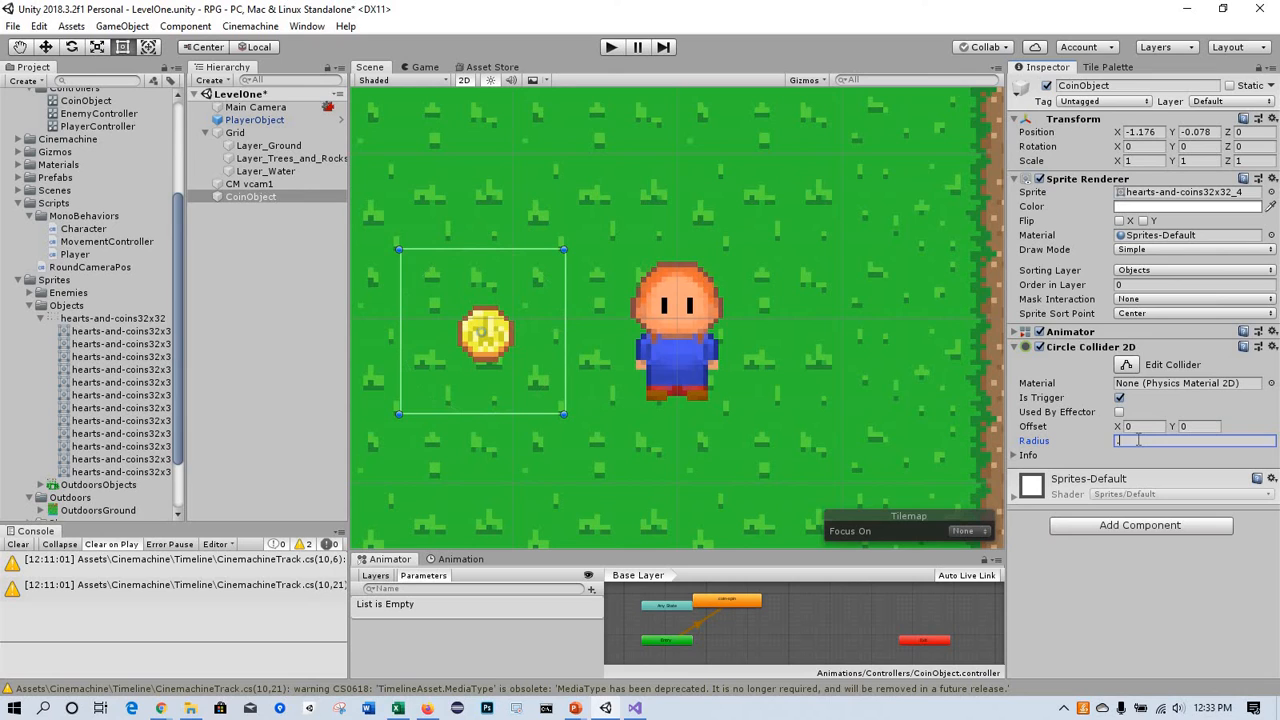
text(.17)
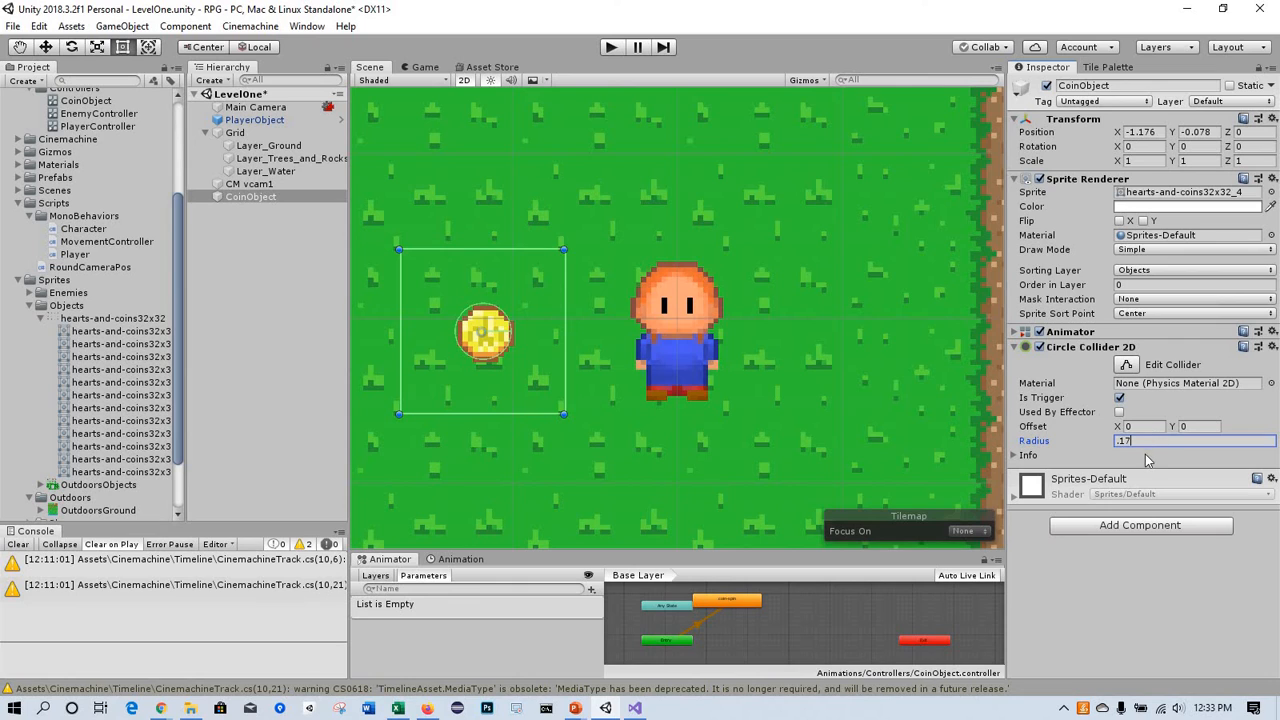
mouse_move(1148, 384)
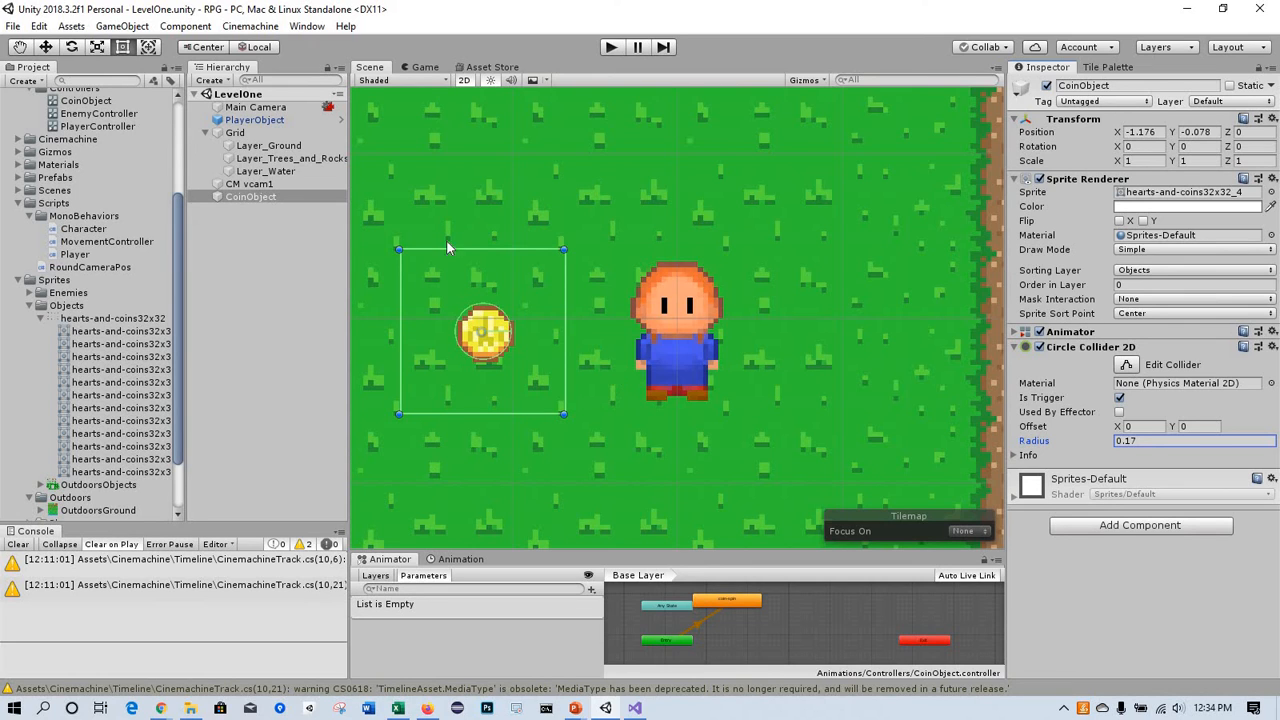
mouse_move(930, 178)
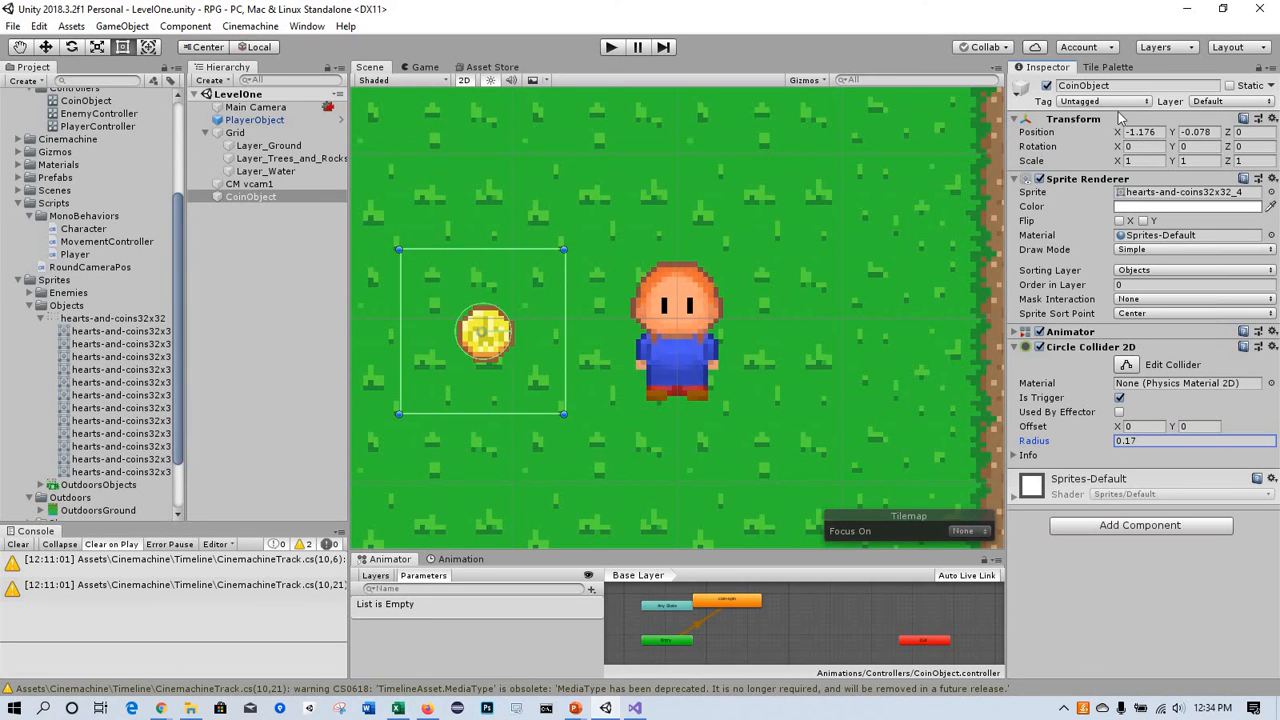
Step: Add a new CanBePickedUp tag to the tag list and return to CoinObject
click(1104, 100)
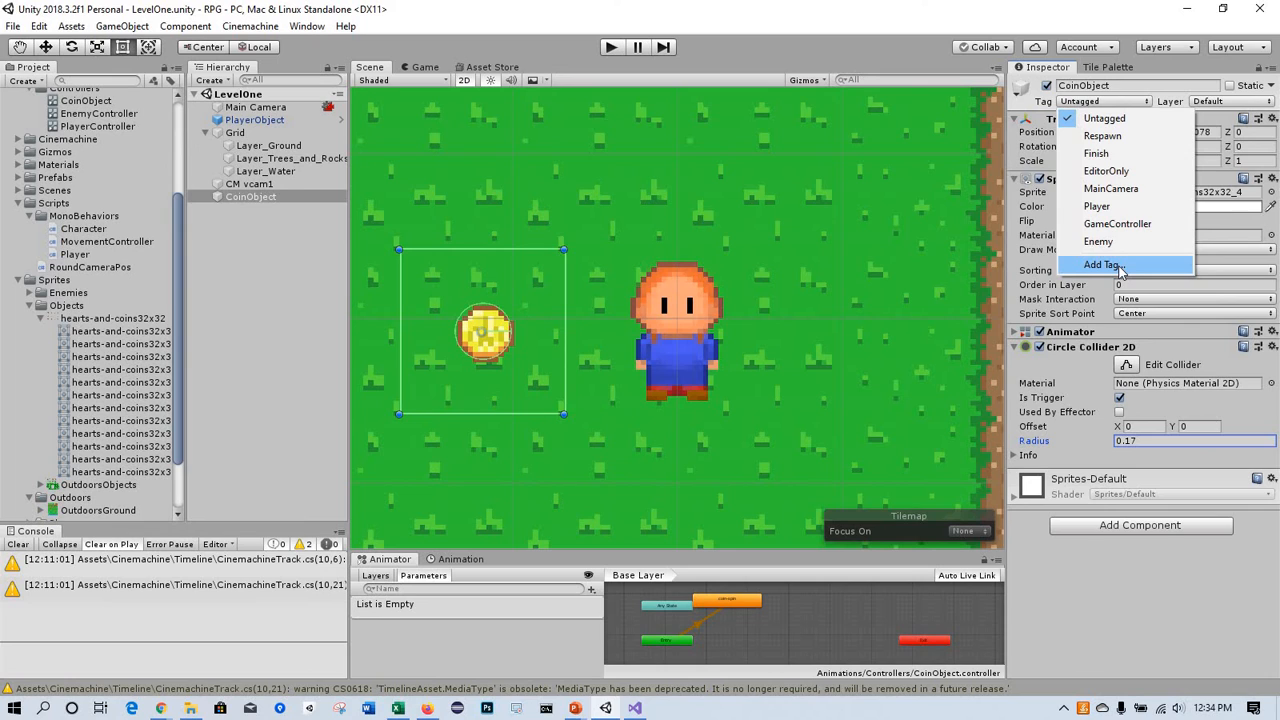
click(1100, 264)
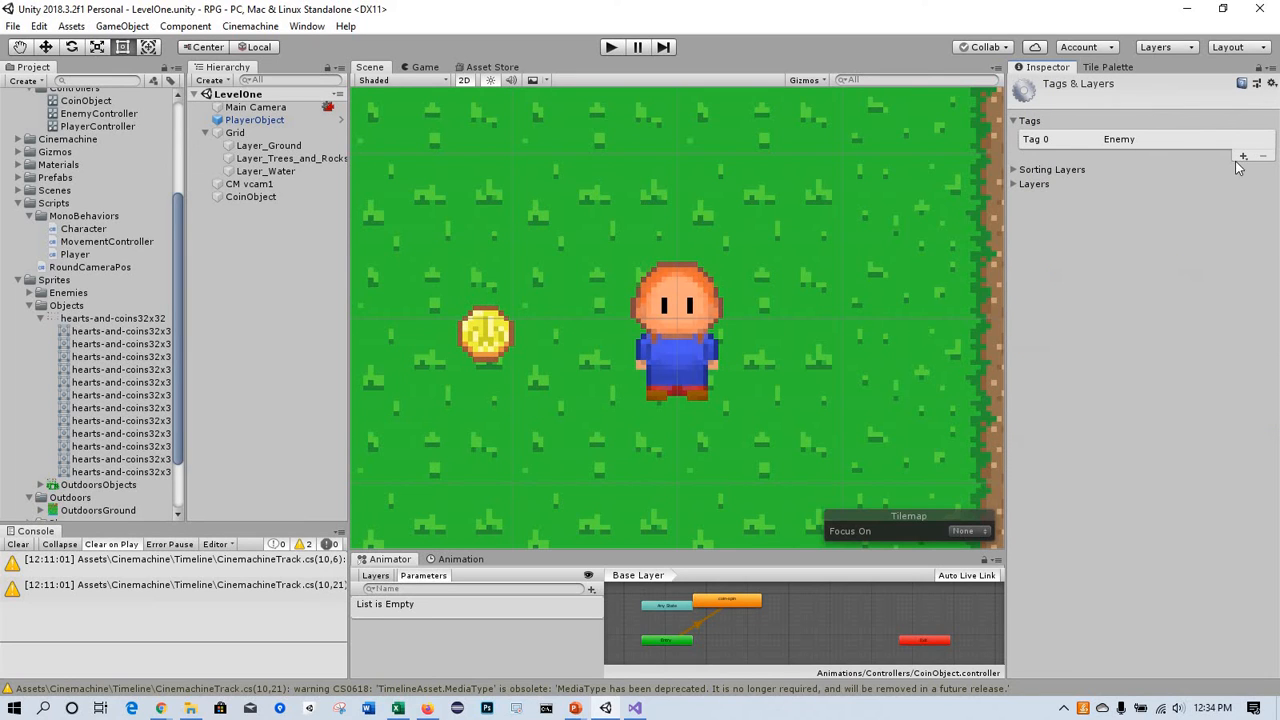
mouse_move(1244, 156)
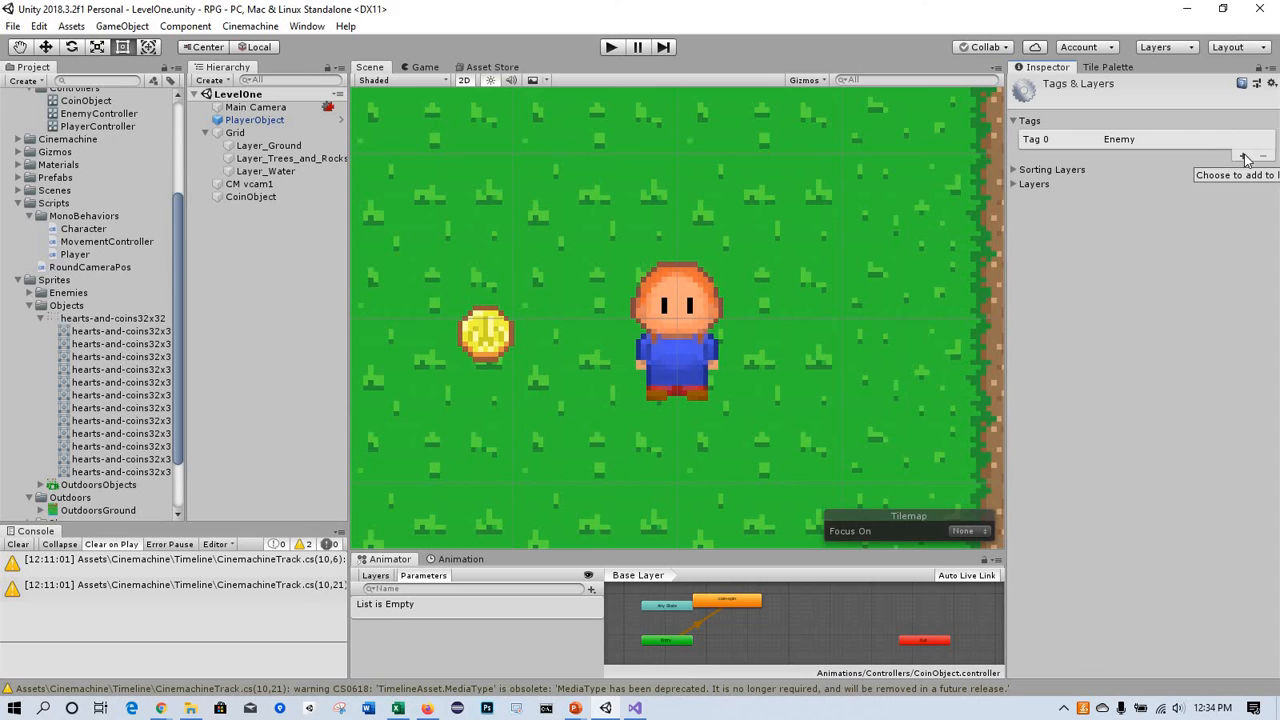
click(1244, 156)
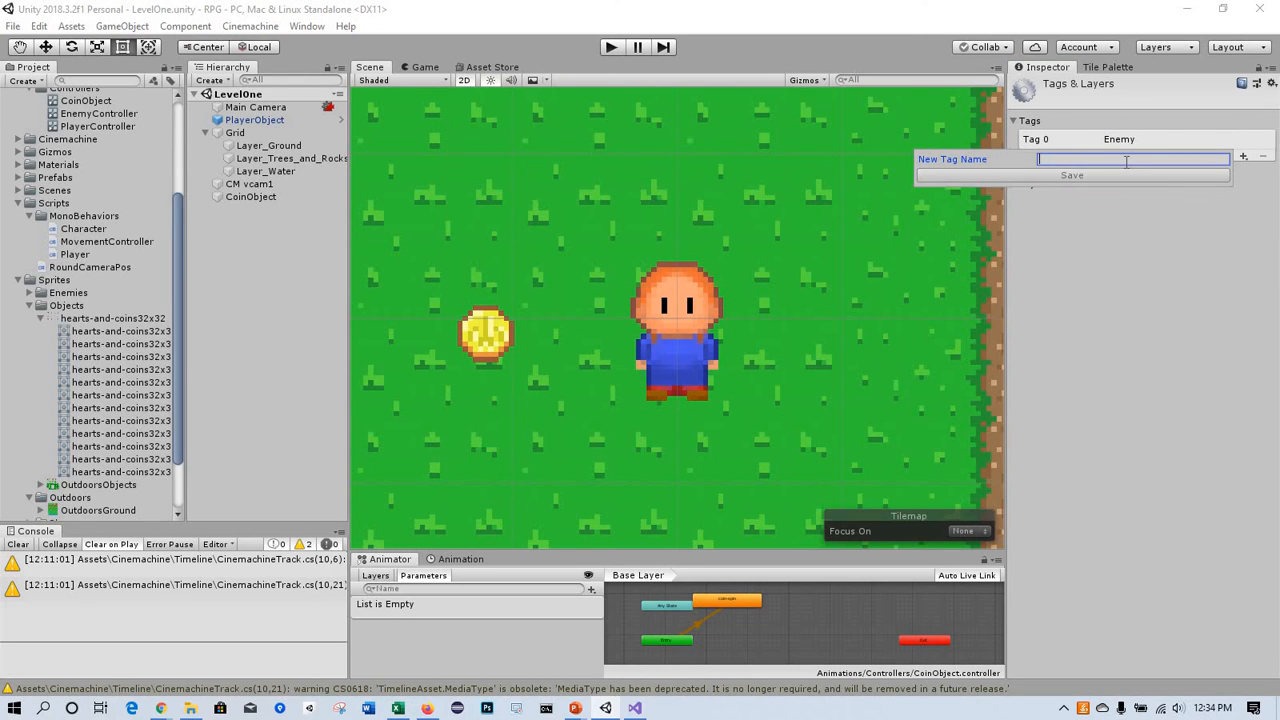
text(CanBePicke)
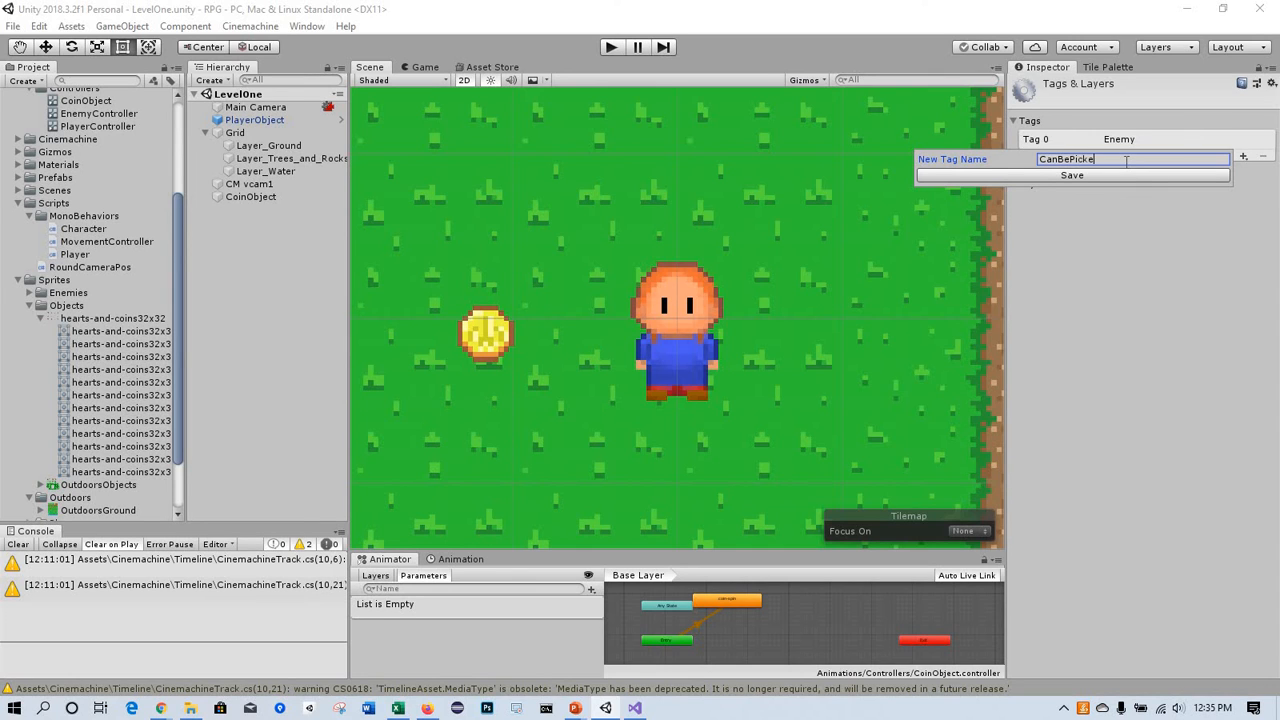
text(dUp)
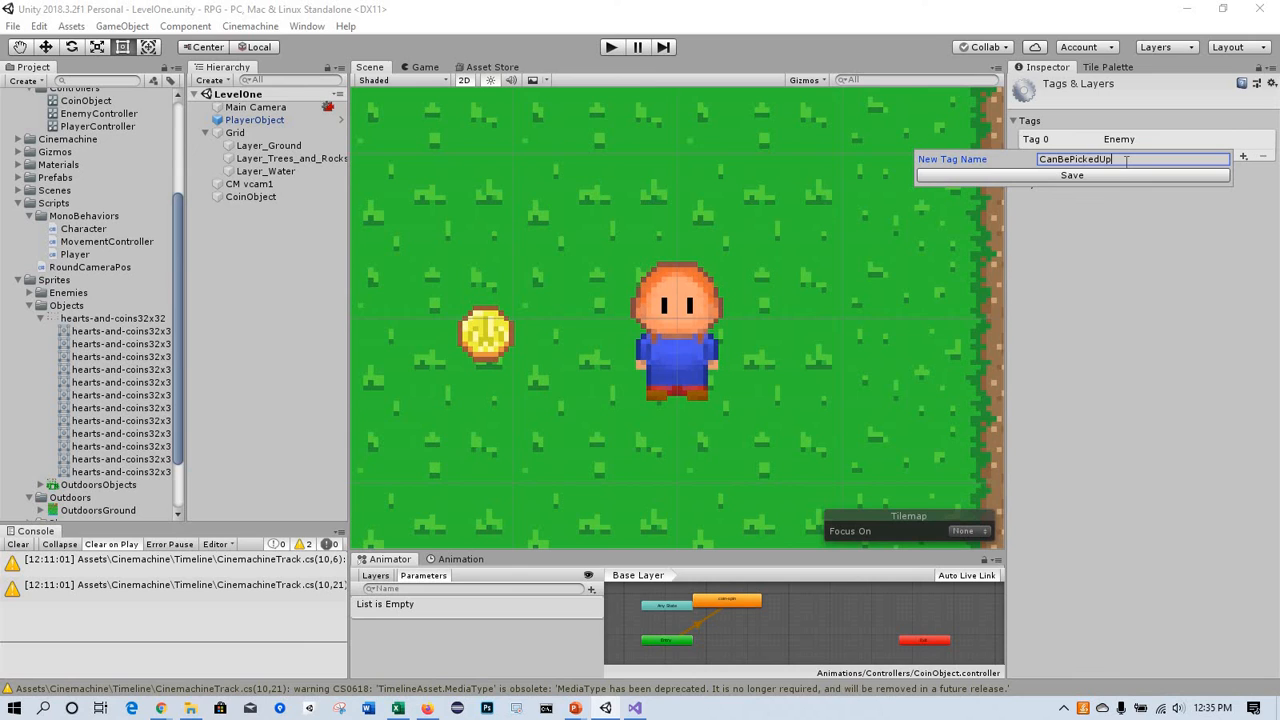
mouse_move(1082, 180)
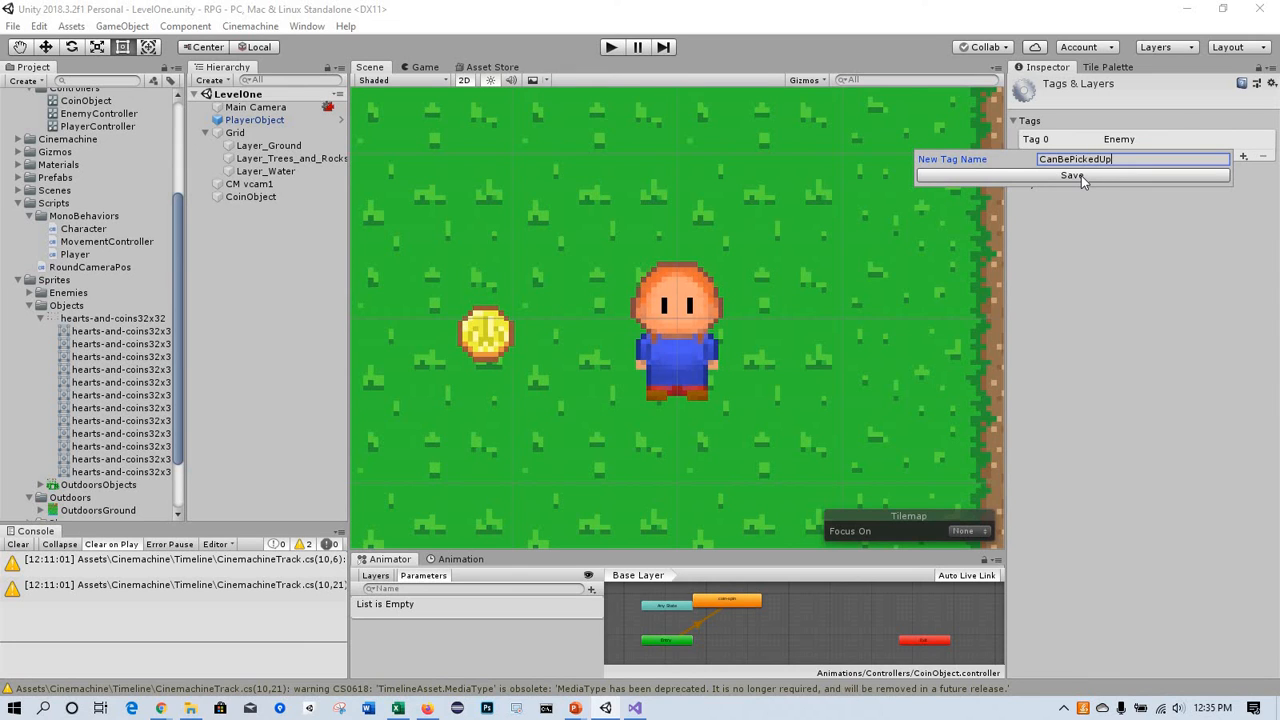
click(1072, 176)
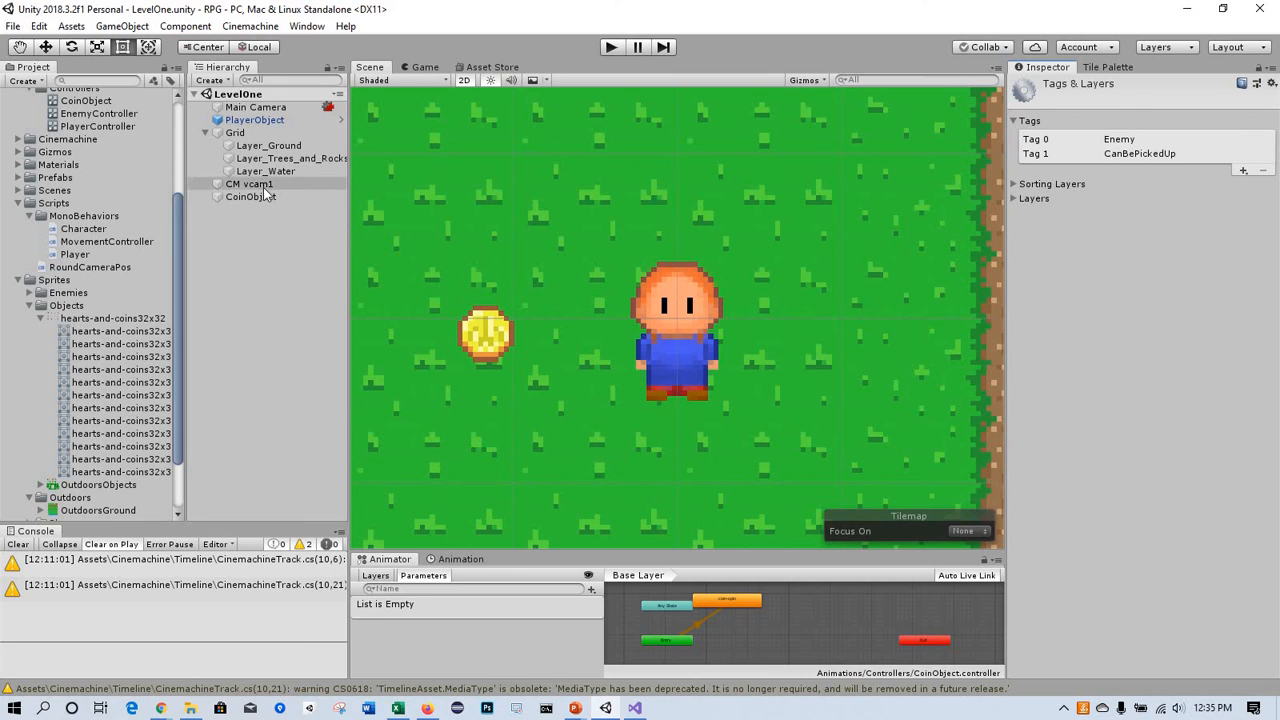
click(250, 196)
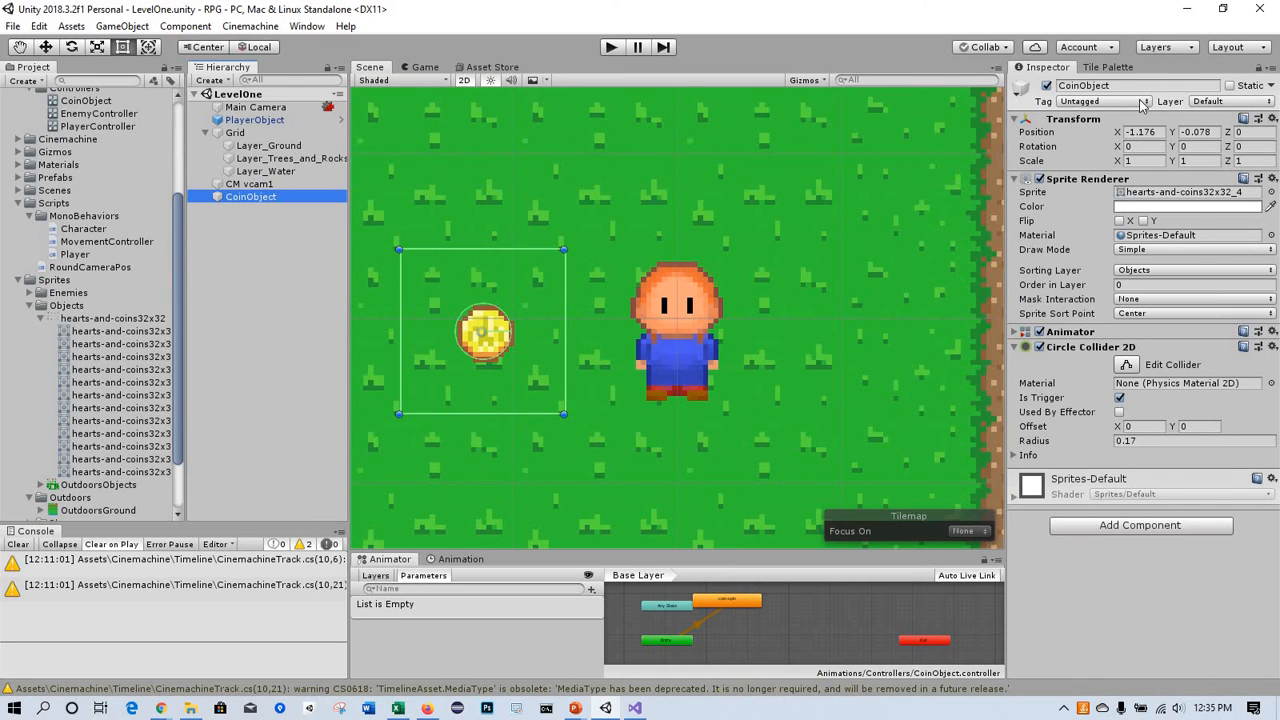
Step: Tag CoinObject as CanBePickedUp from the Inspector tag list
click(1104, 100)
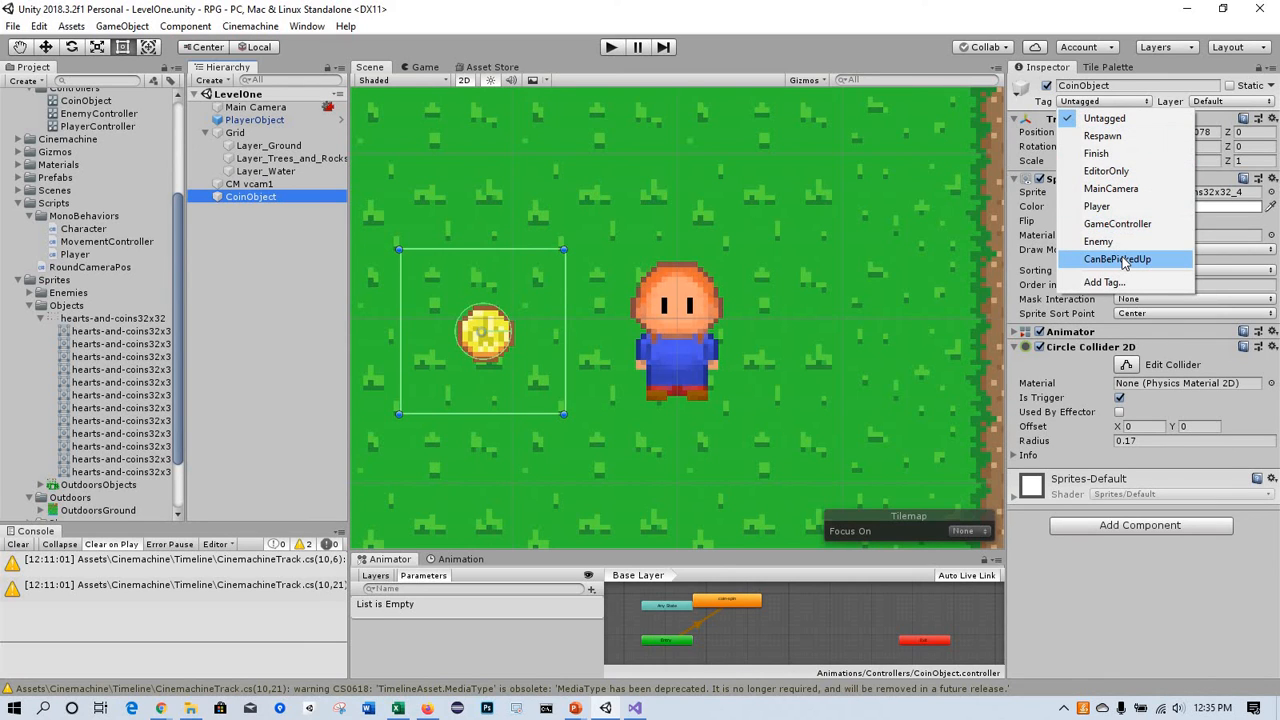
click(1116, 258)
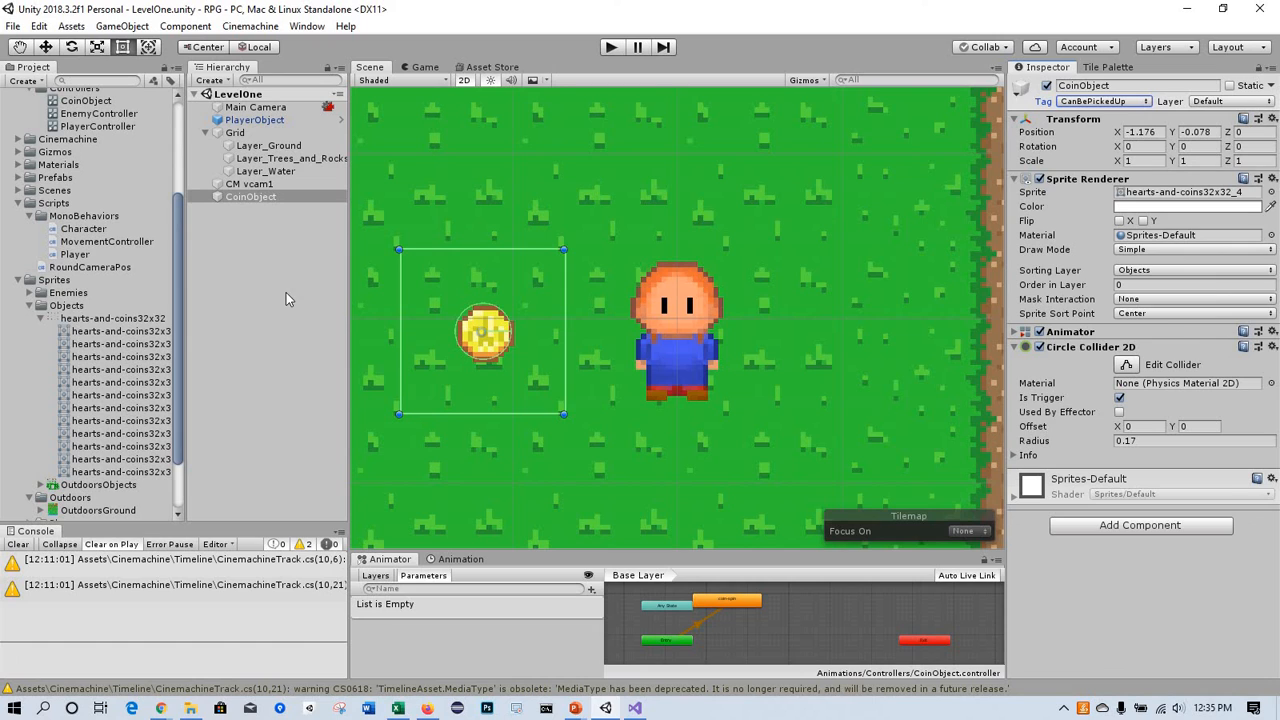
mouse_move(340, 584)
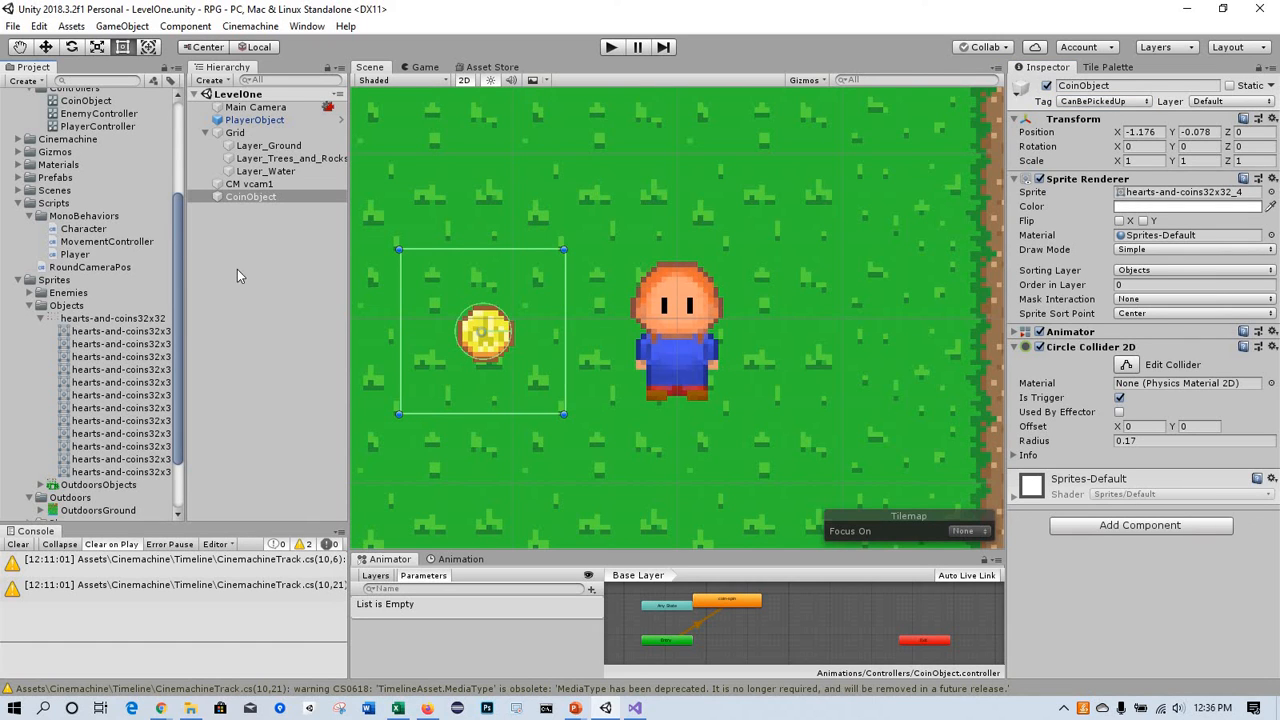
mouse_move(252, 210)
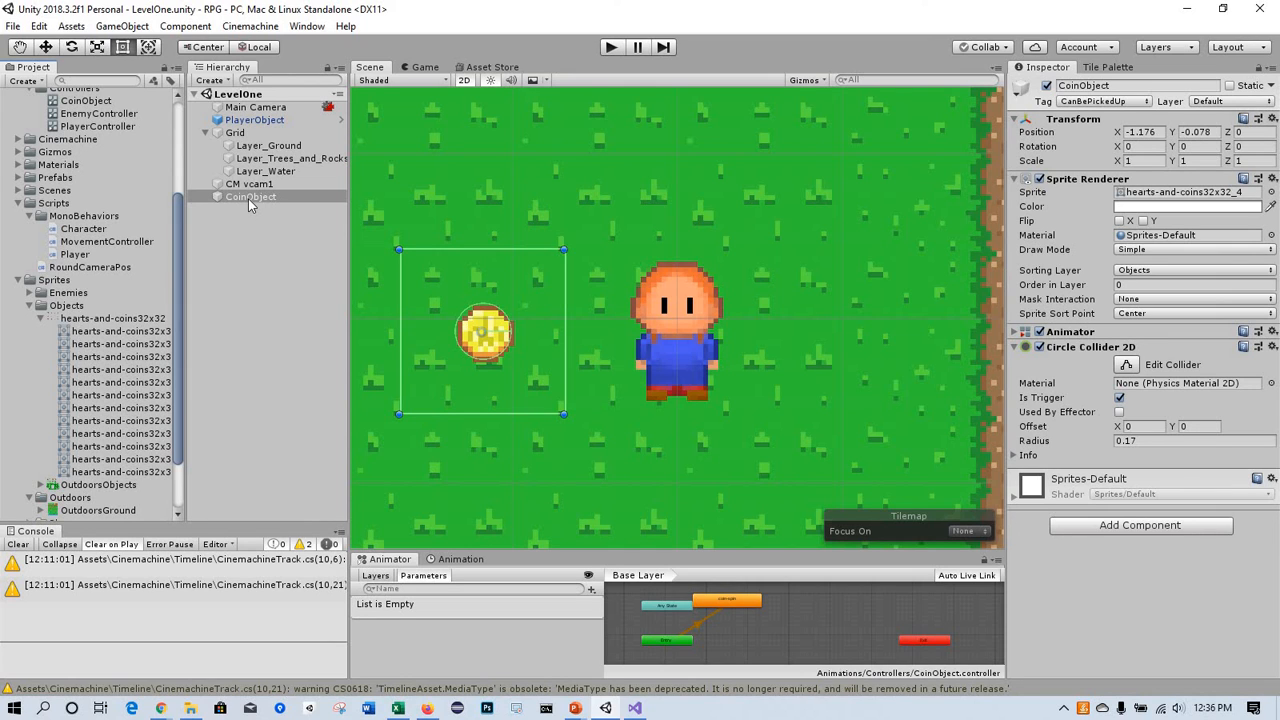
Step: Drag CoinObject into Assets/Prefabs, creating the CoinObject prefab beside EnemyObject and PlayerObject
click(250, 196)
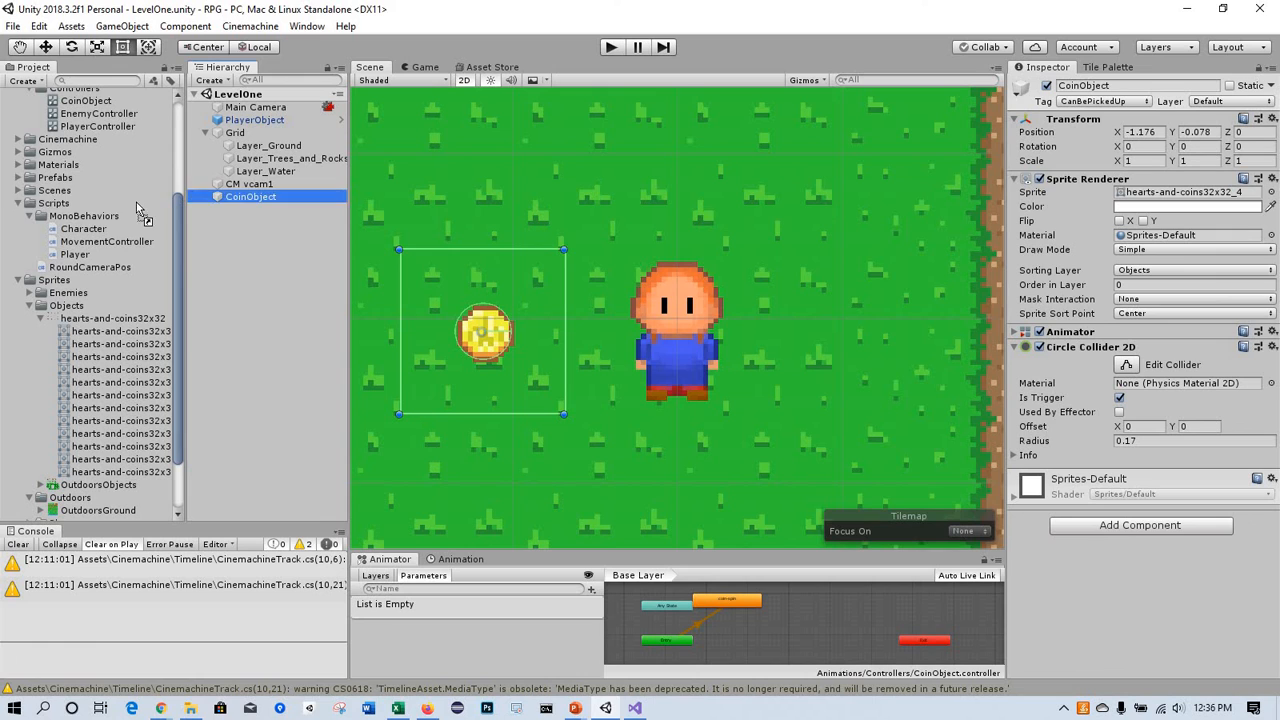
click(56, 176)
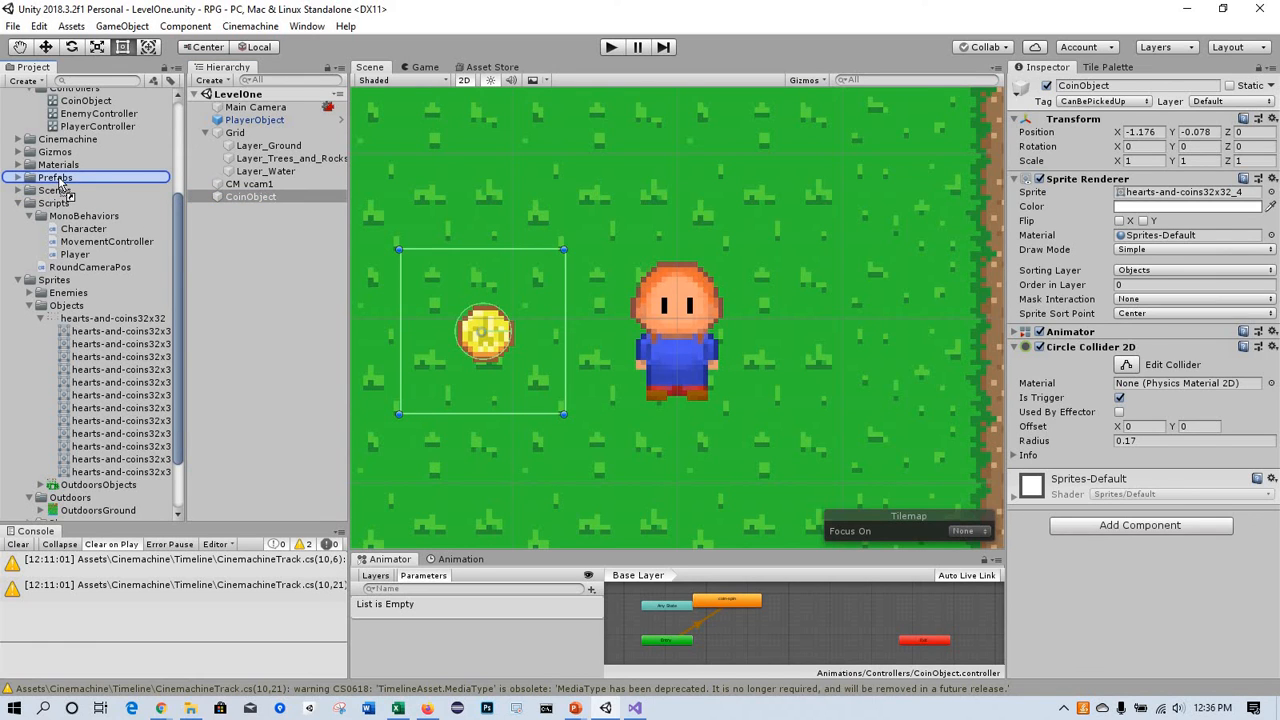
click(18, 176)
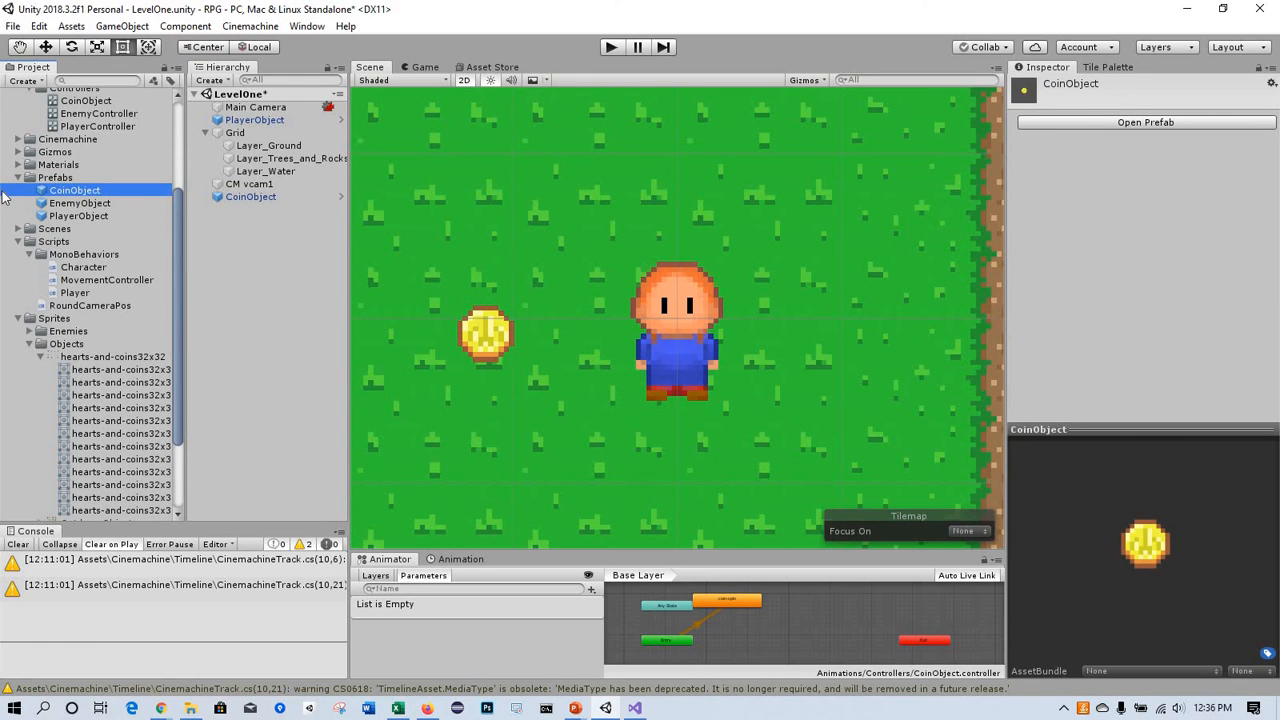
click(250, 196)
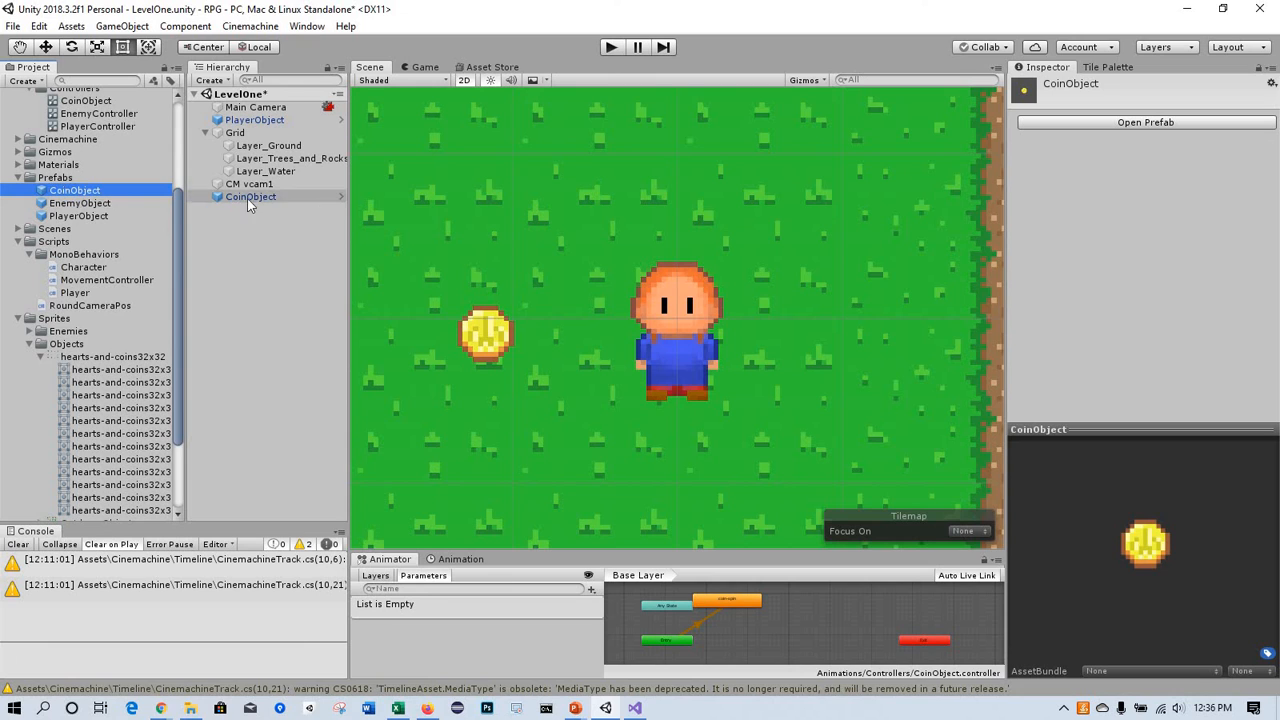
Step: Select the scene's coin instance and bring up its context actions
click(250, 196)
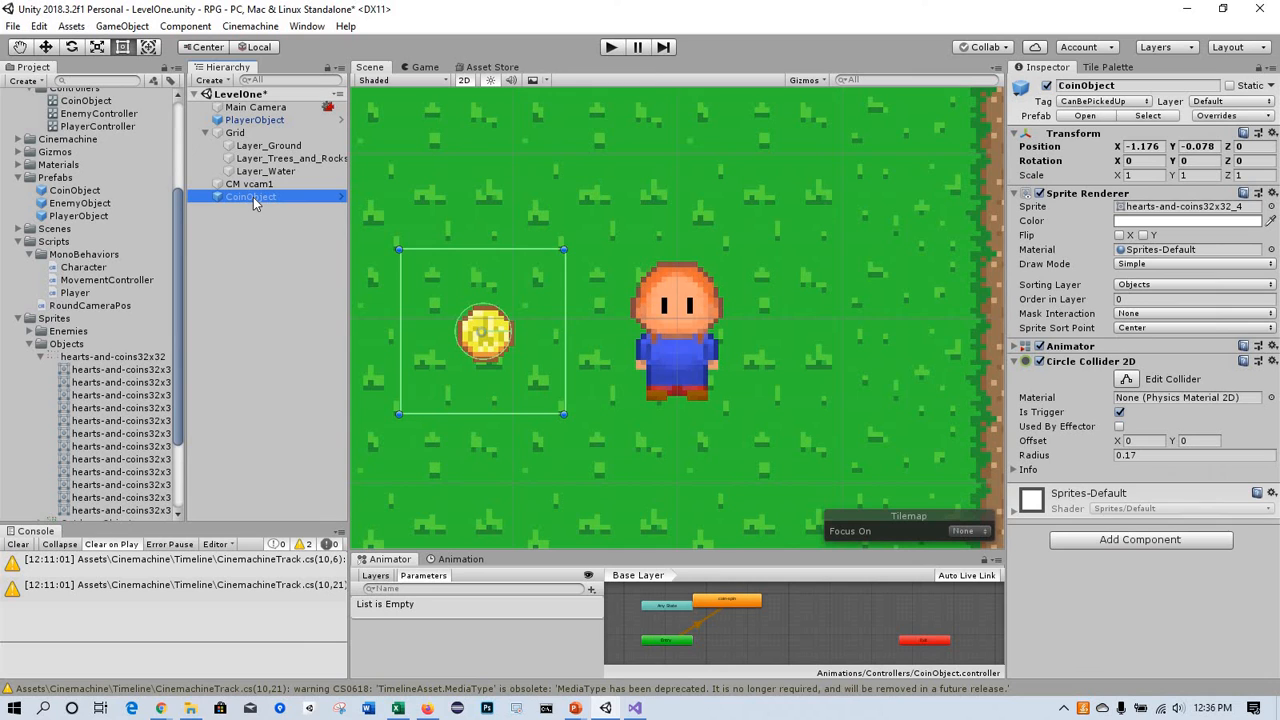
right_click(248, 196)
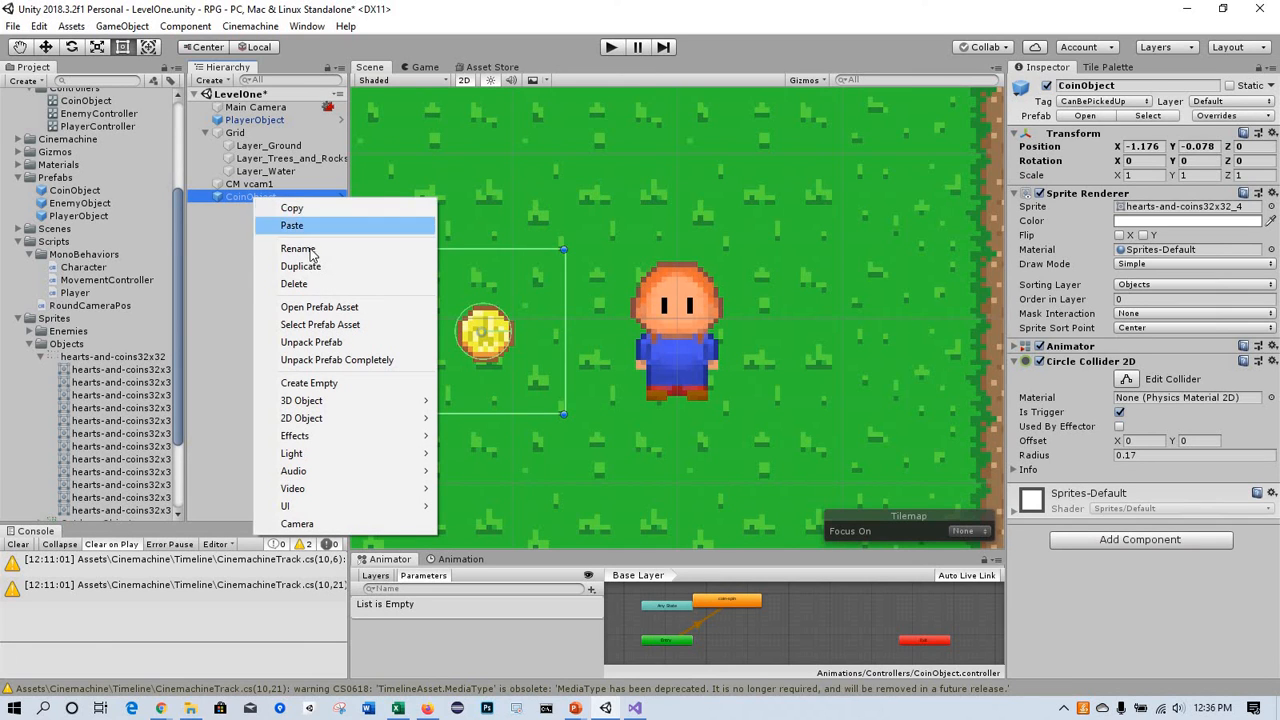